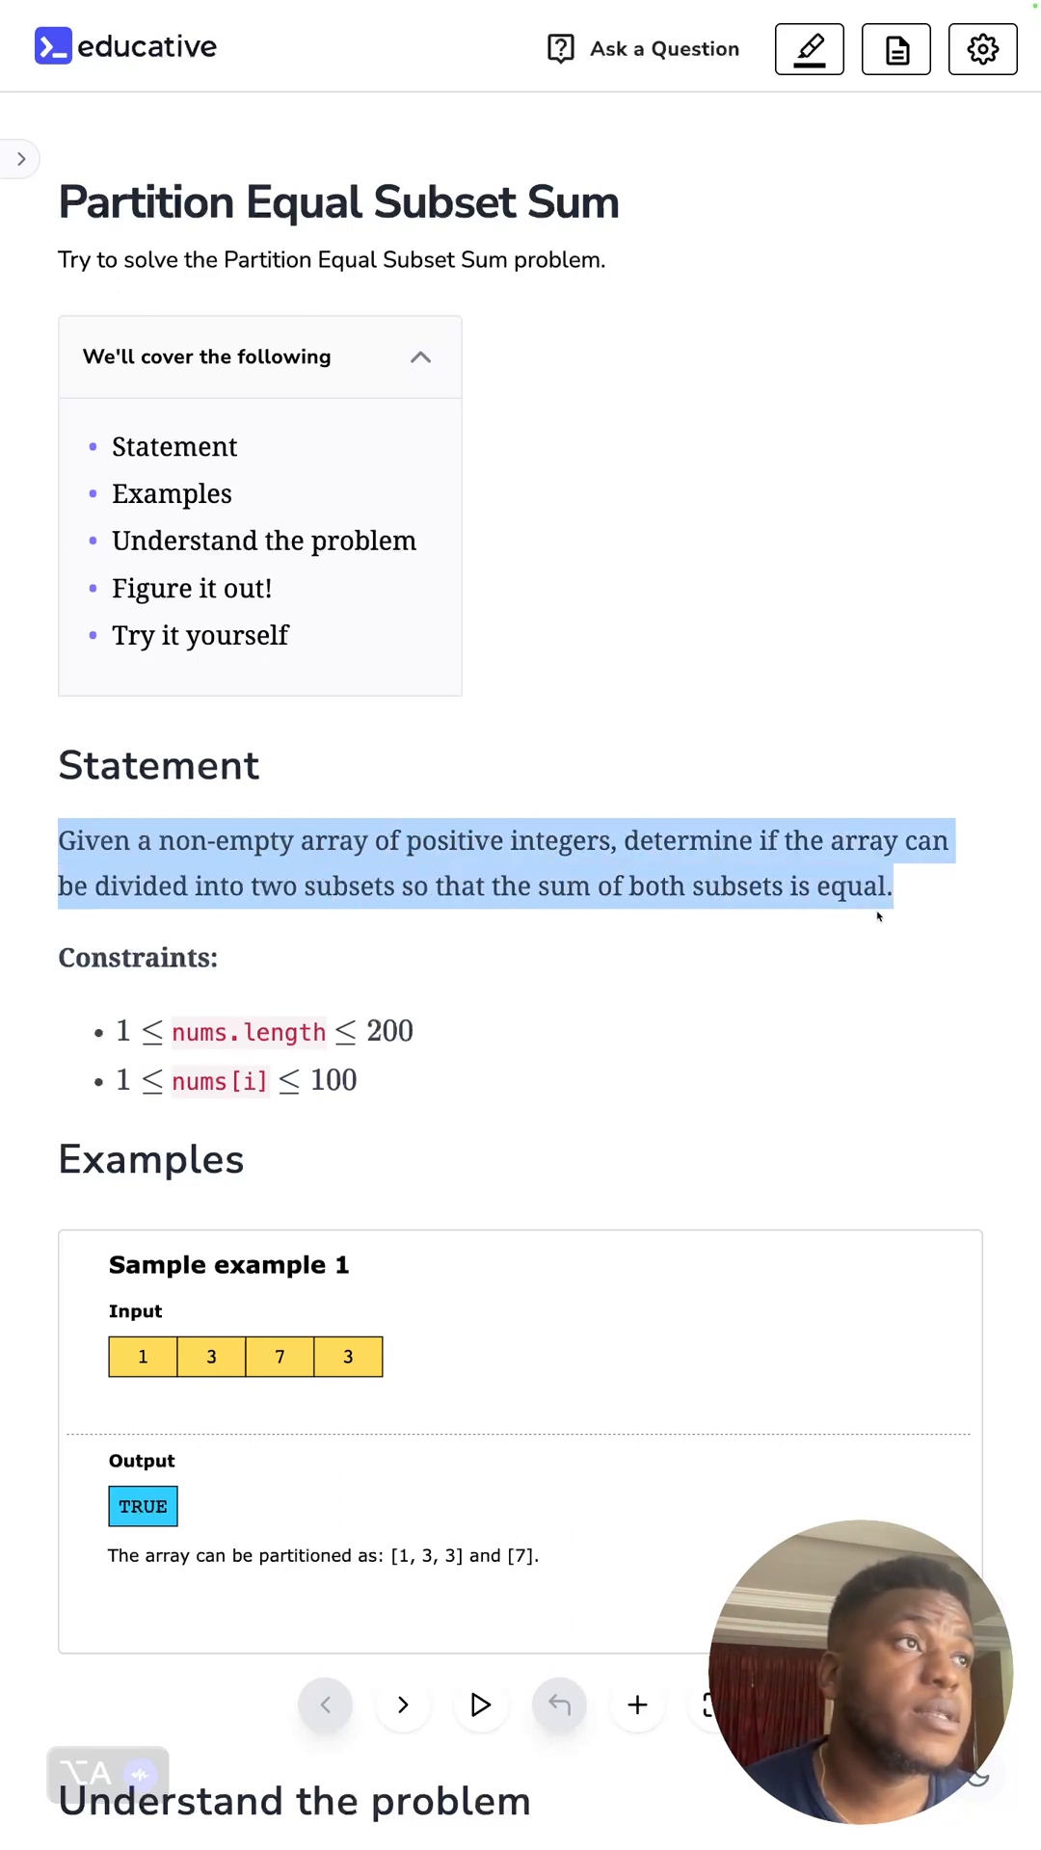
mouse_move(398, 1235)
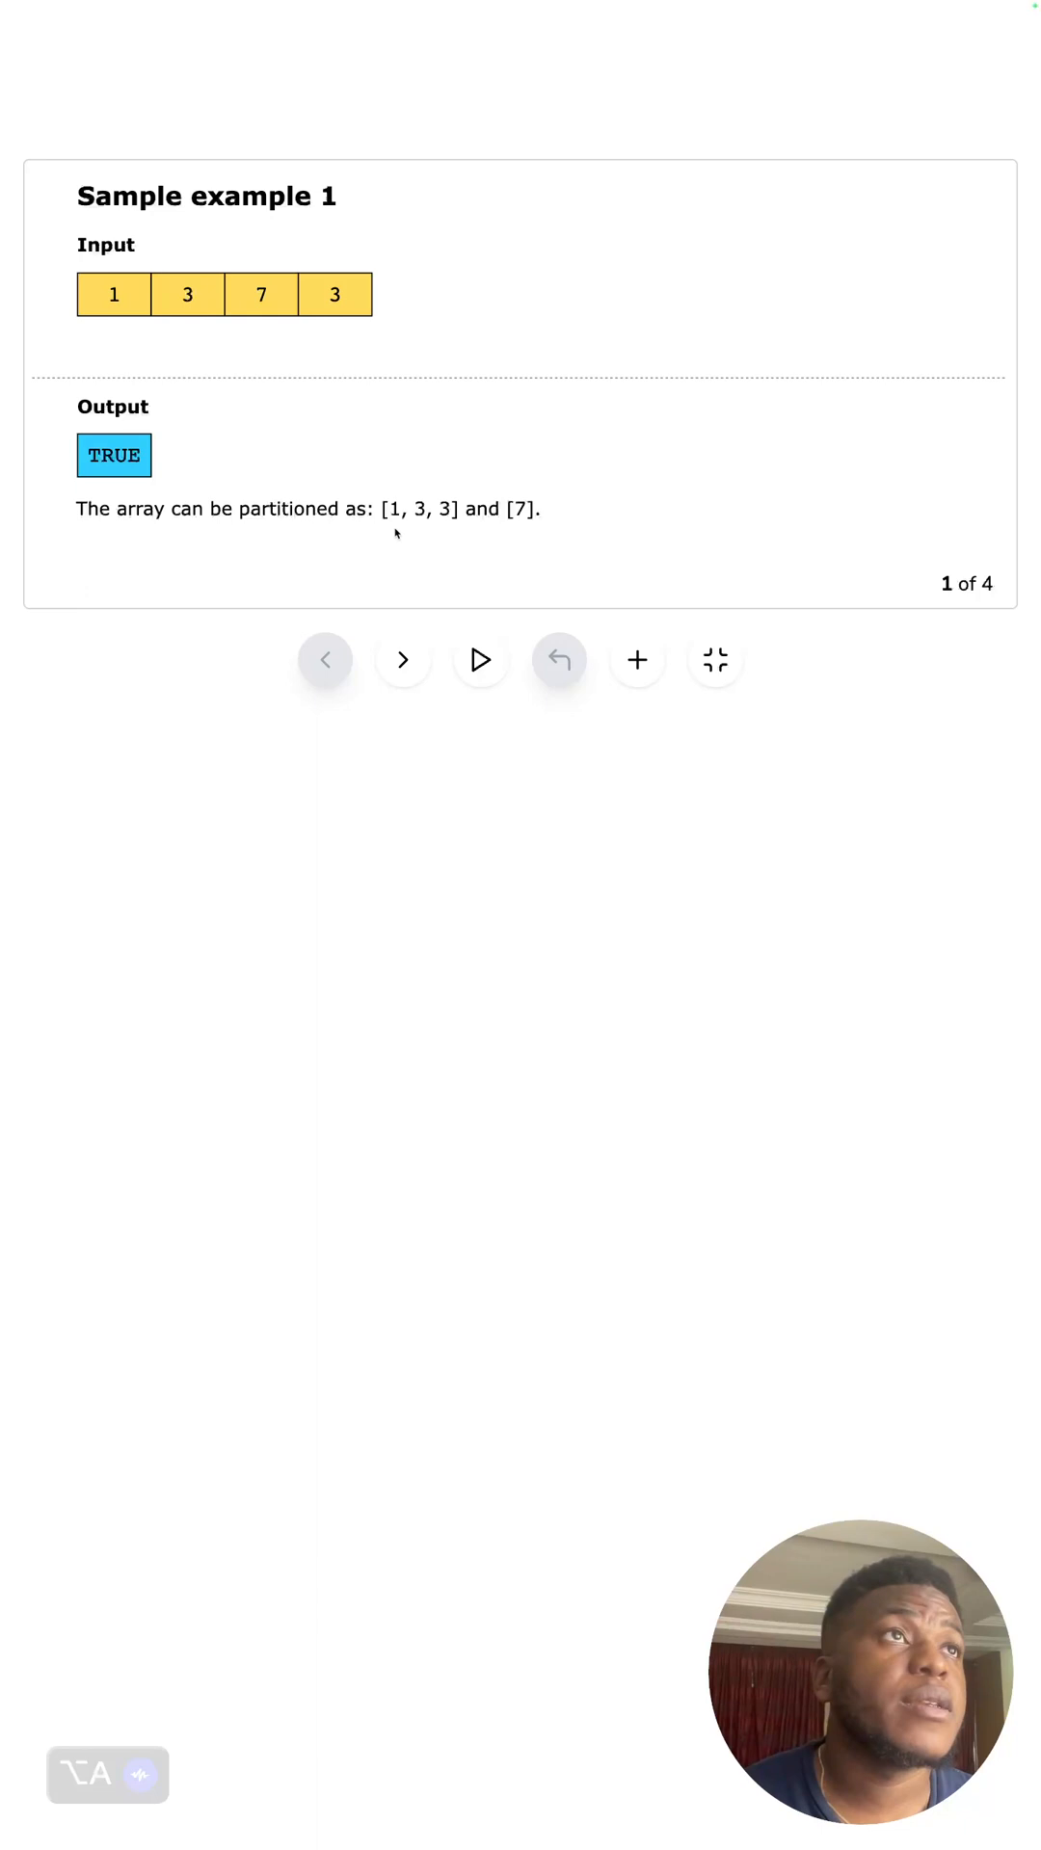
mouse_move(485, 378)
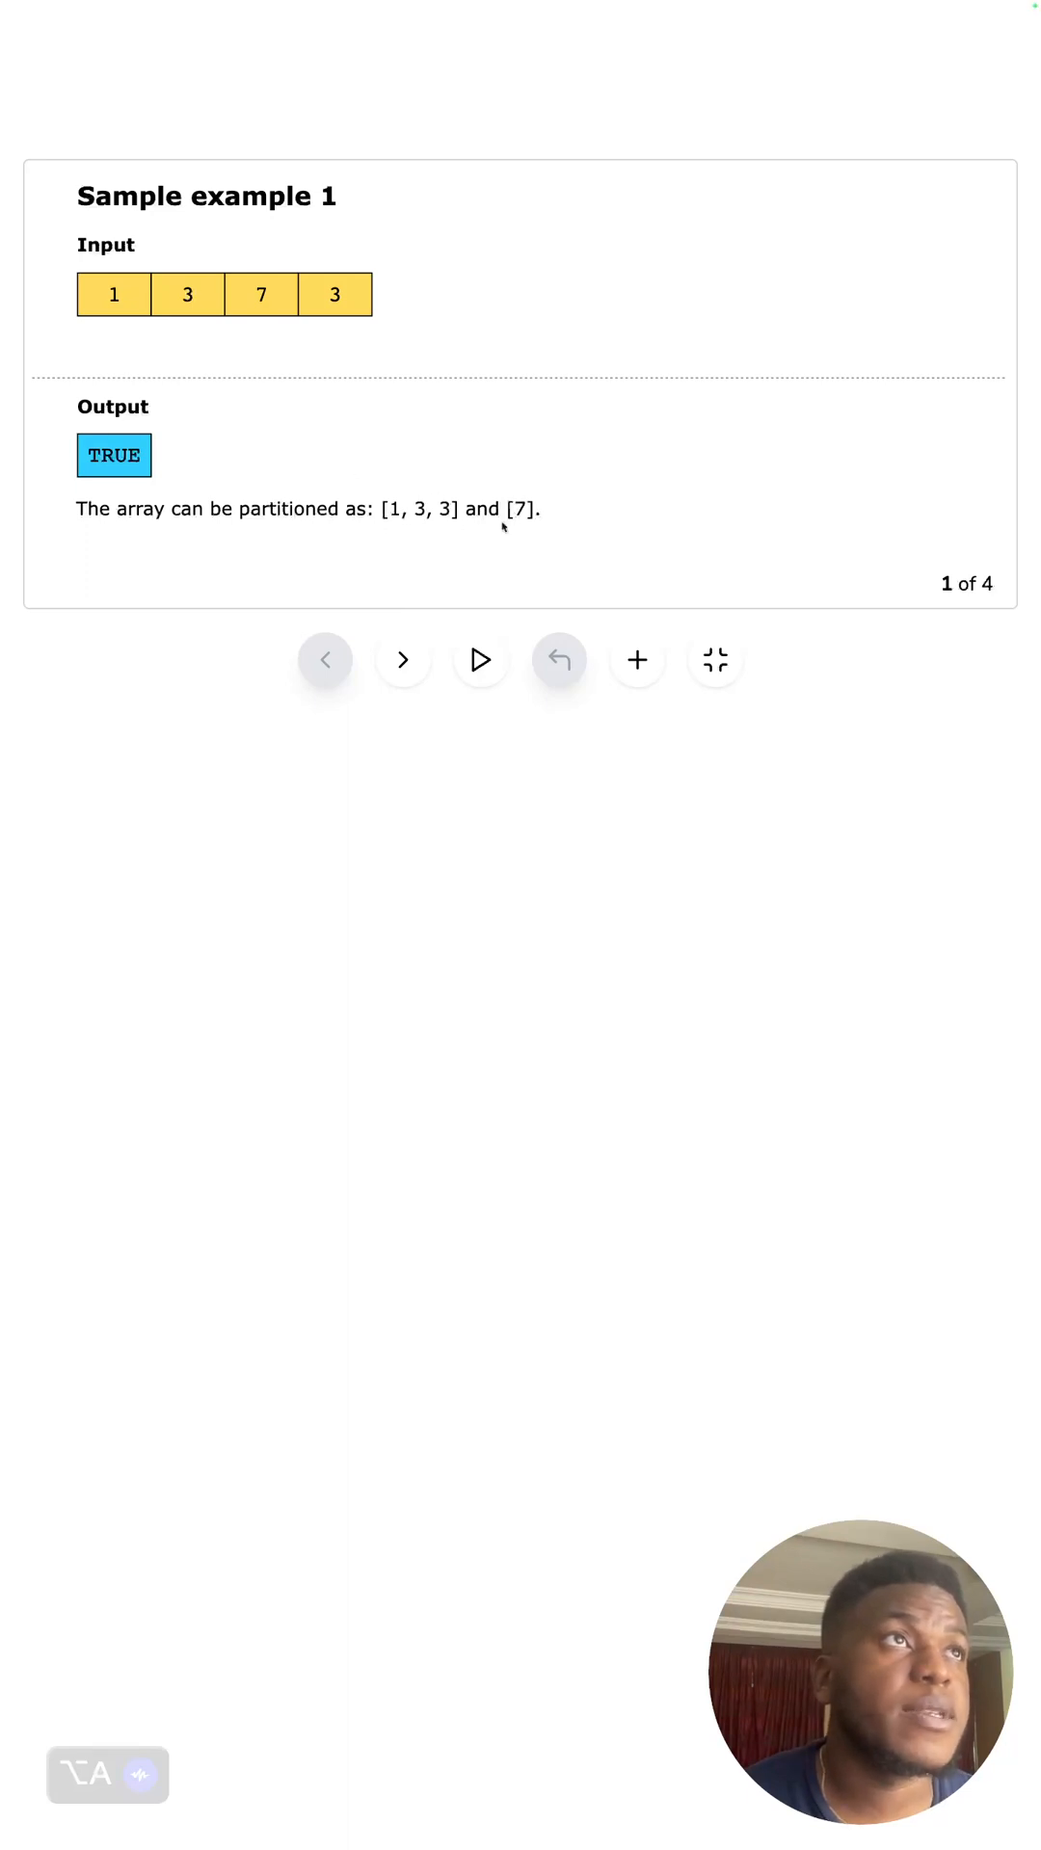
- Advance the sample example slides from example 1 through example 3
click(403, 659)
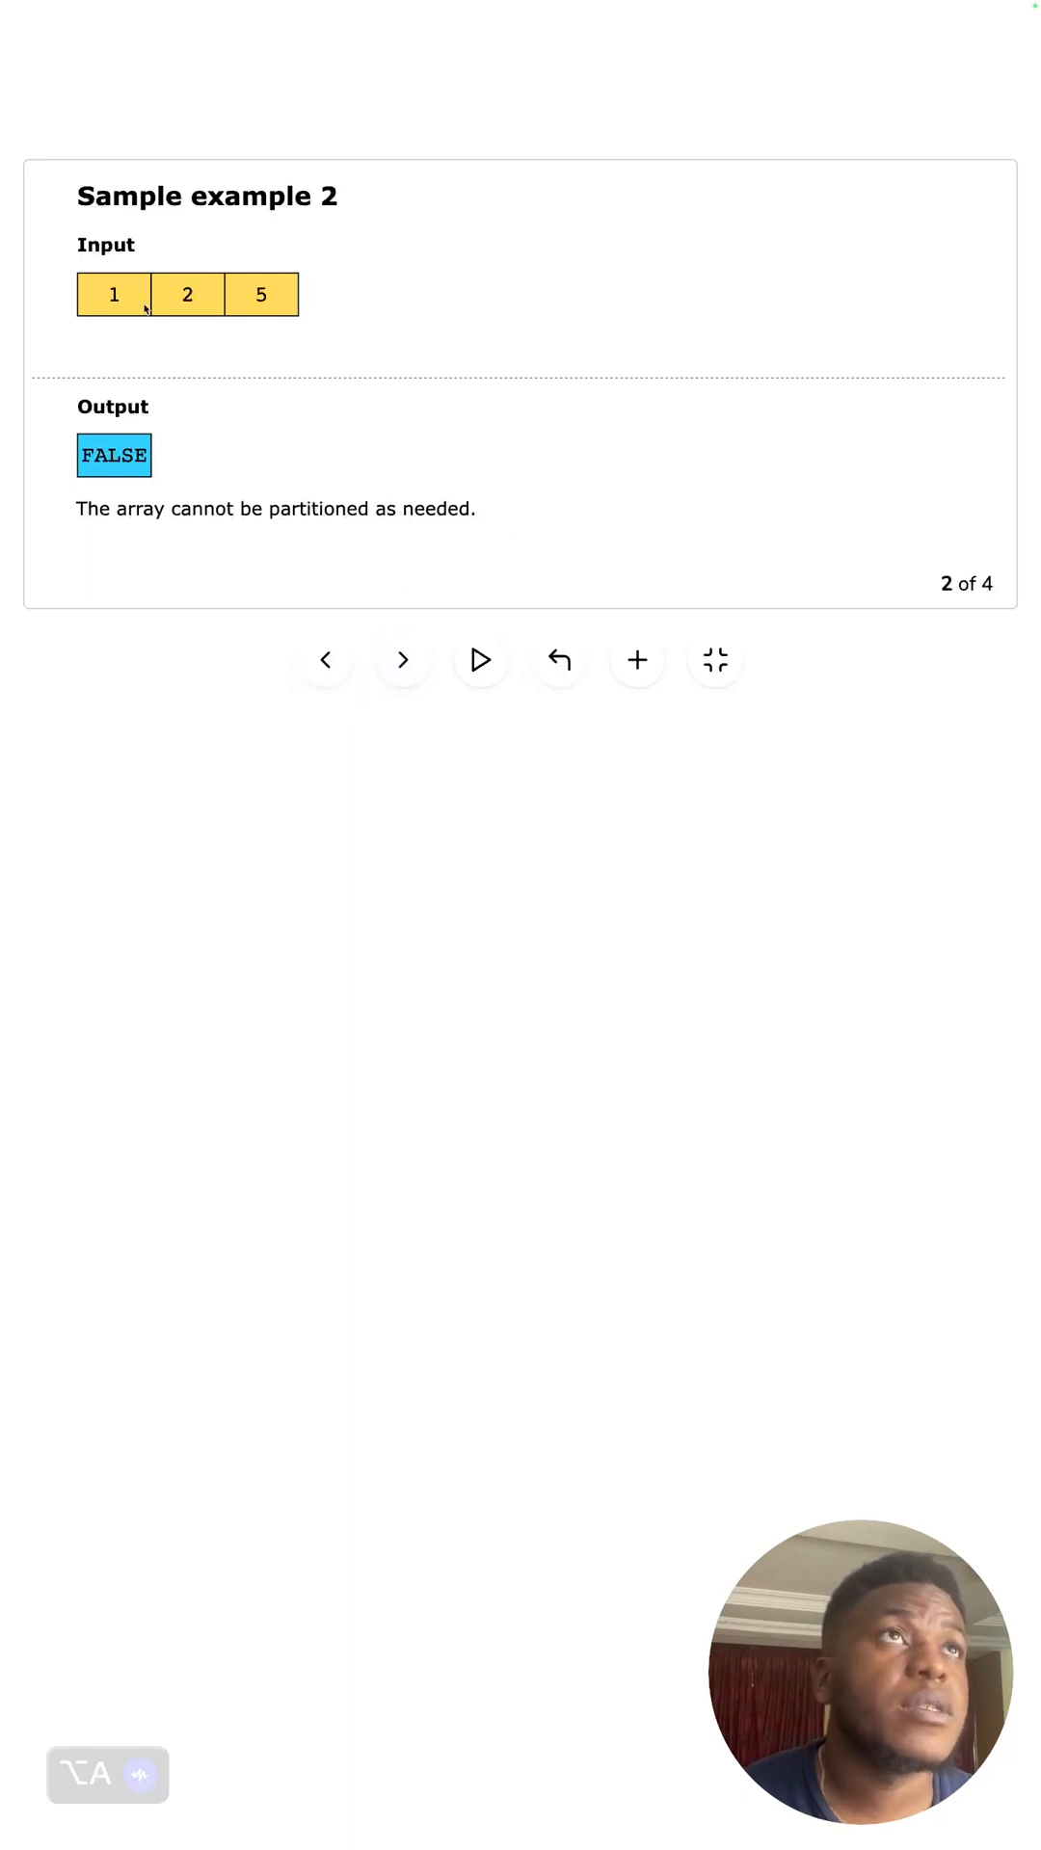
click(403, 659)
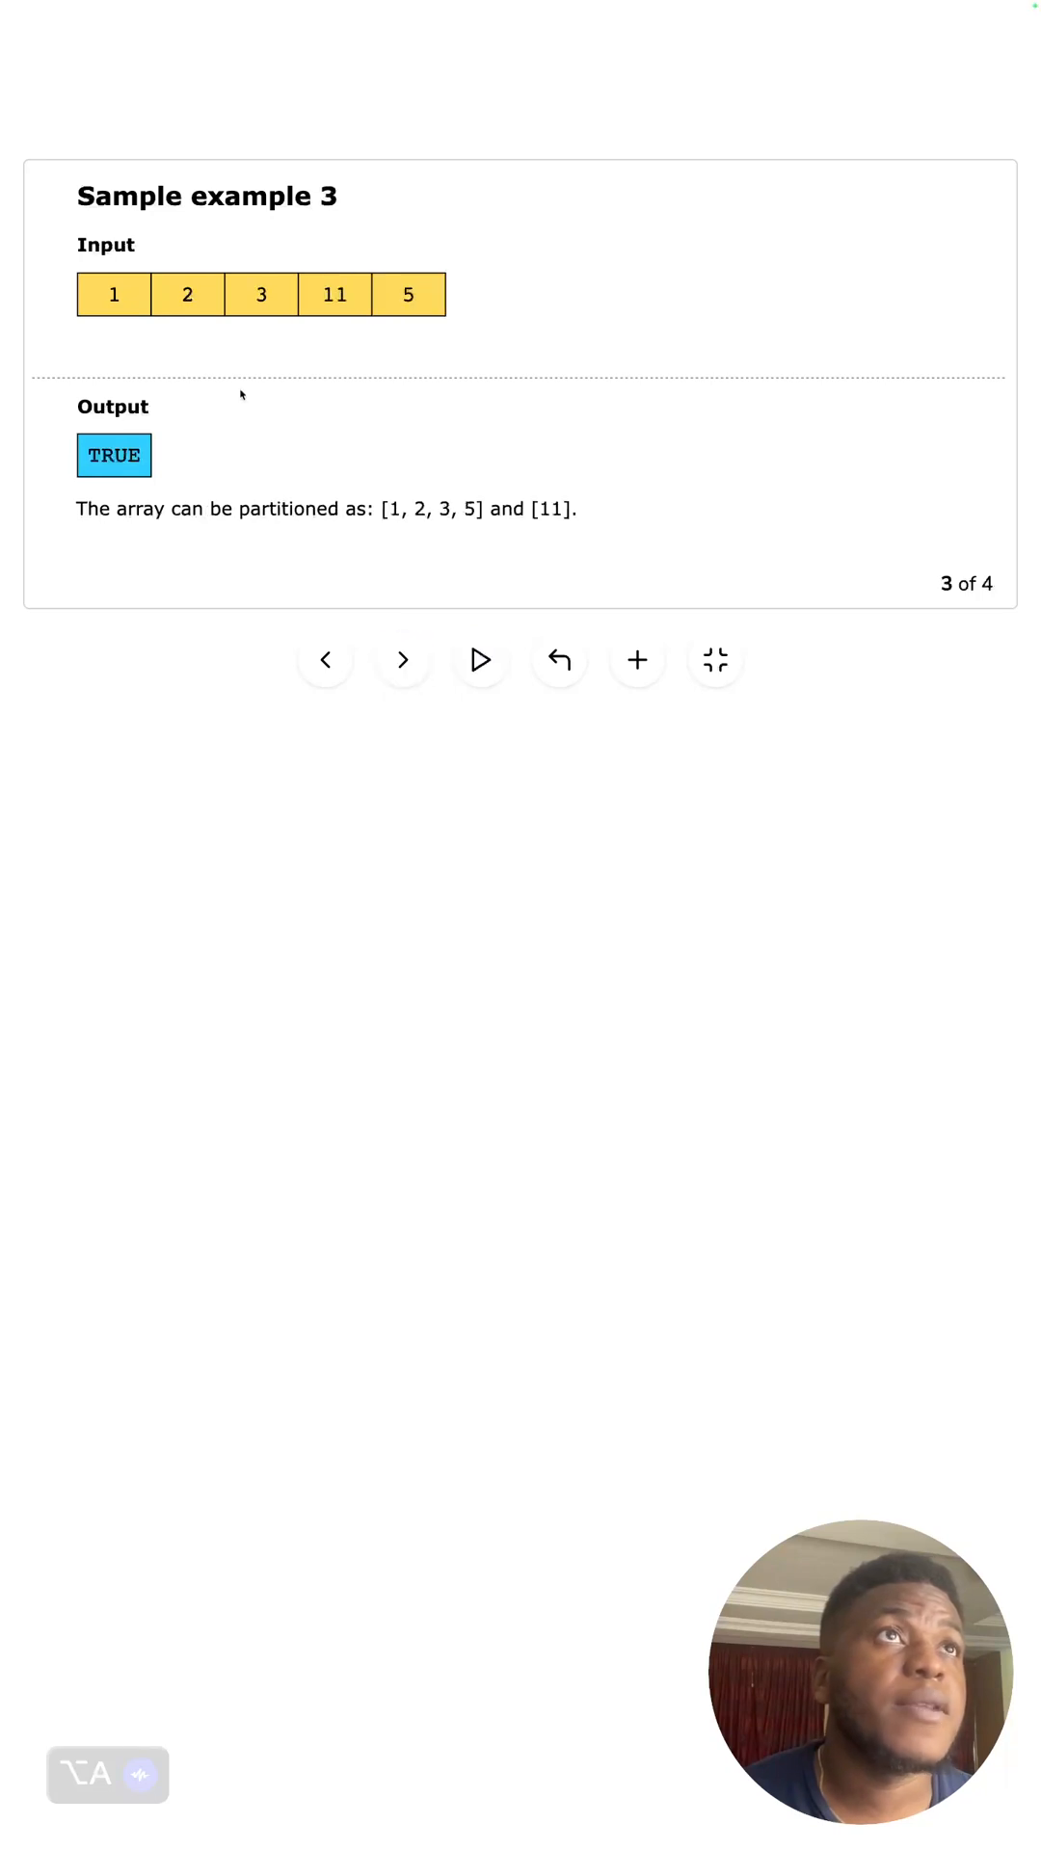
mouse_move(453, 531)
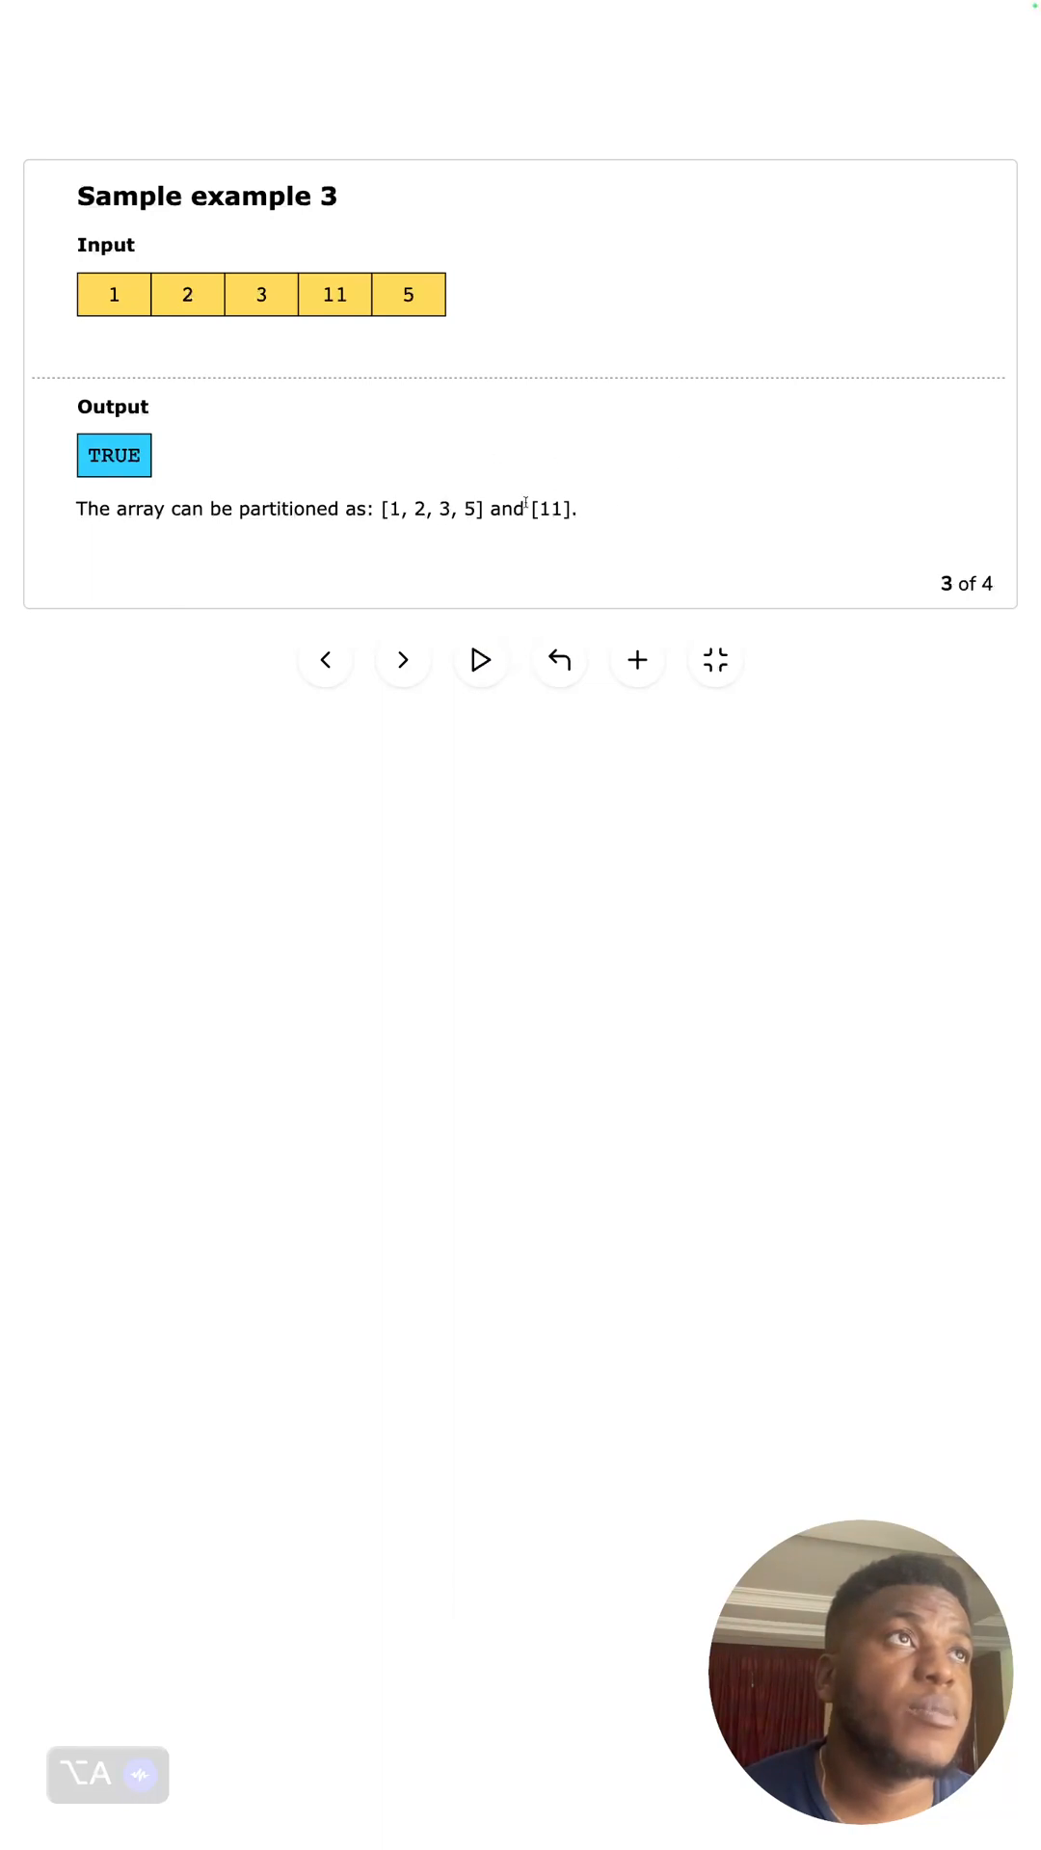
click(403, 659)
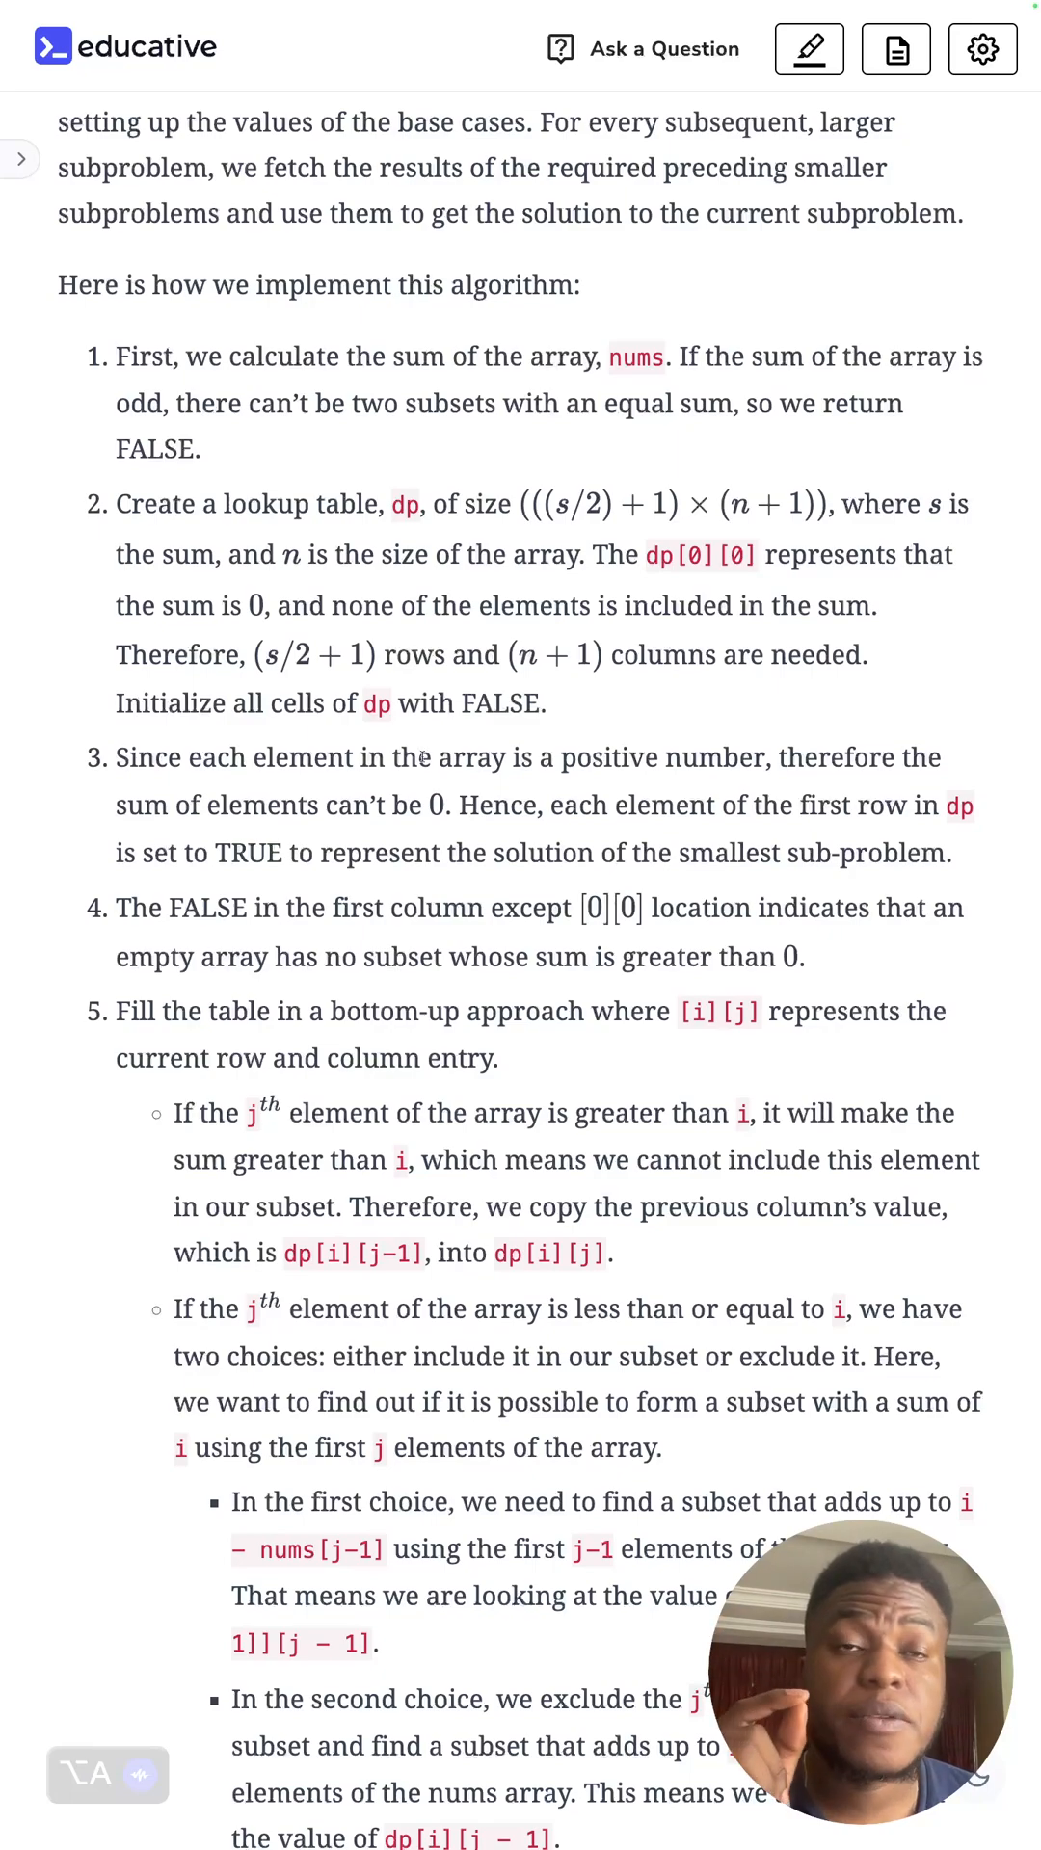
- Scroll the Solution lesson down to 'Optimized approach using dynamic programming'
scroll(up, 3)
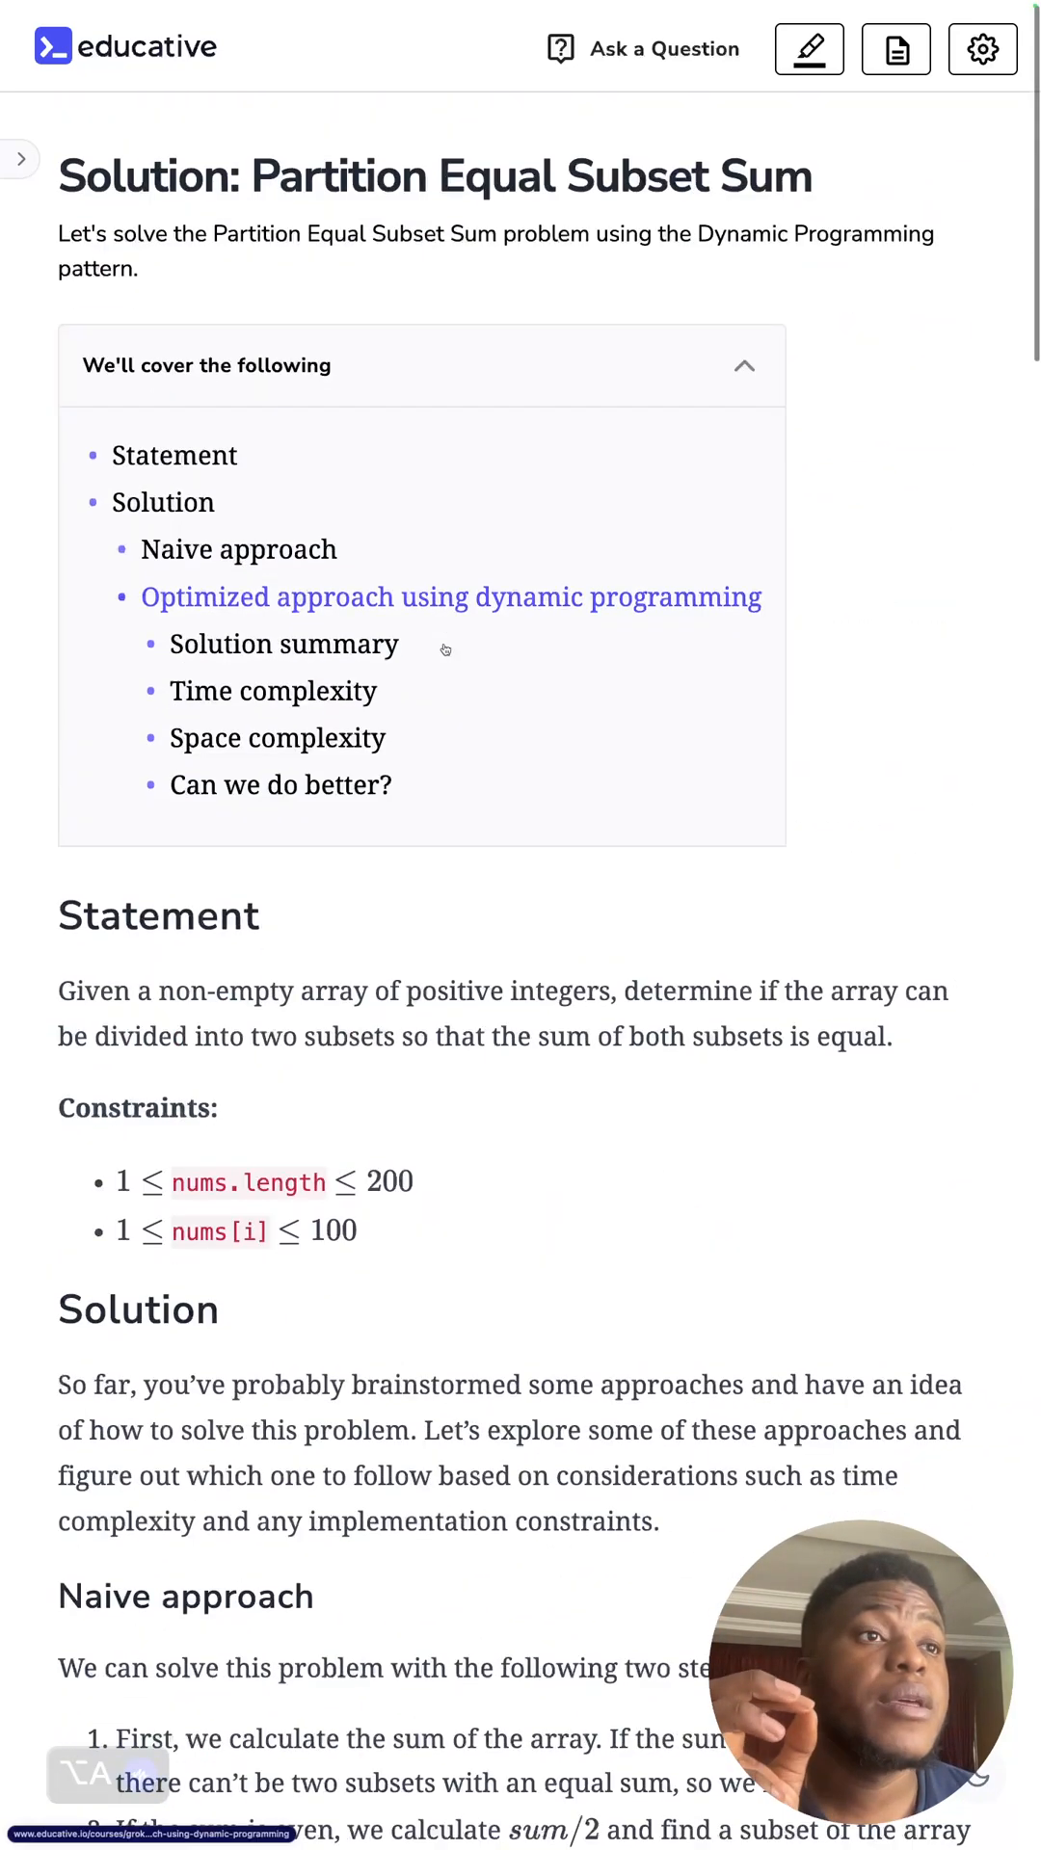
scroll(down, 3)
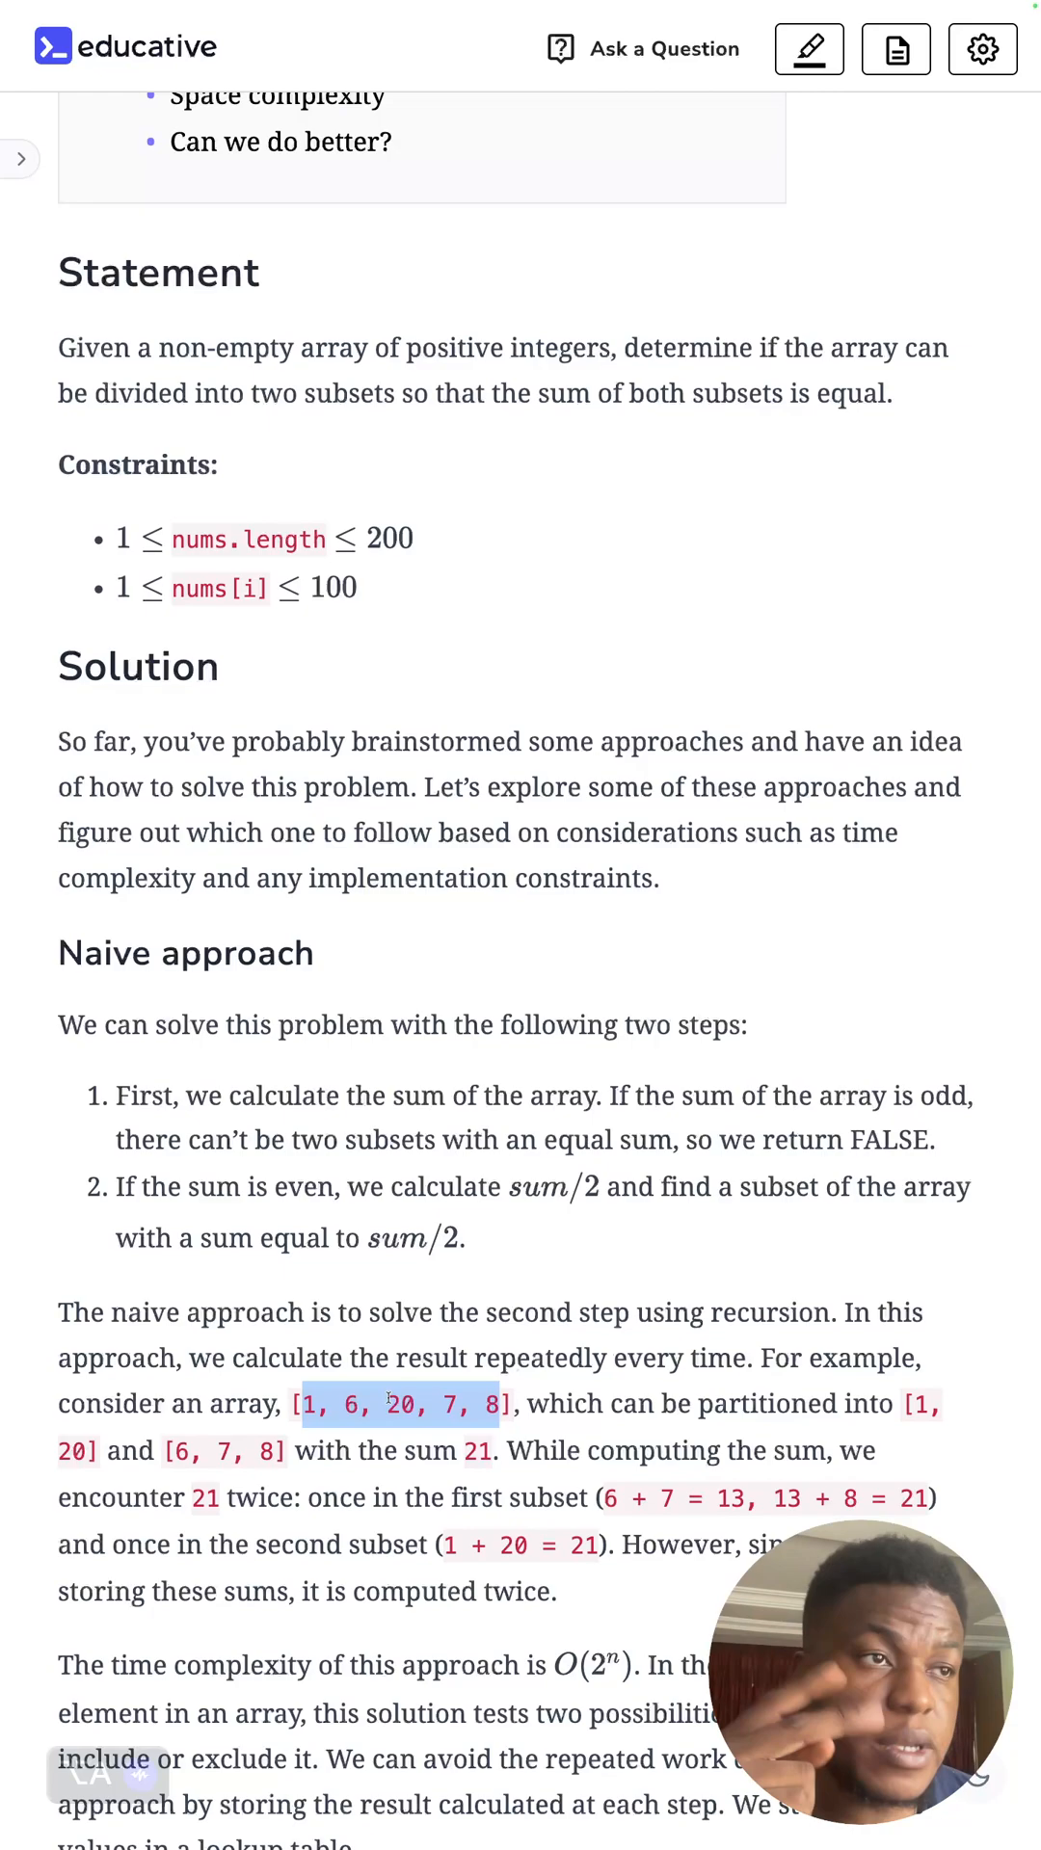
scroll(down, 3)
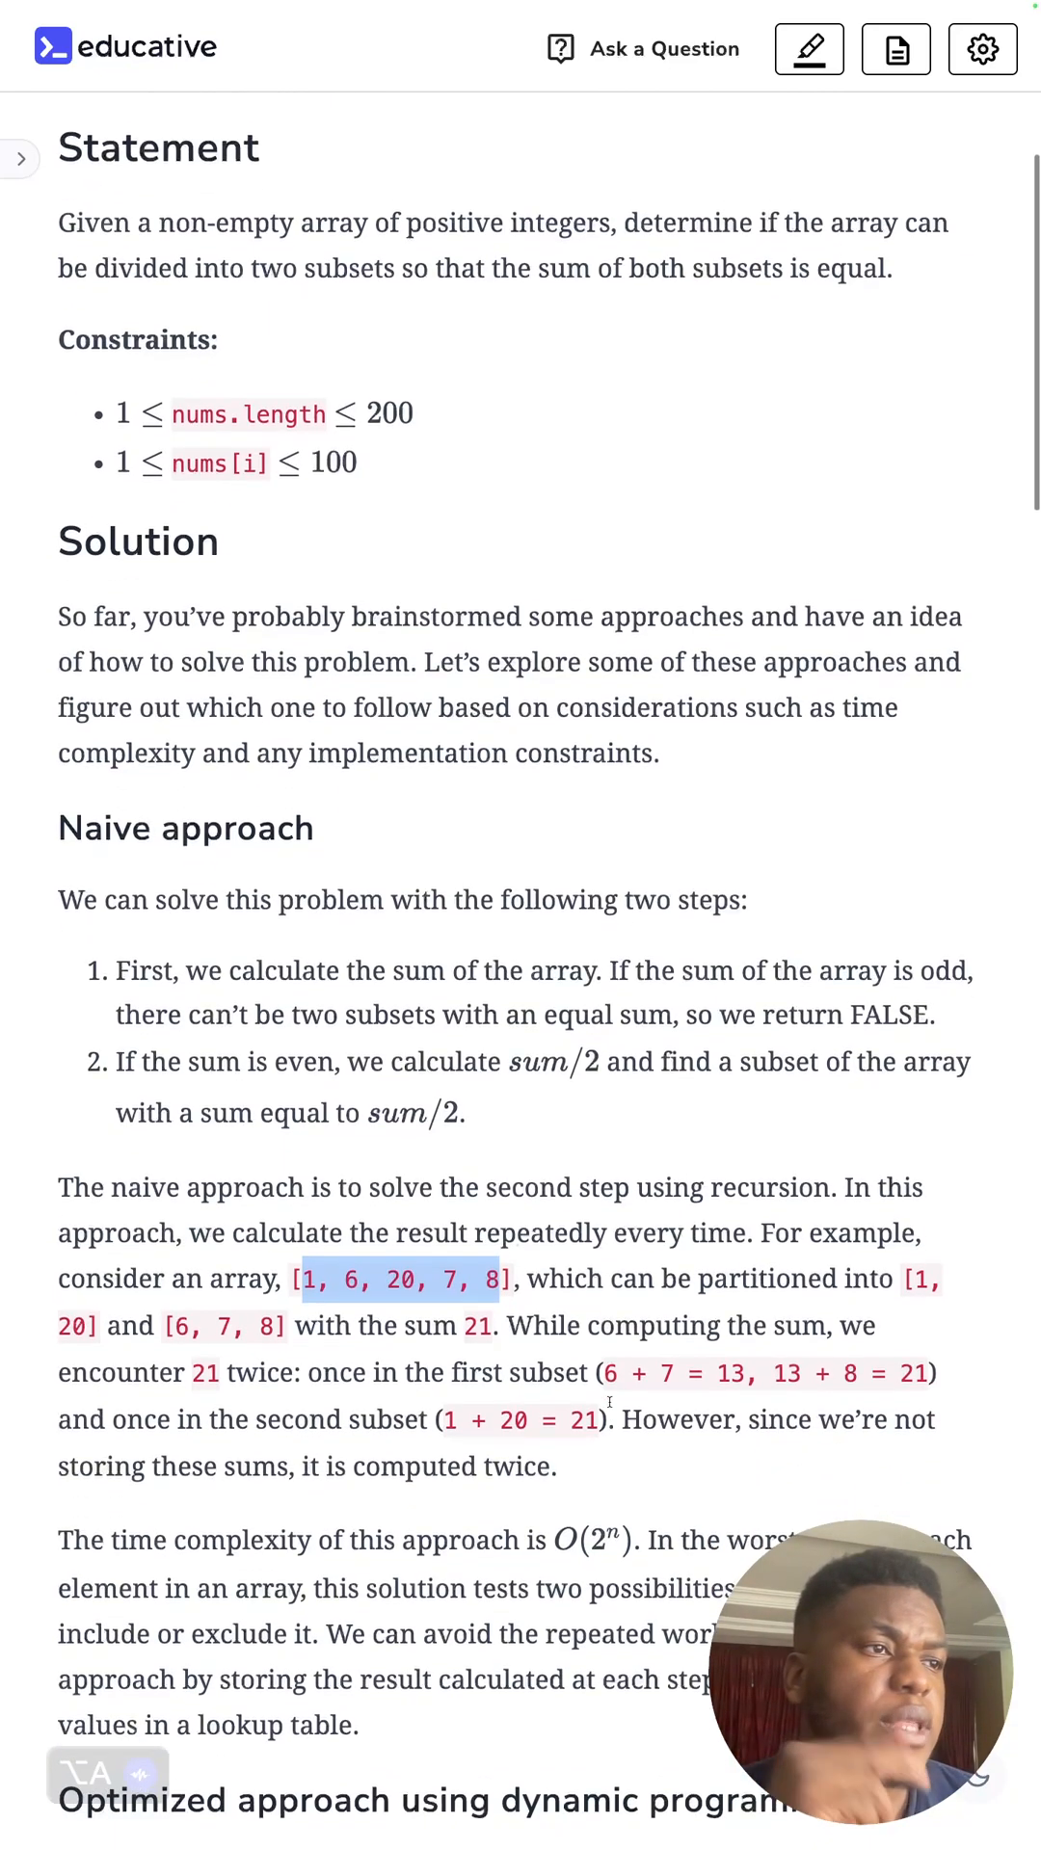
scroll(down, 3)
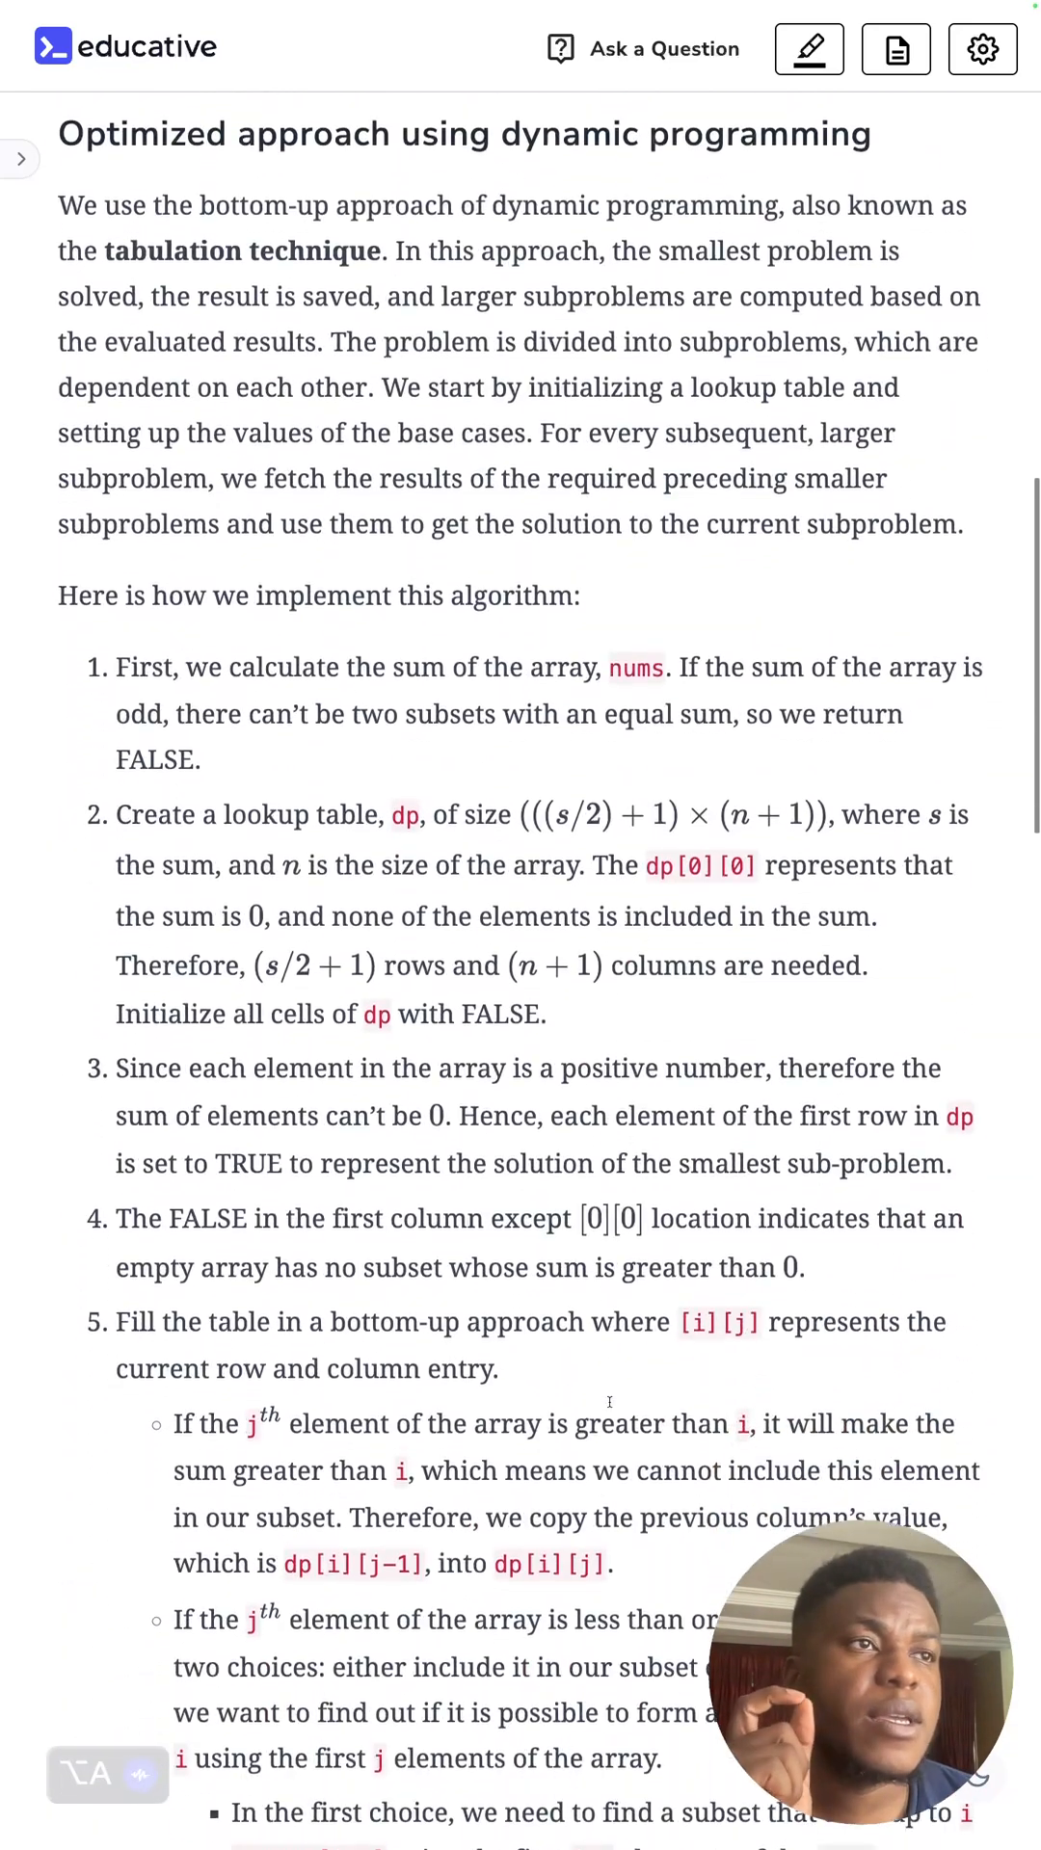
scroll(down, 3)
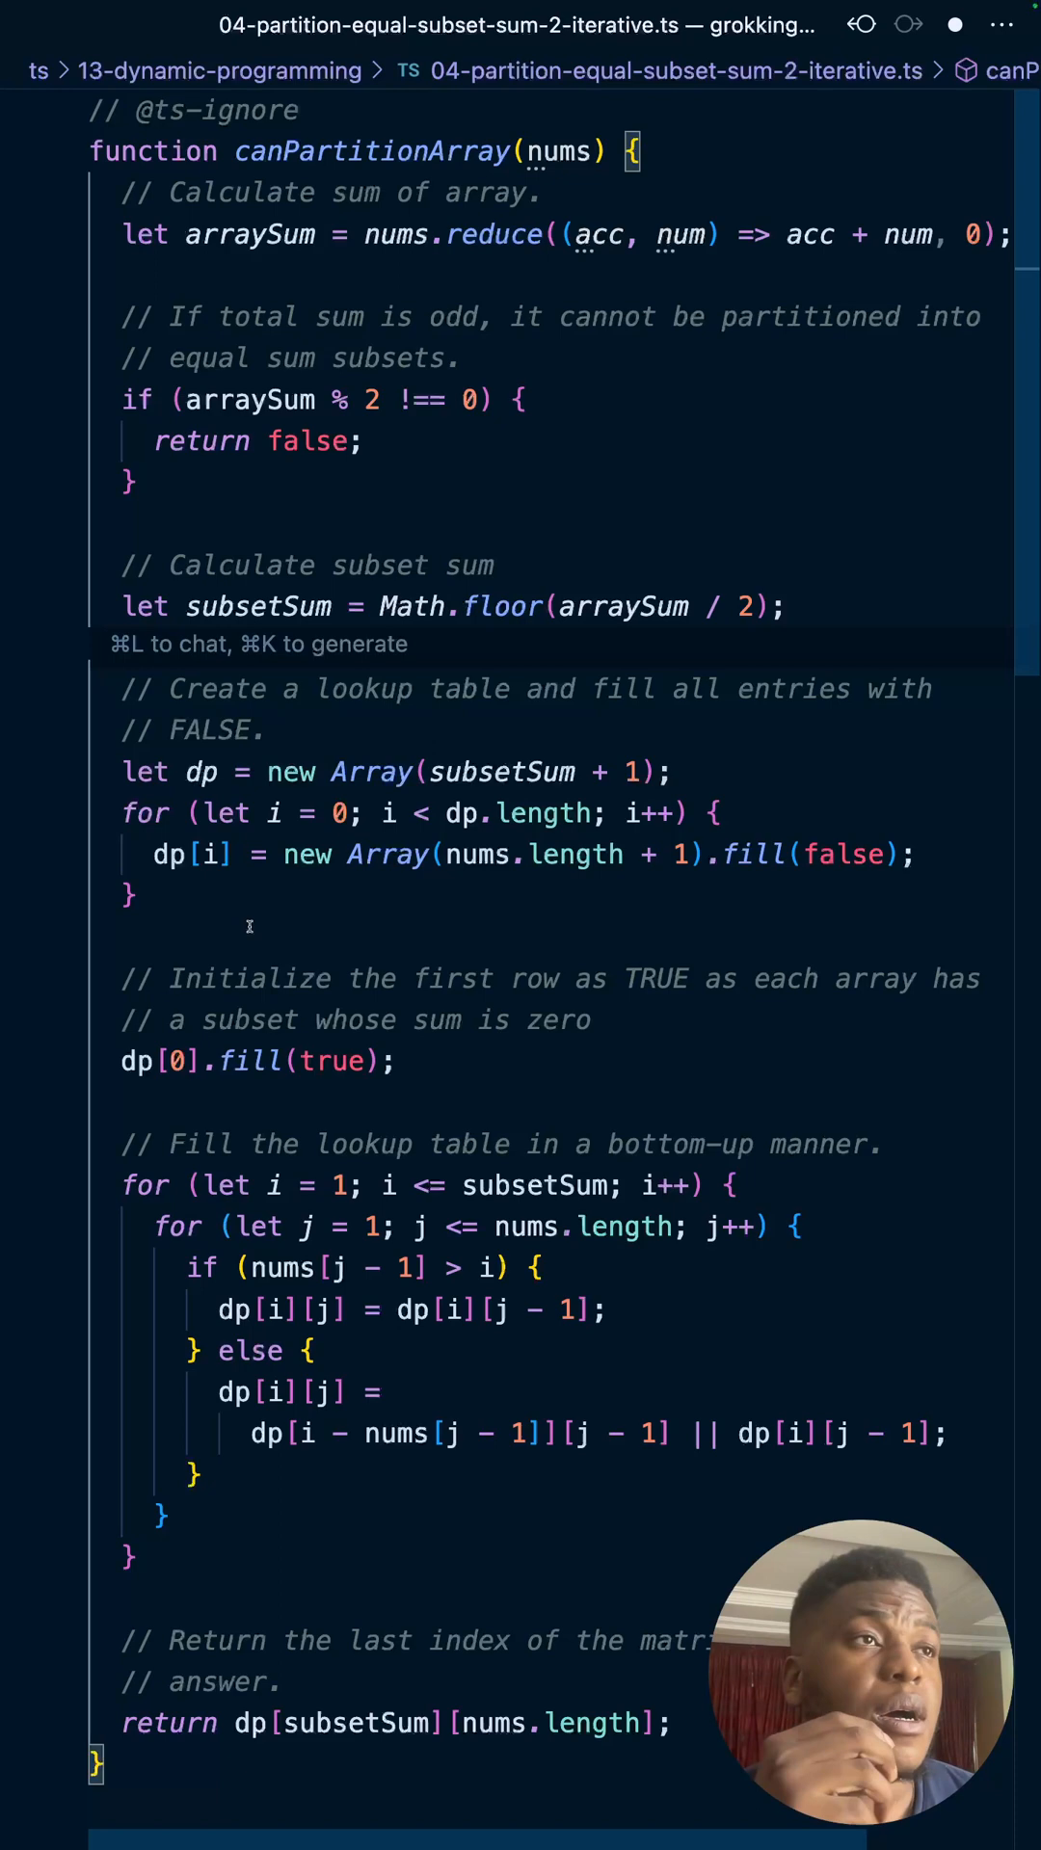
mouse_move(431, 634)
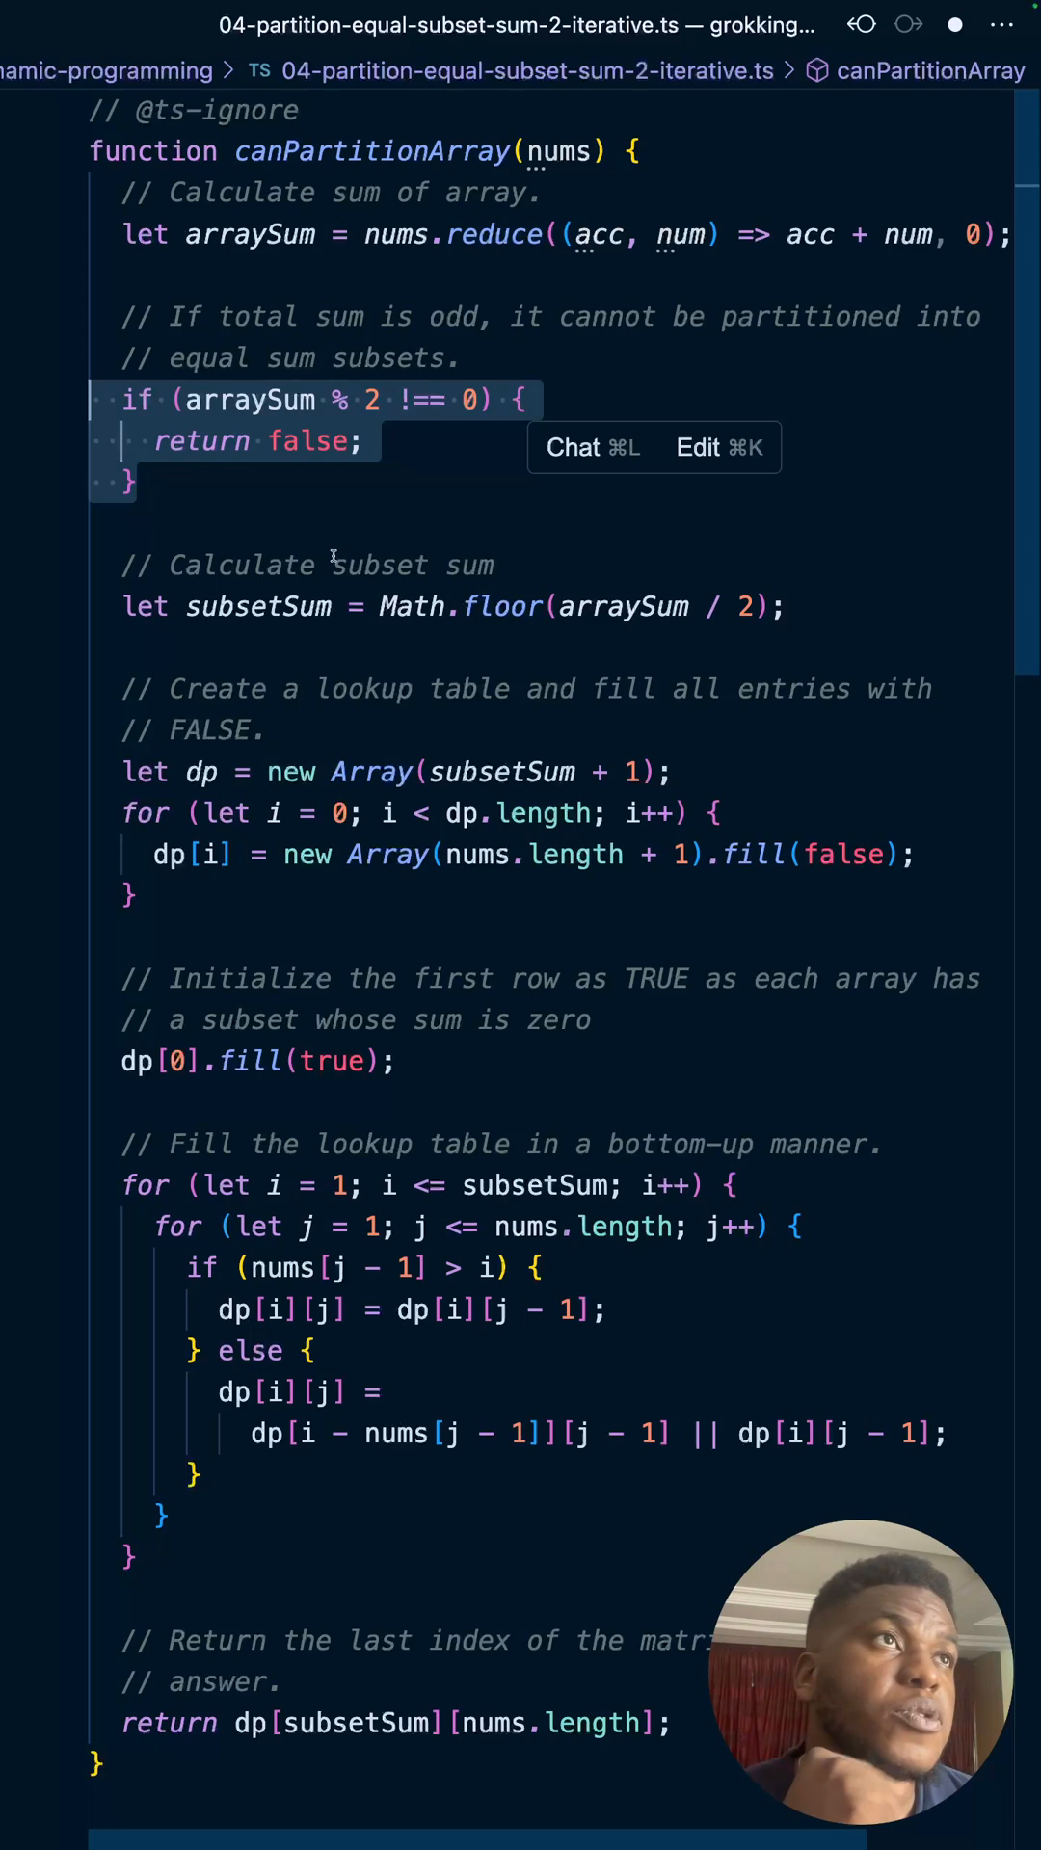
click(252, 564)
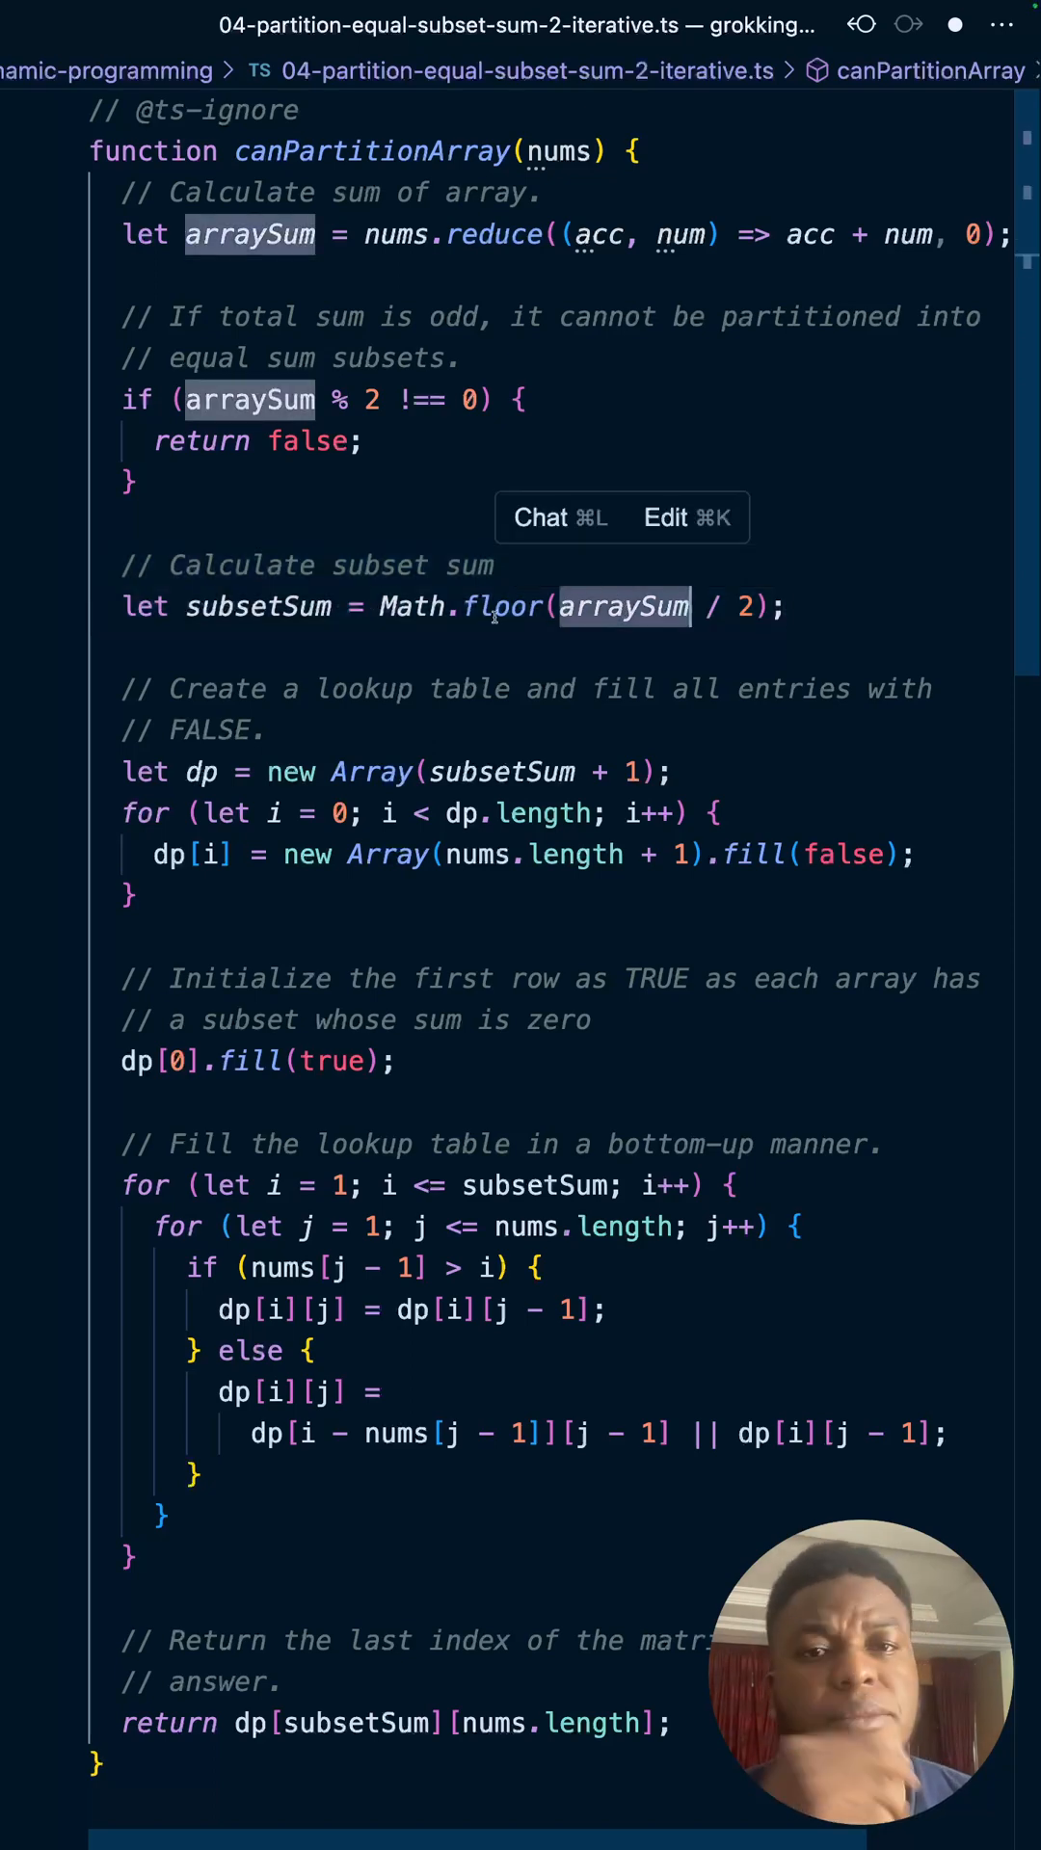
mouse_move(500, 605)
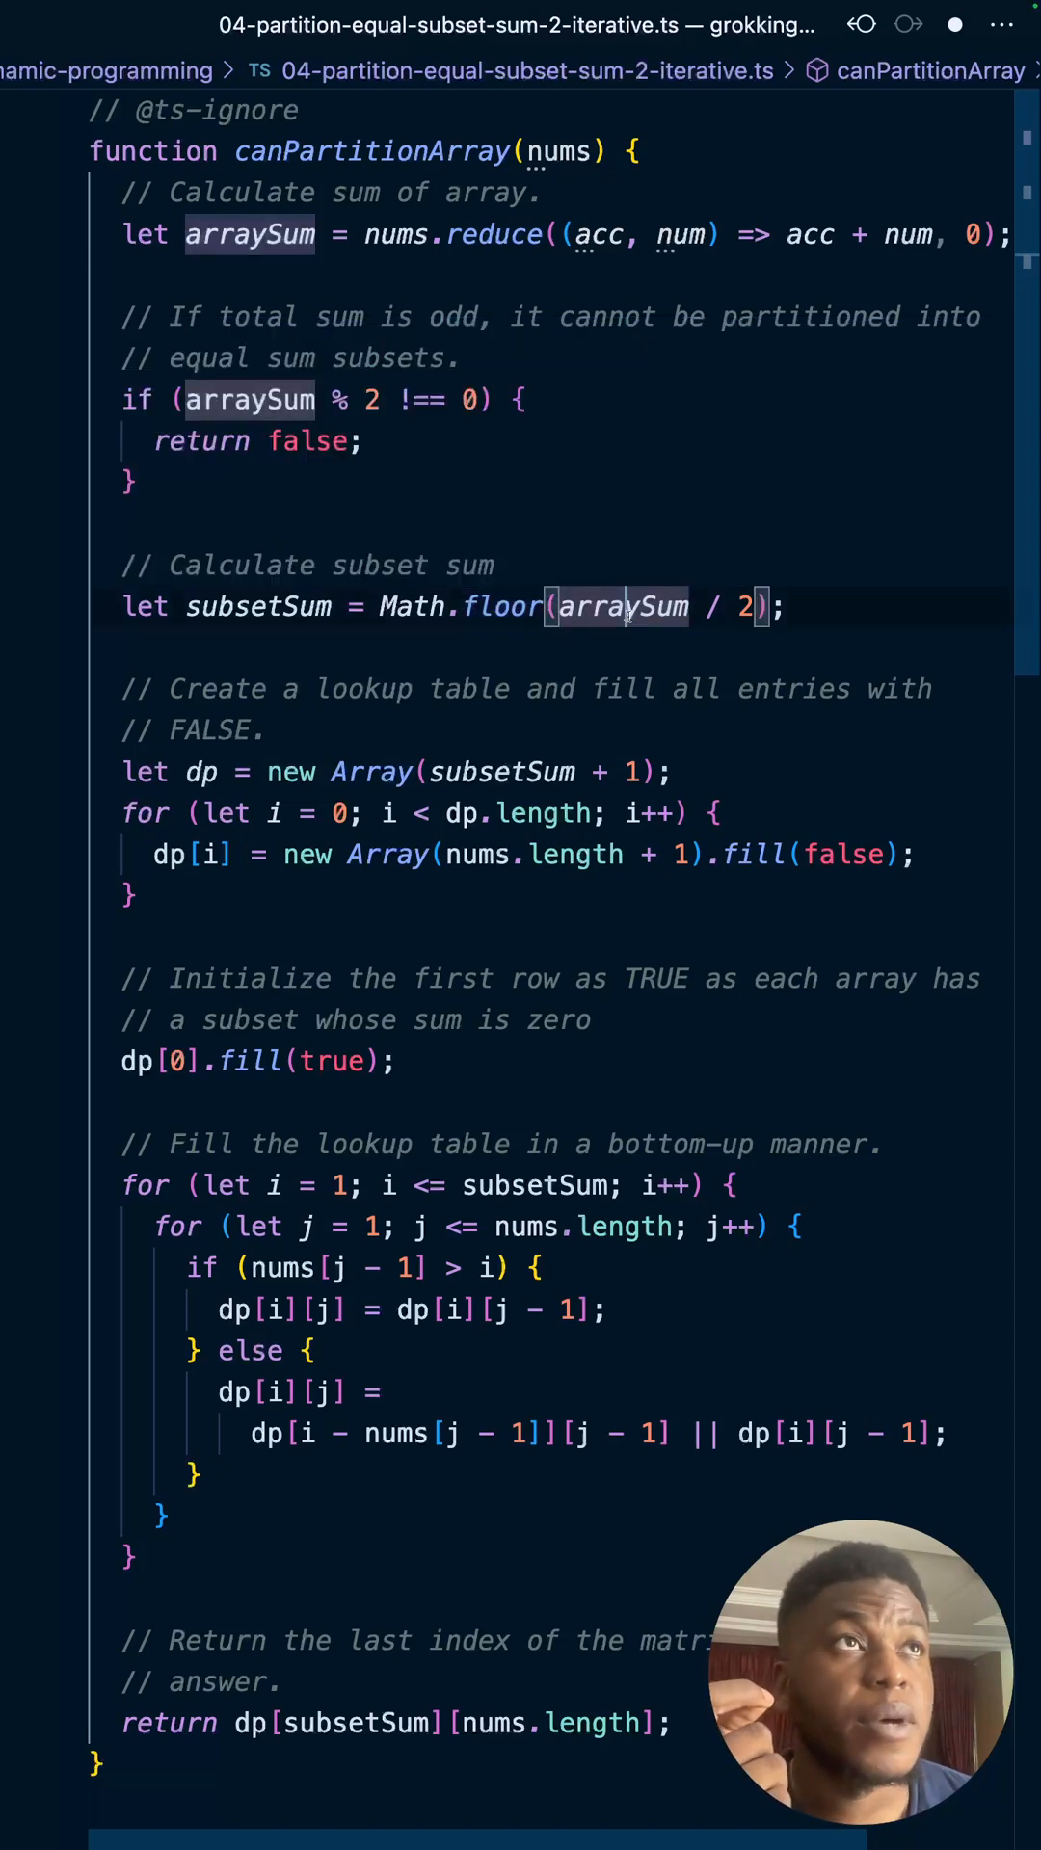
double_click(257, 606)
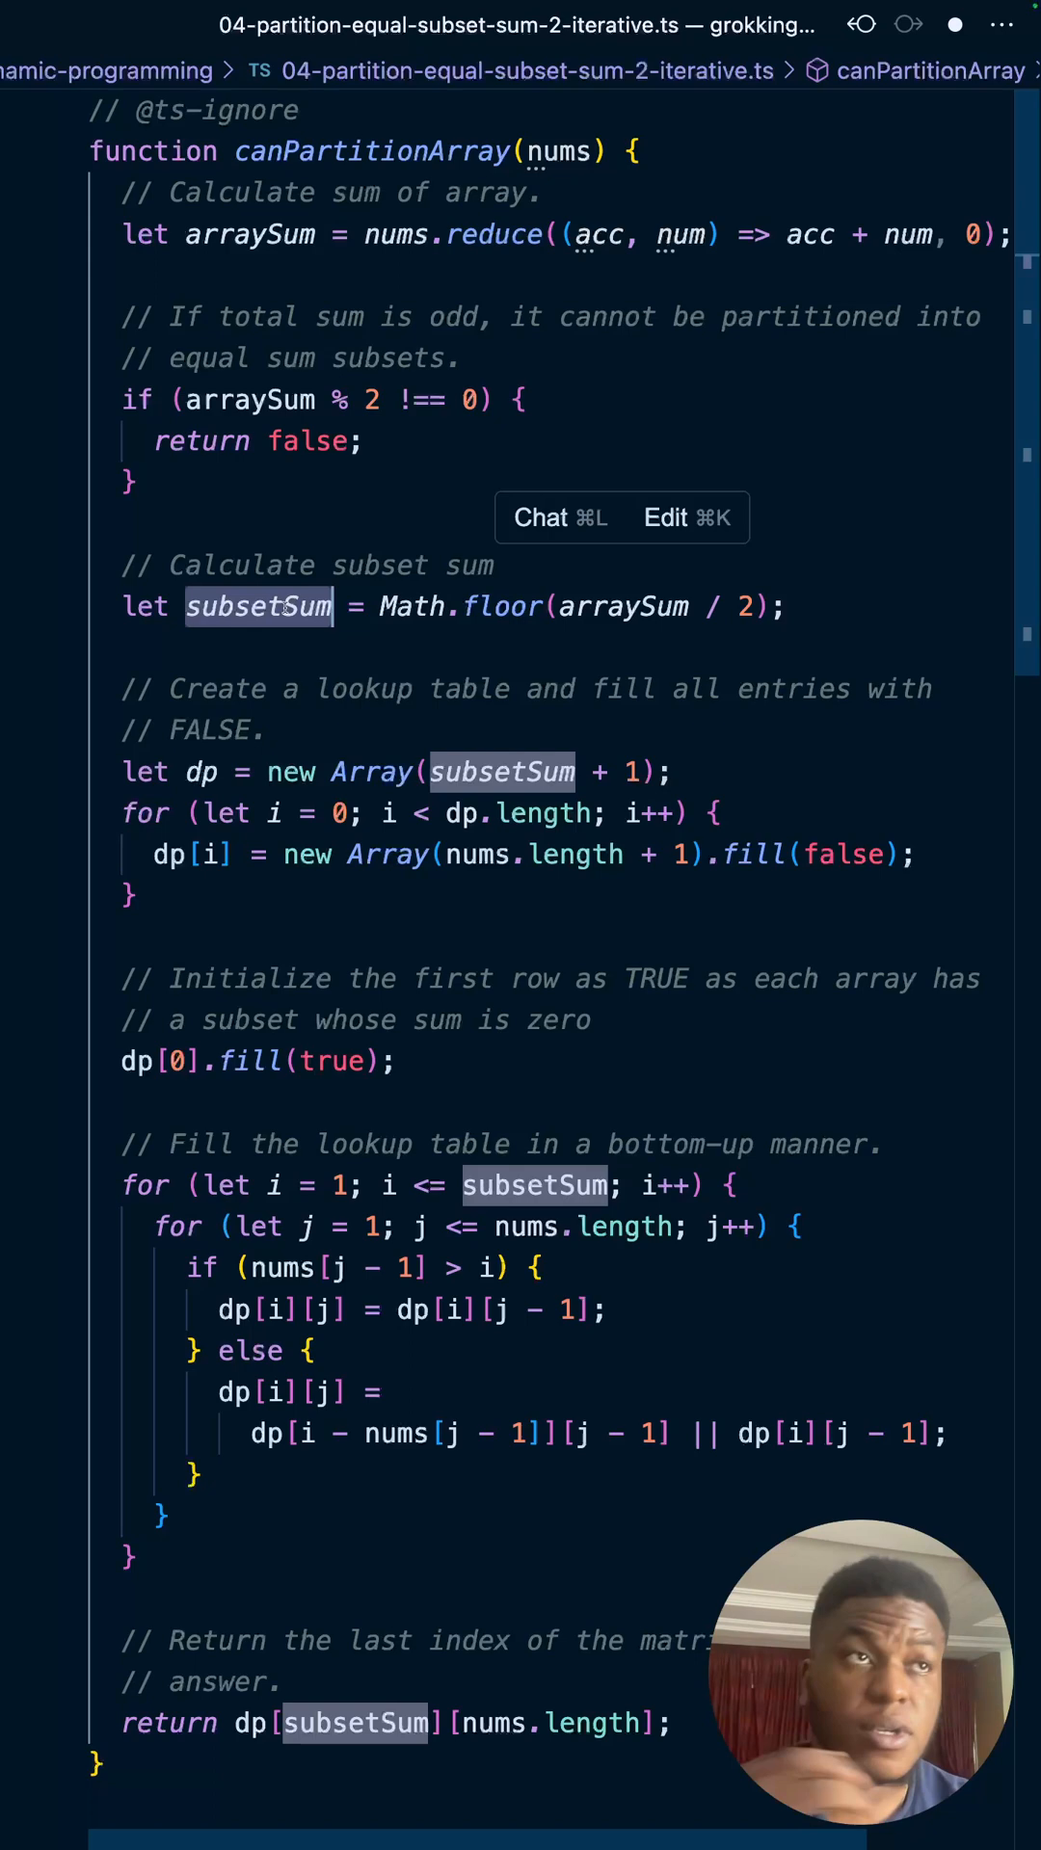
click(266, 745)
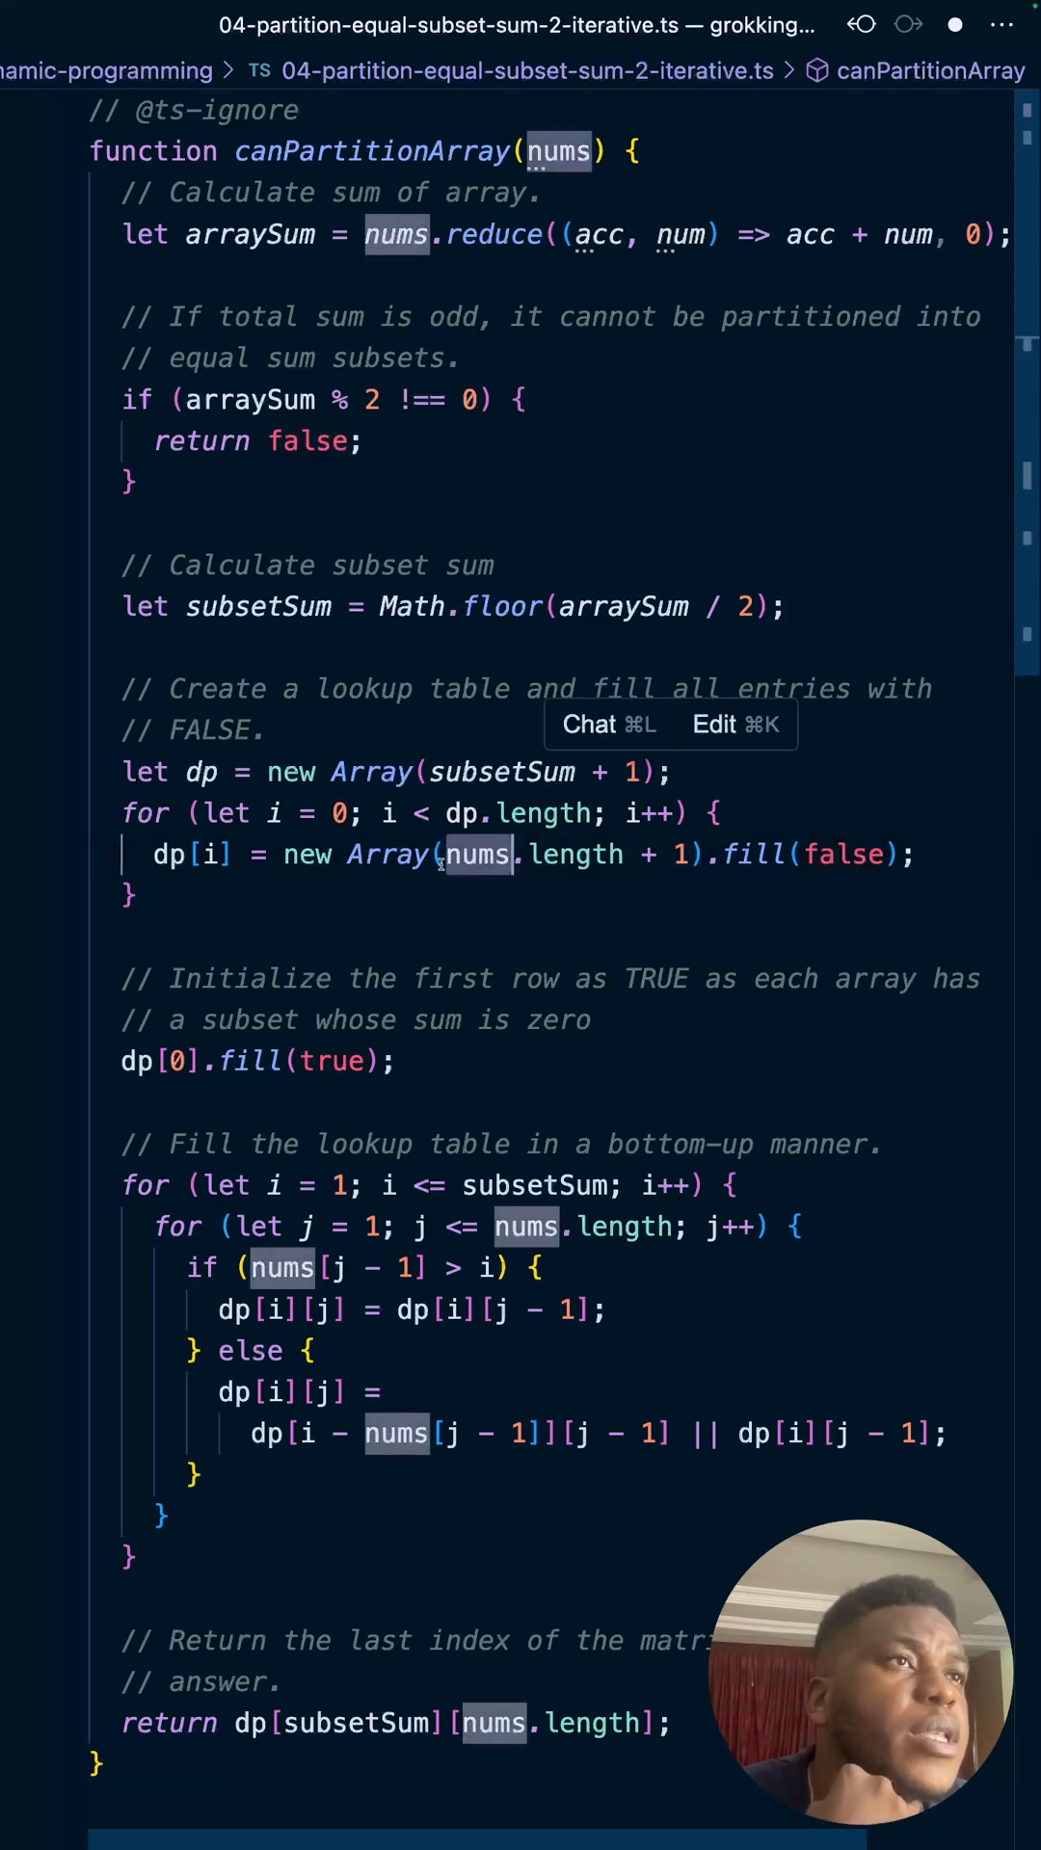
click(421, 895)
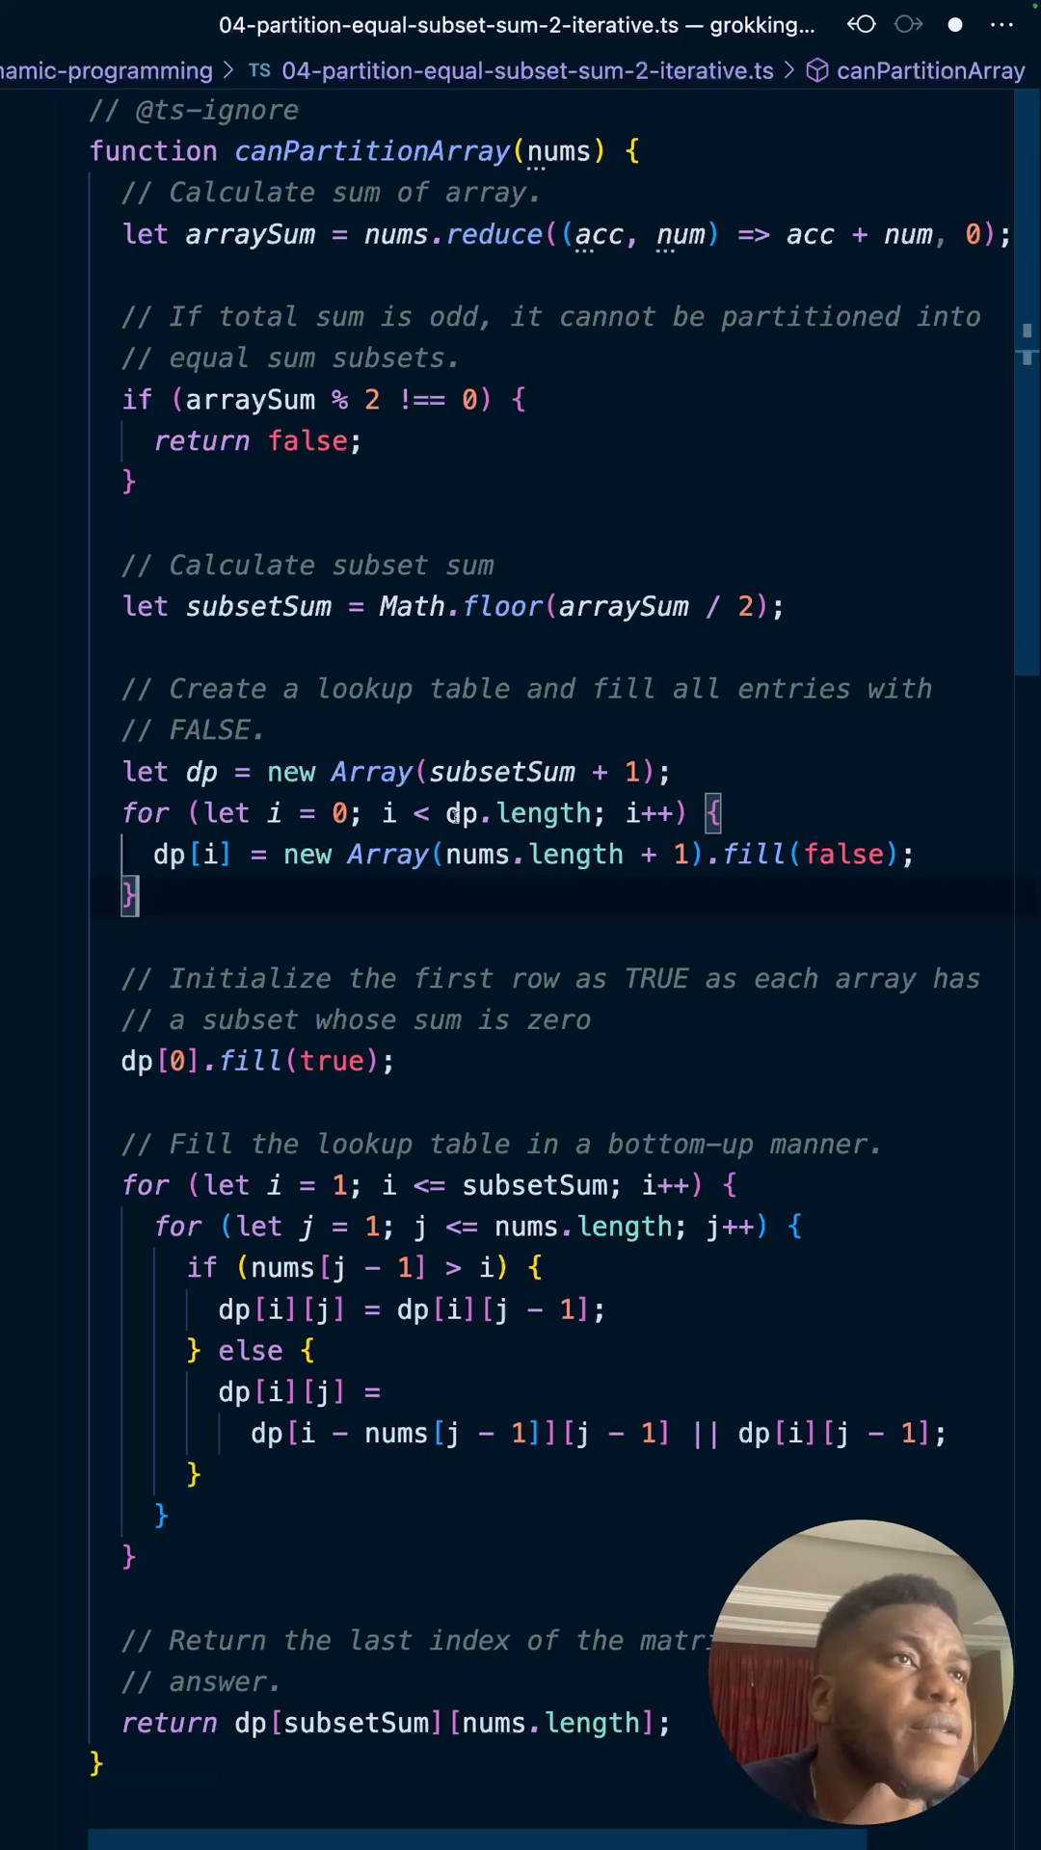
mouse_move(532, 936)
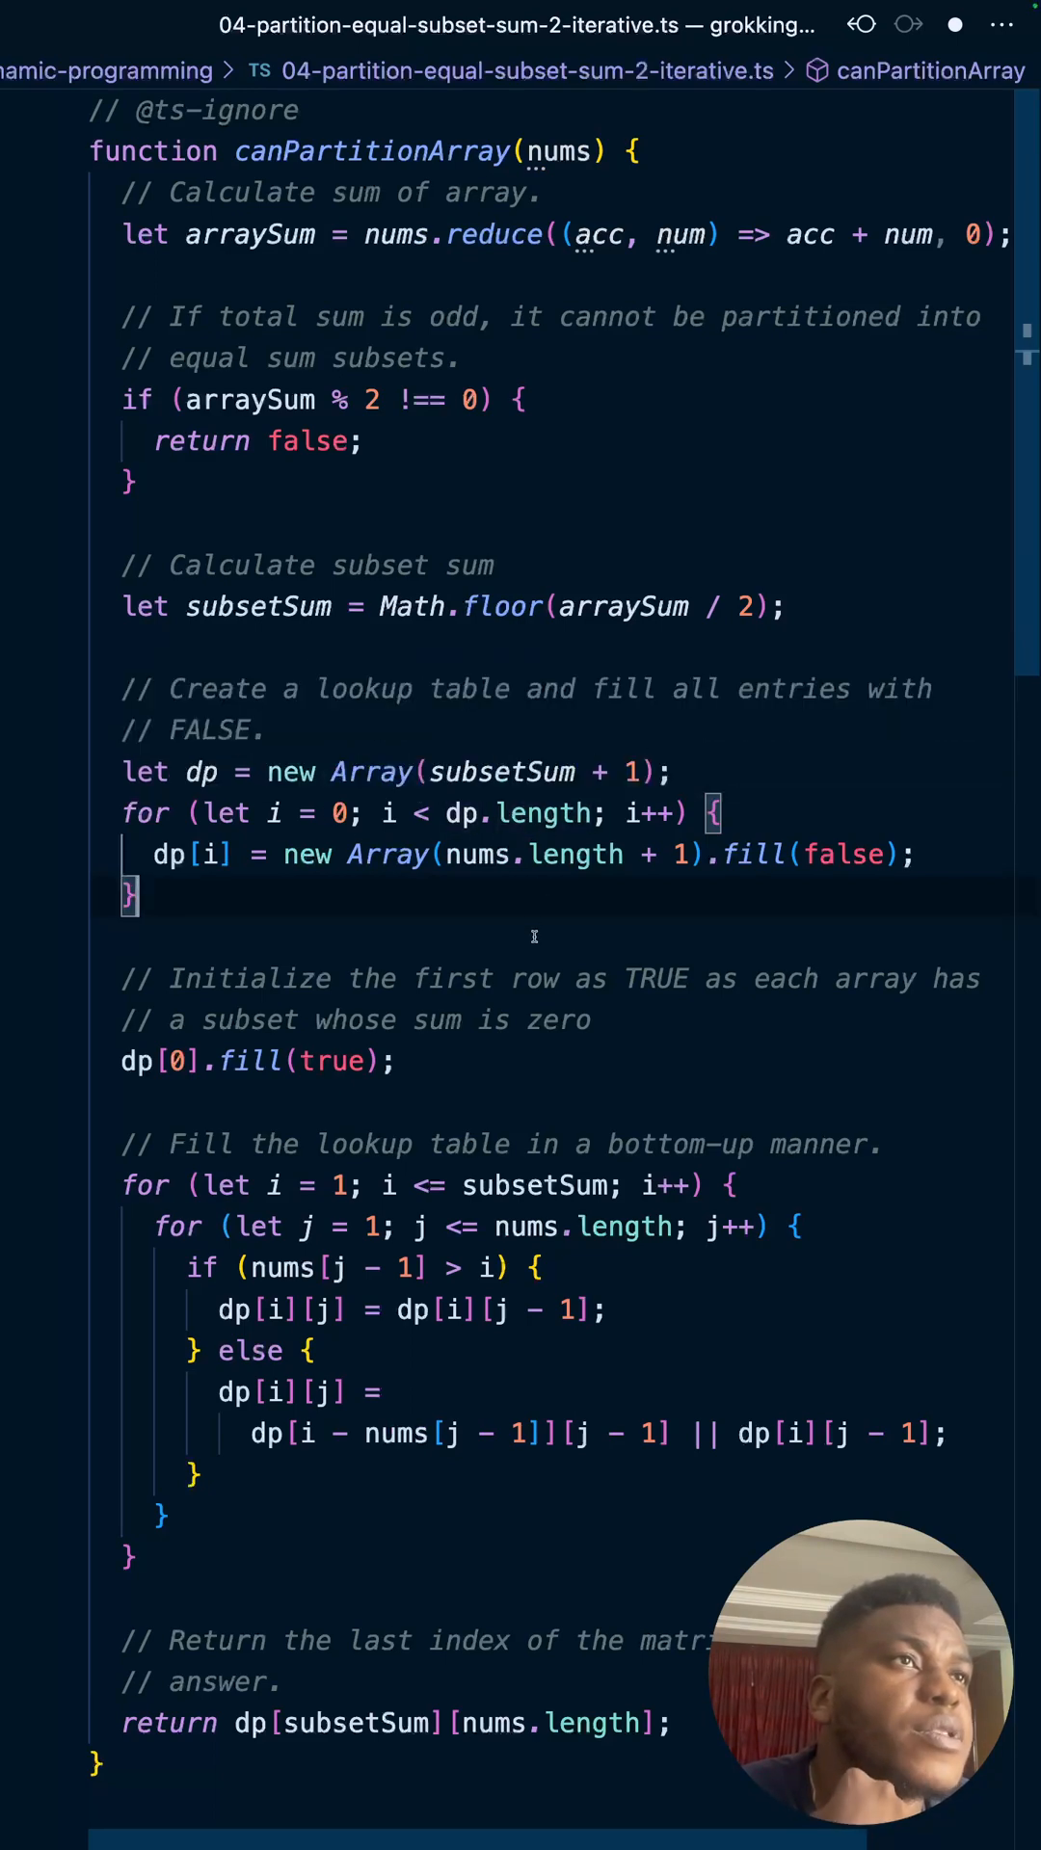
double_click(257, 607)
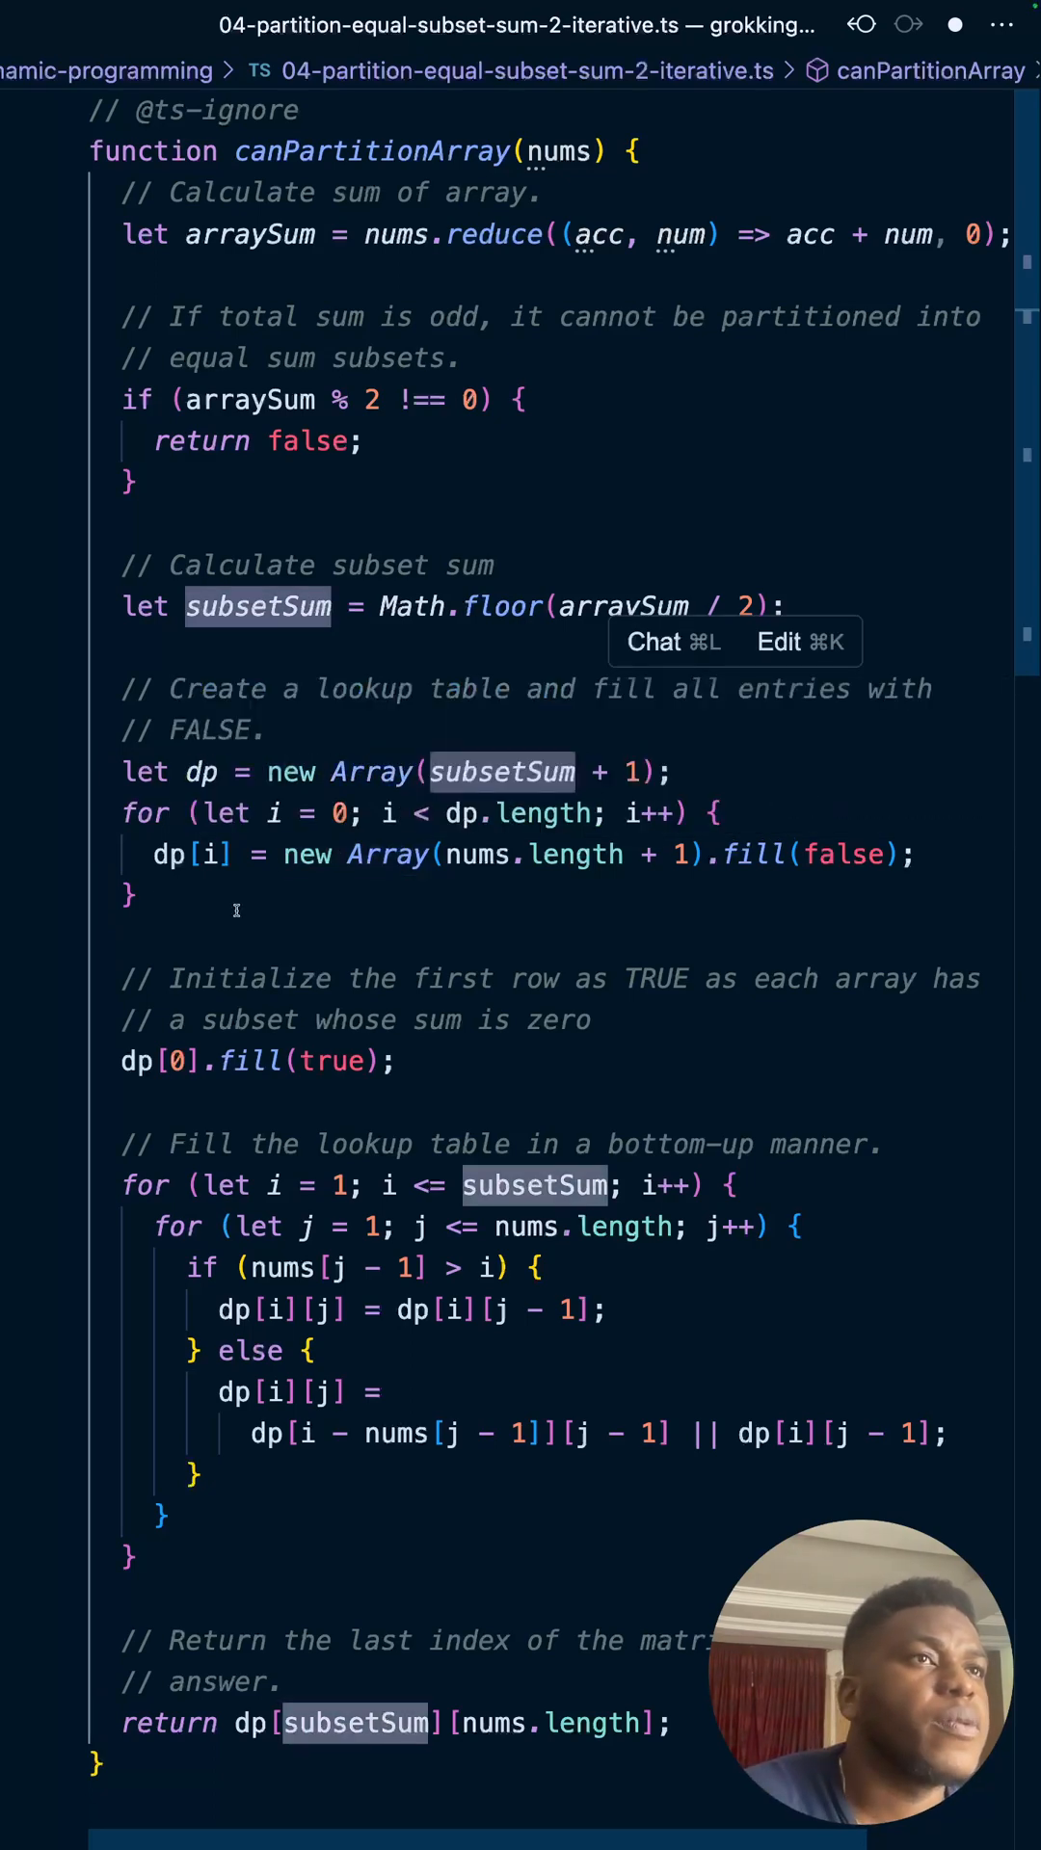
scroll(down, 3)
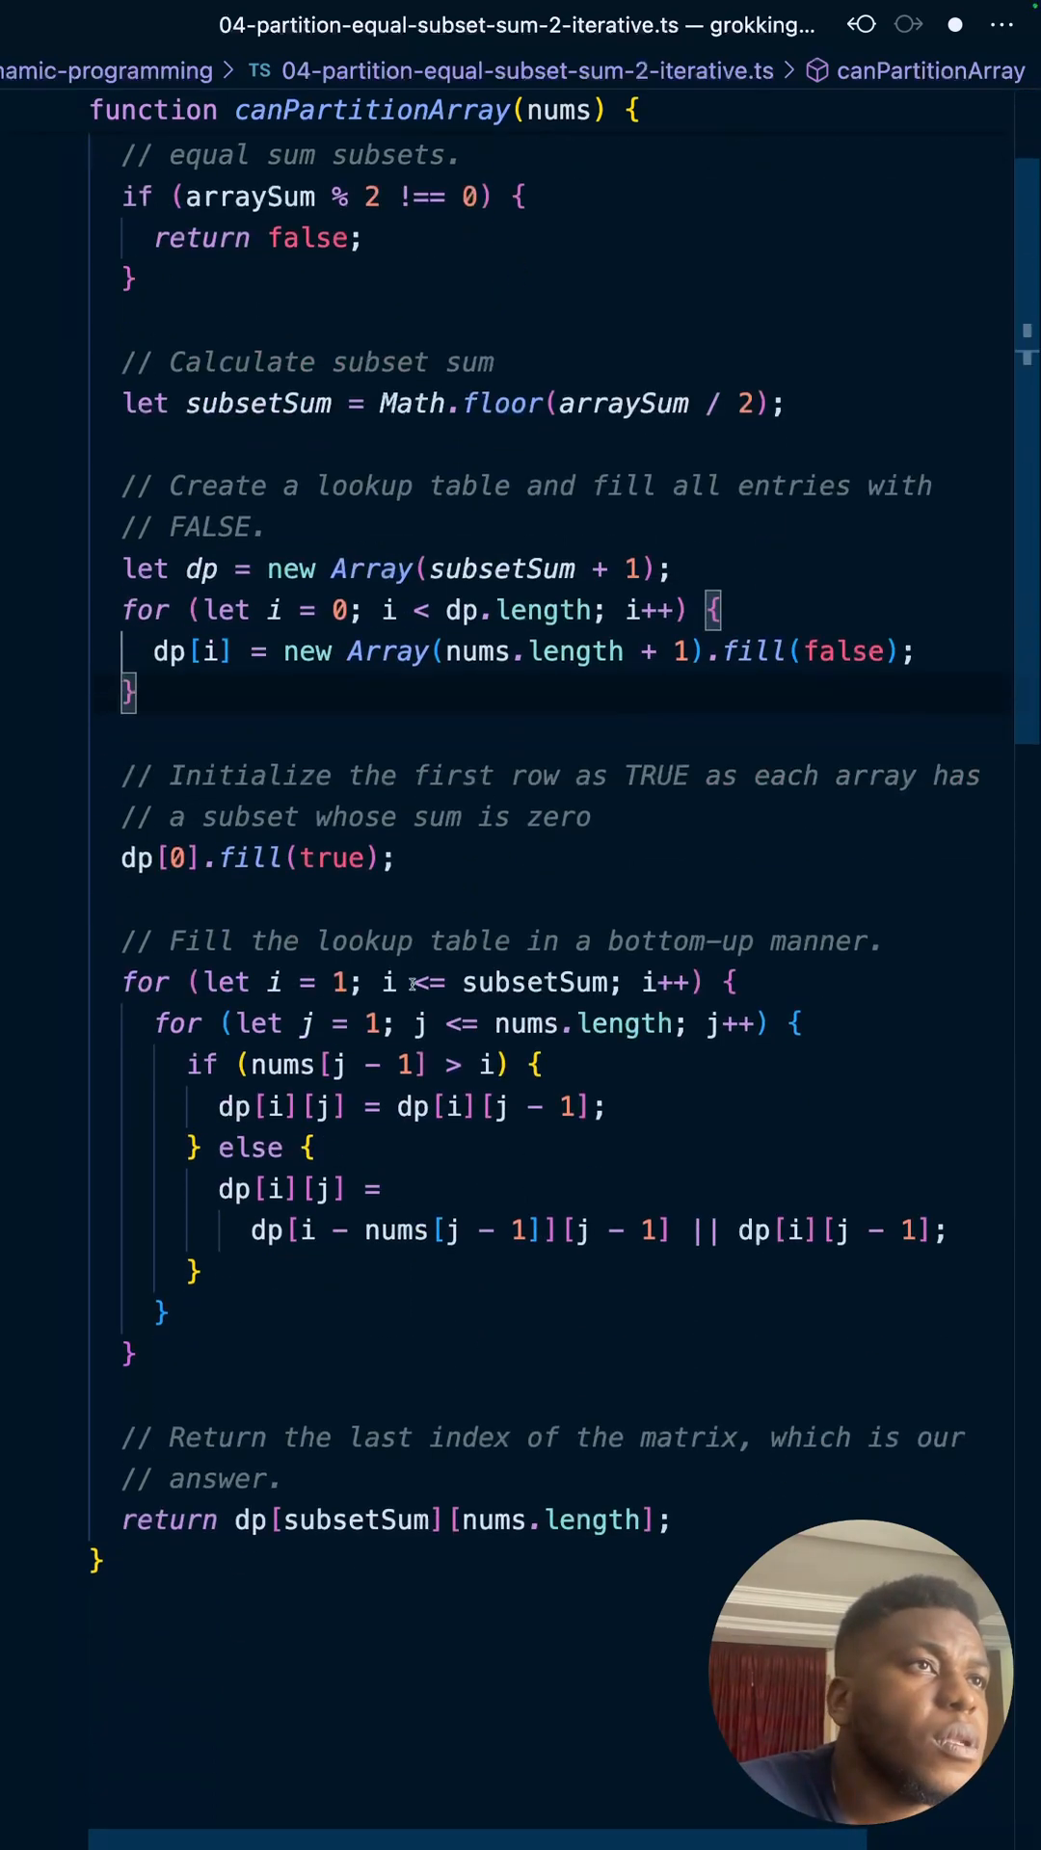
scroll(up, 3)
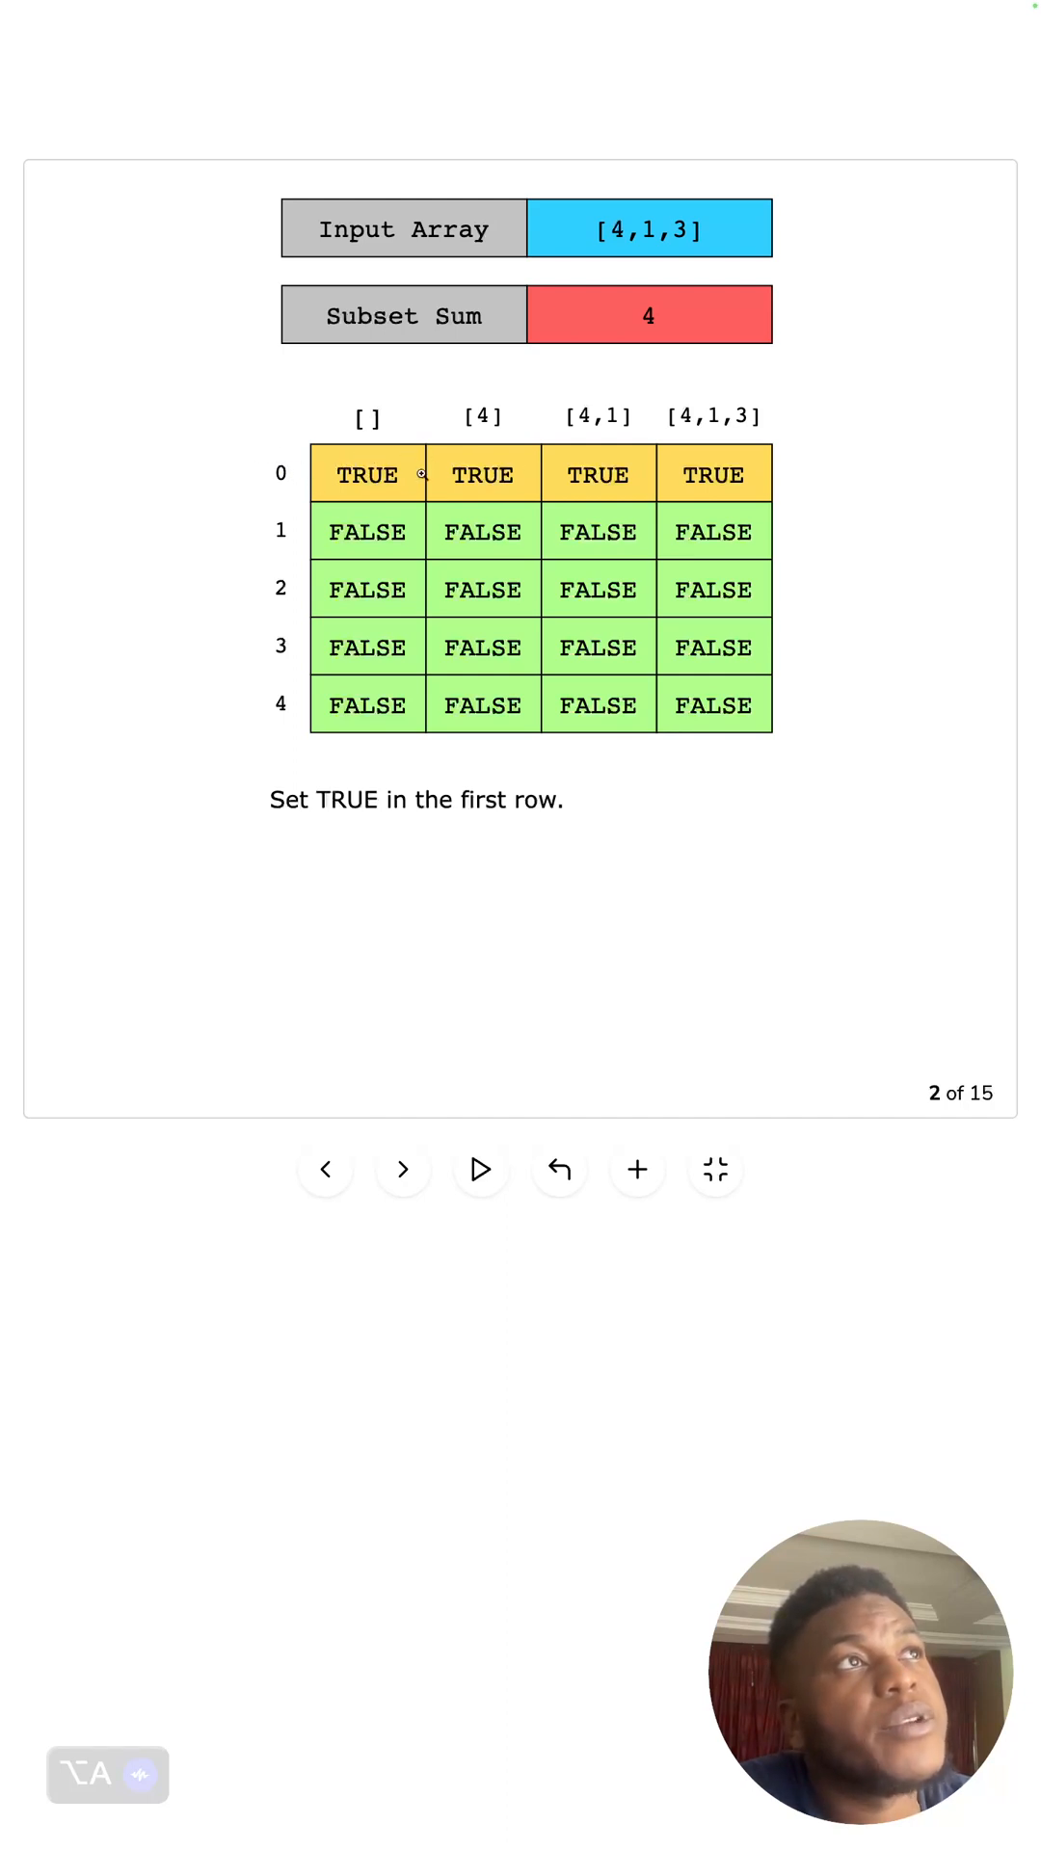
mouse_move(663, 420)
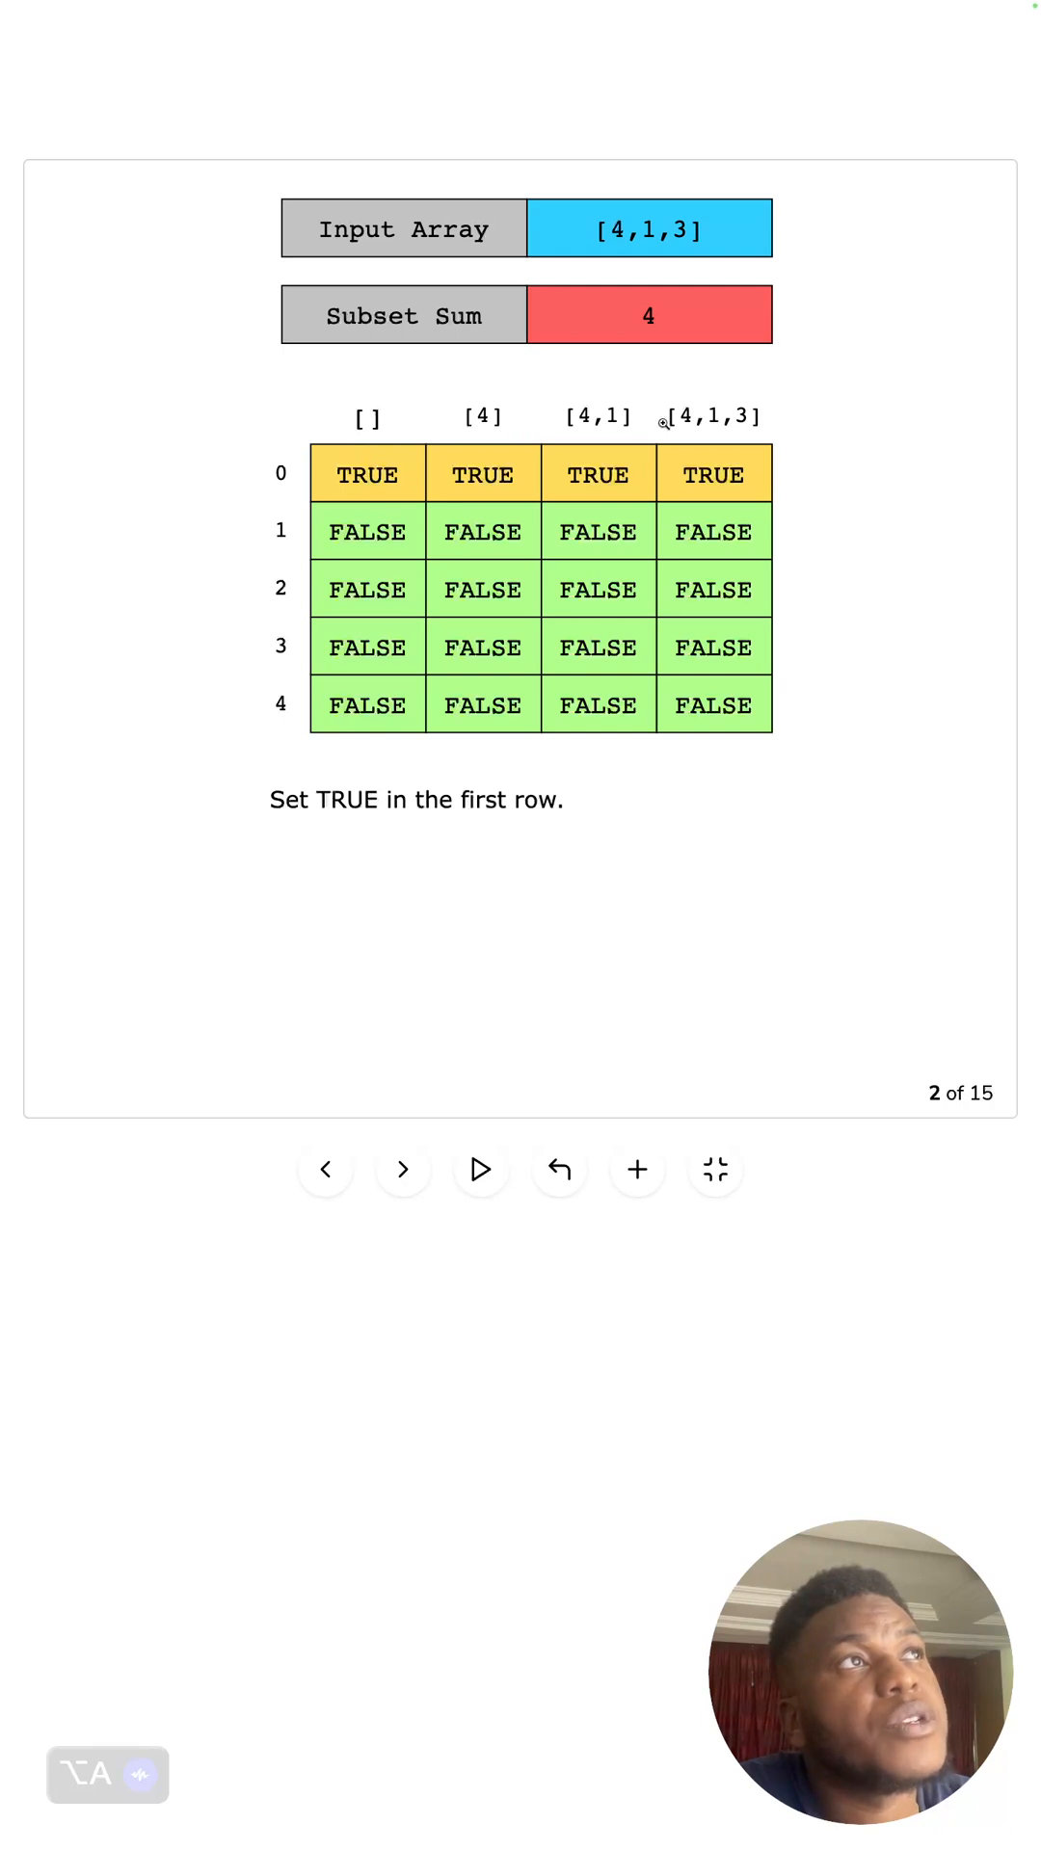
mouse_move(389, 436)
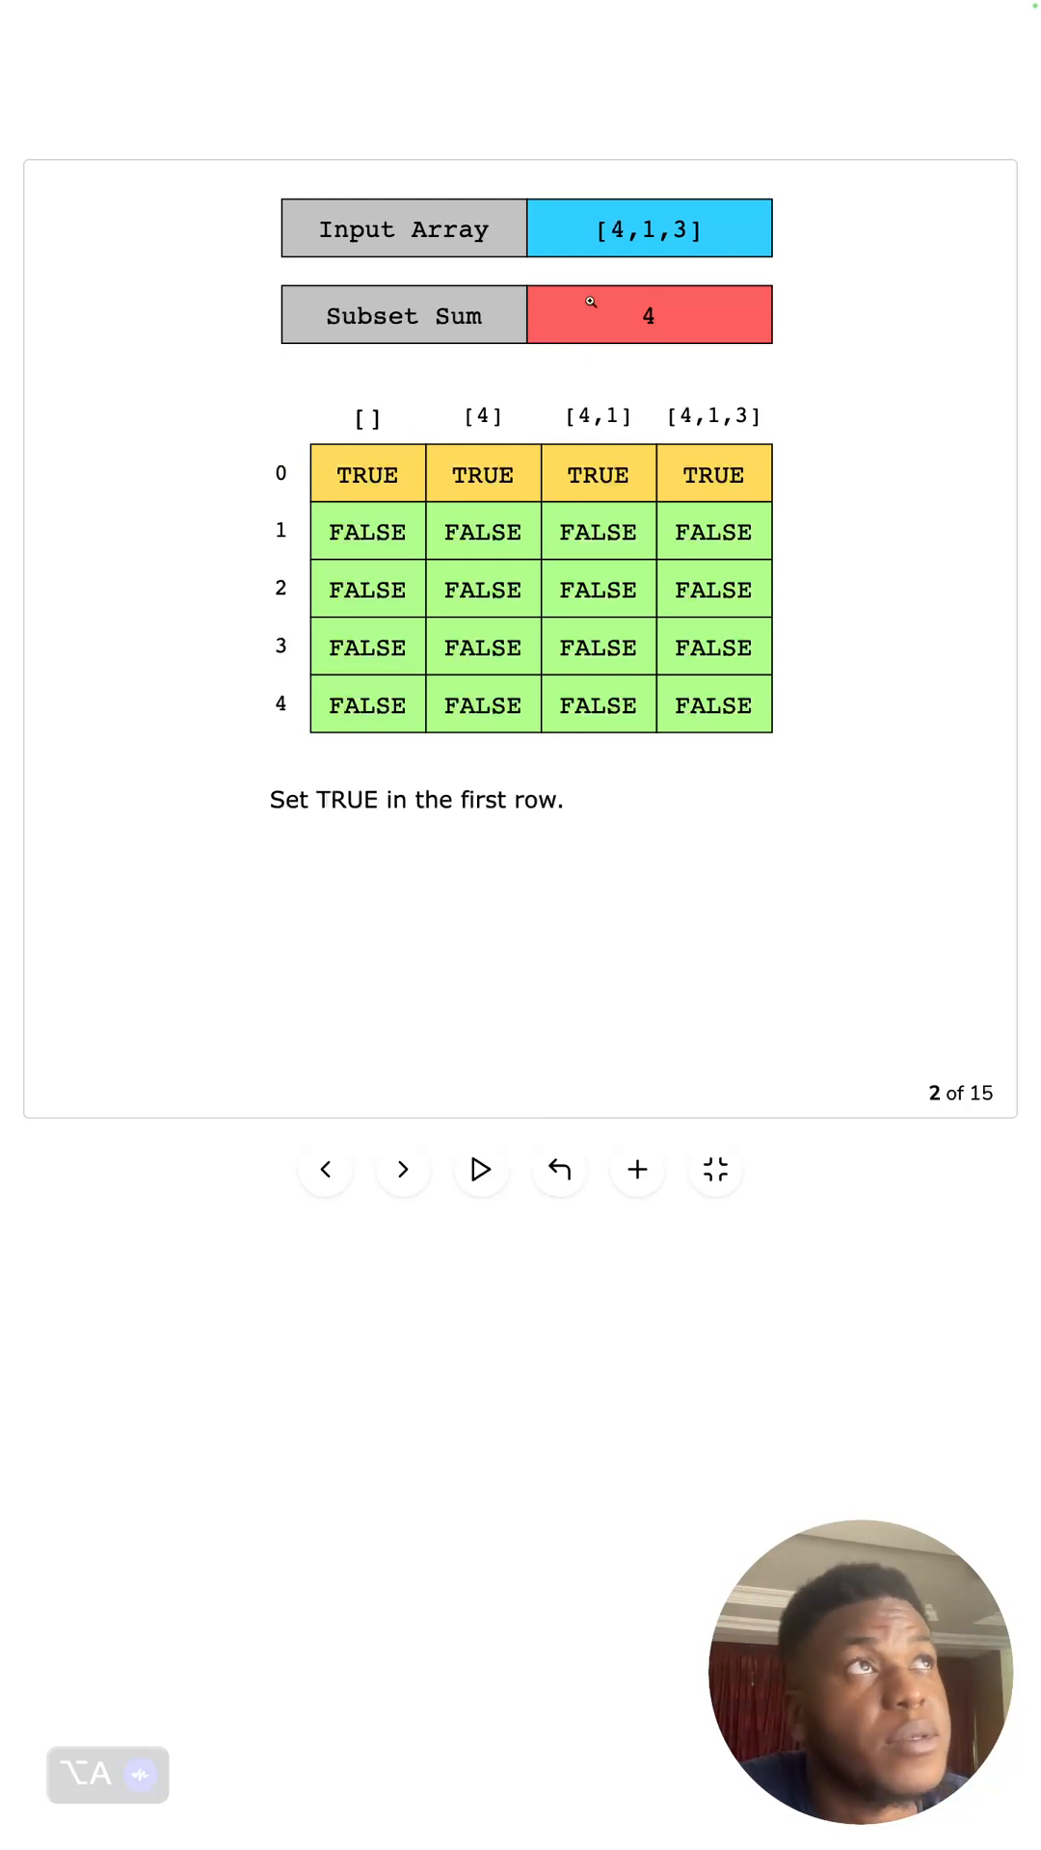
mouse_move(378, 1041)
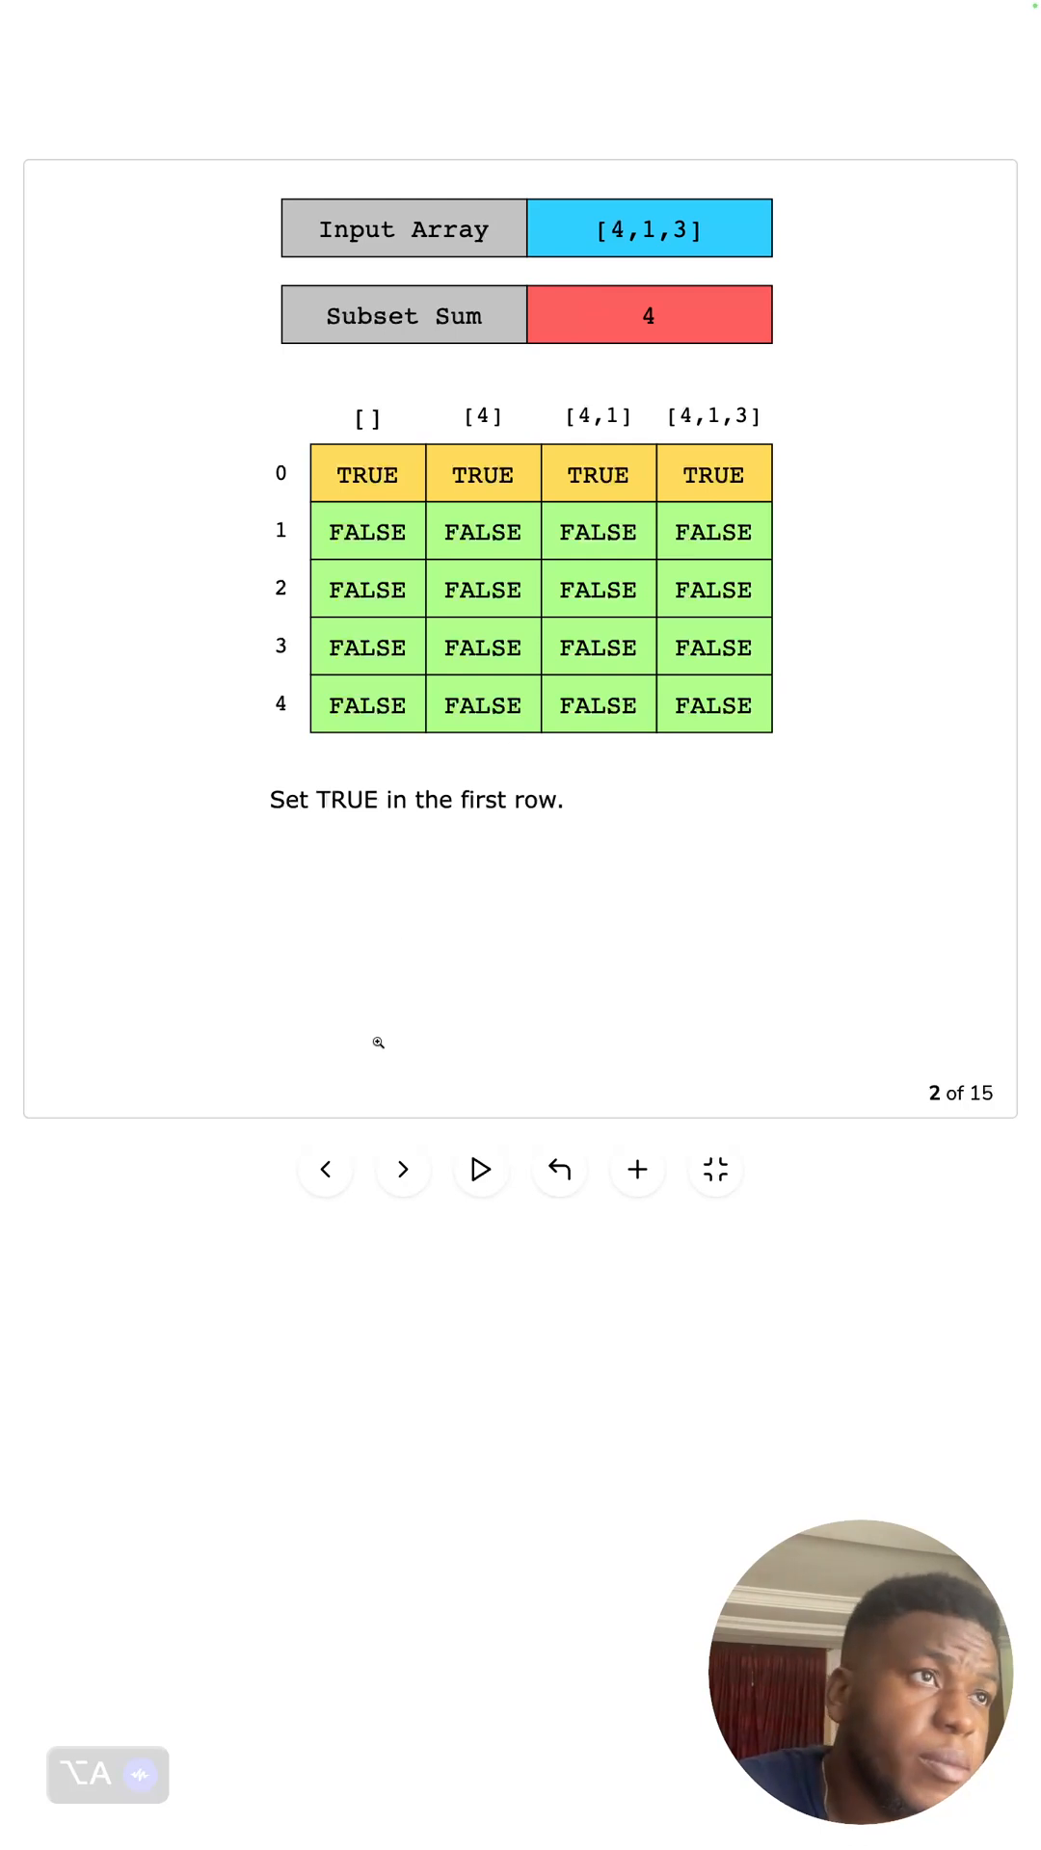
- Advance the DP-table slideshow to slide 3, marking the empty-array column FALSE
click(403, 1169)
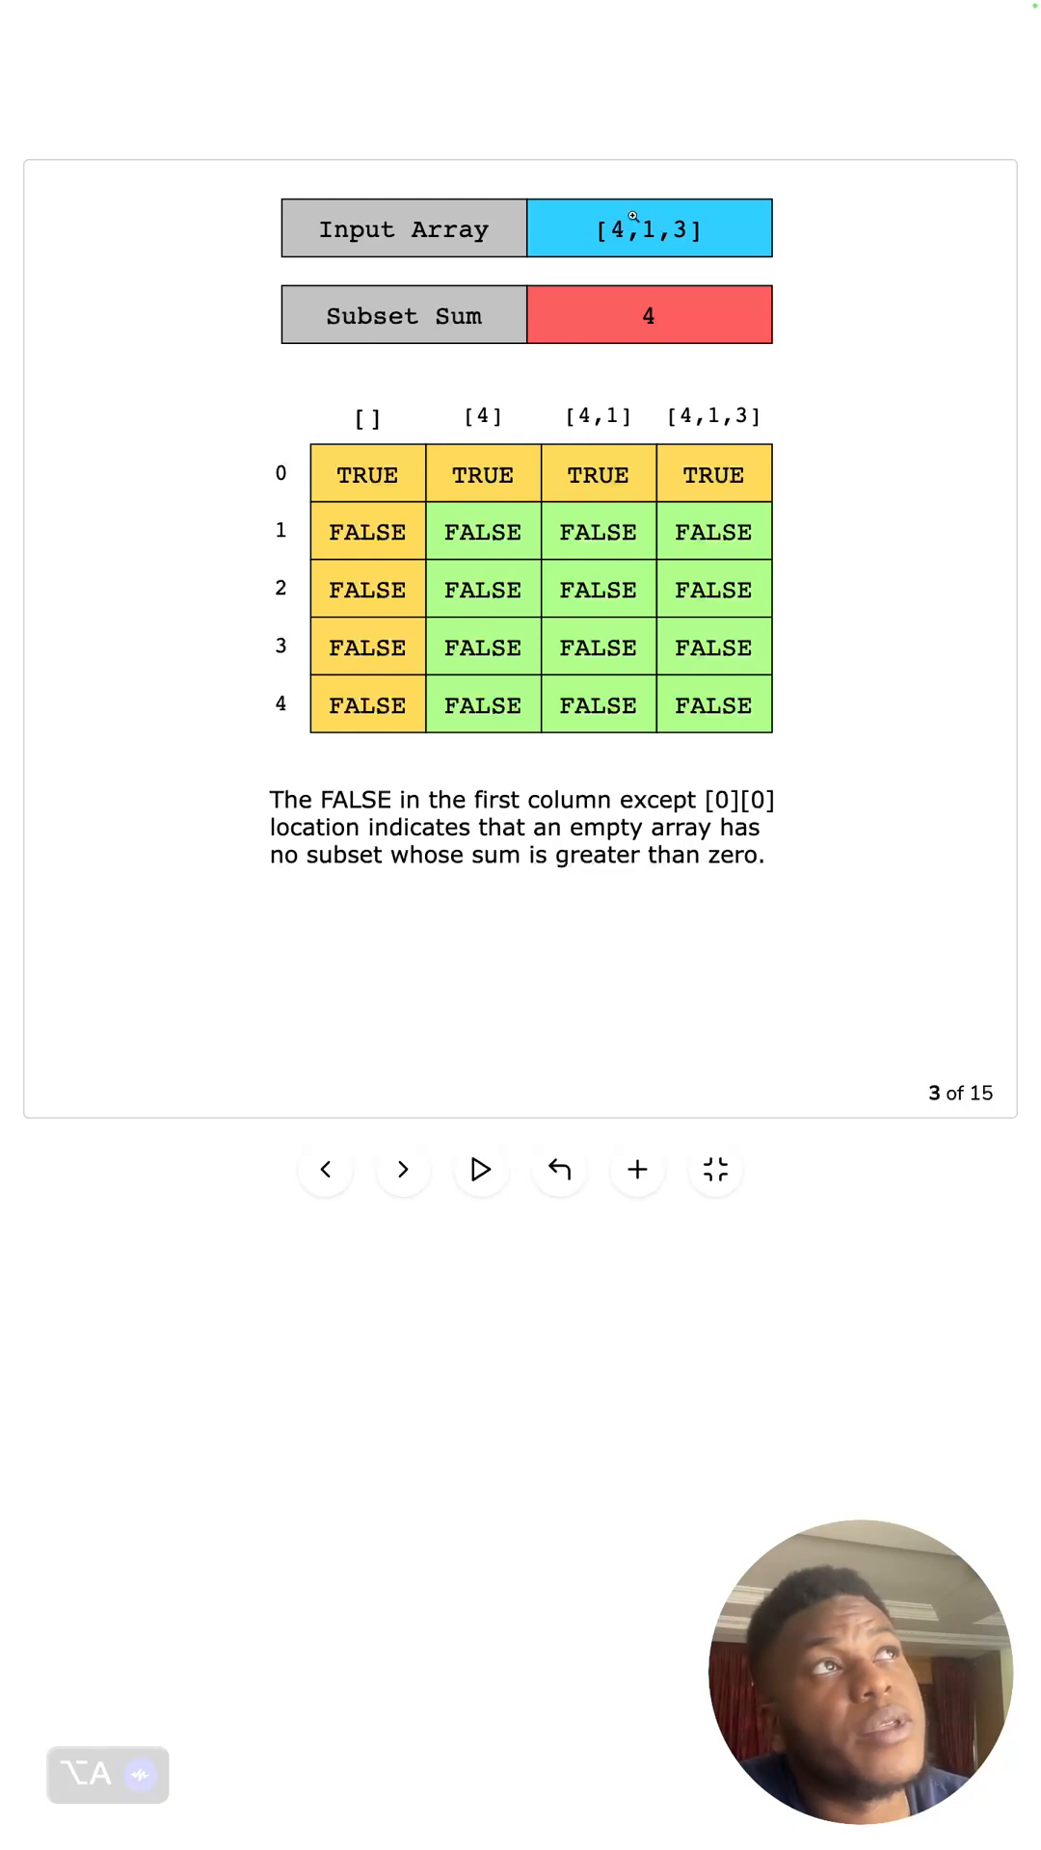
mouse_move(262, 527)
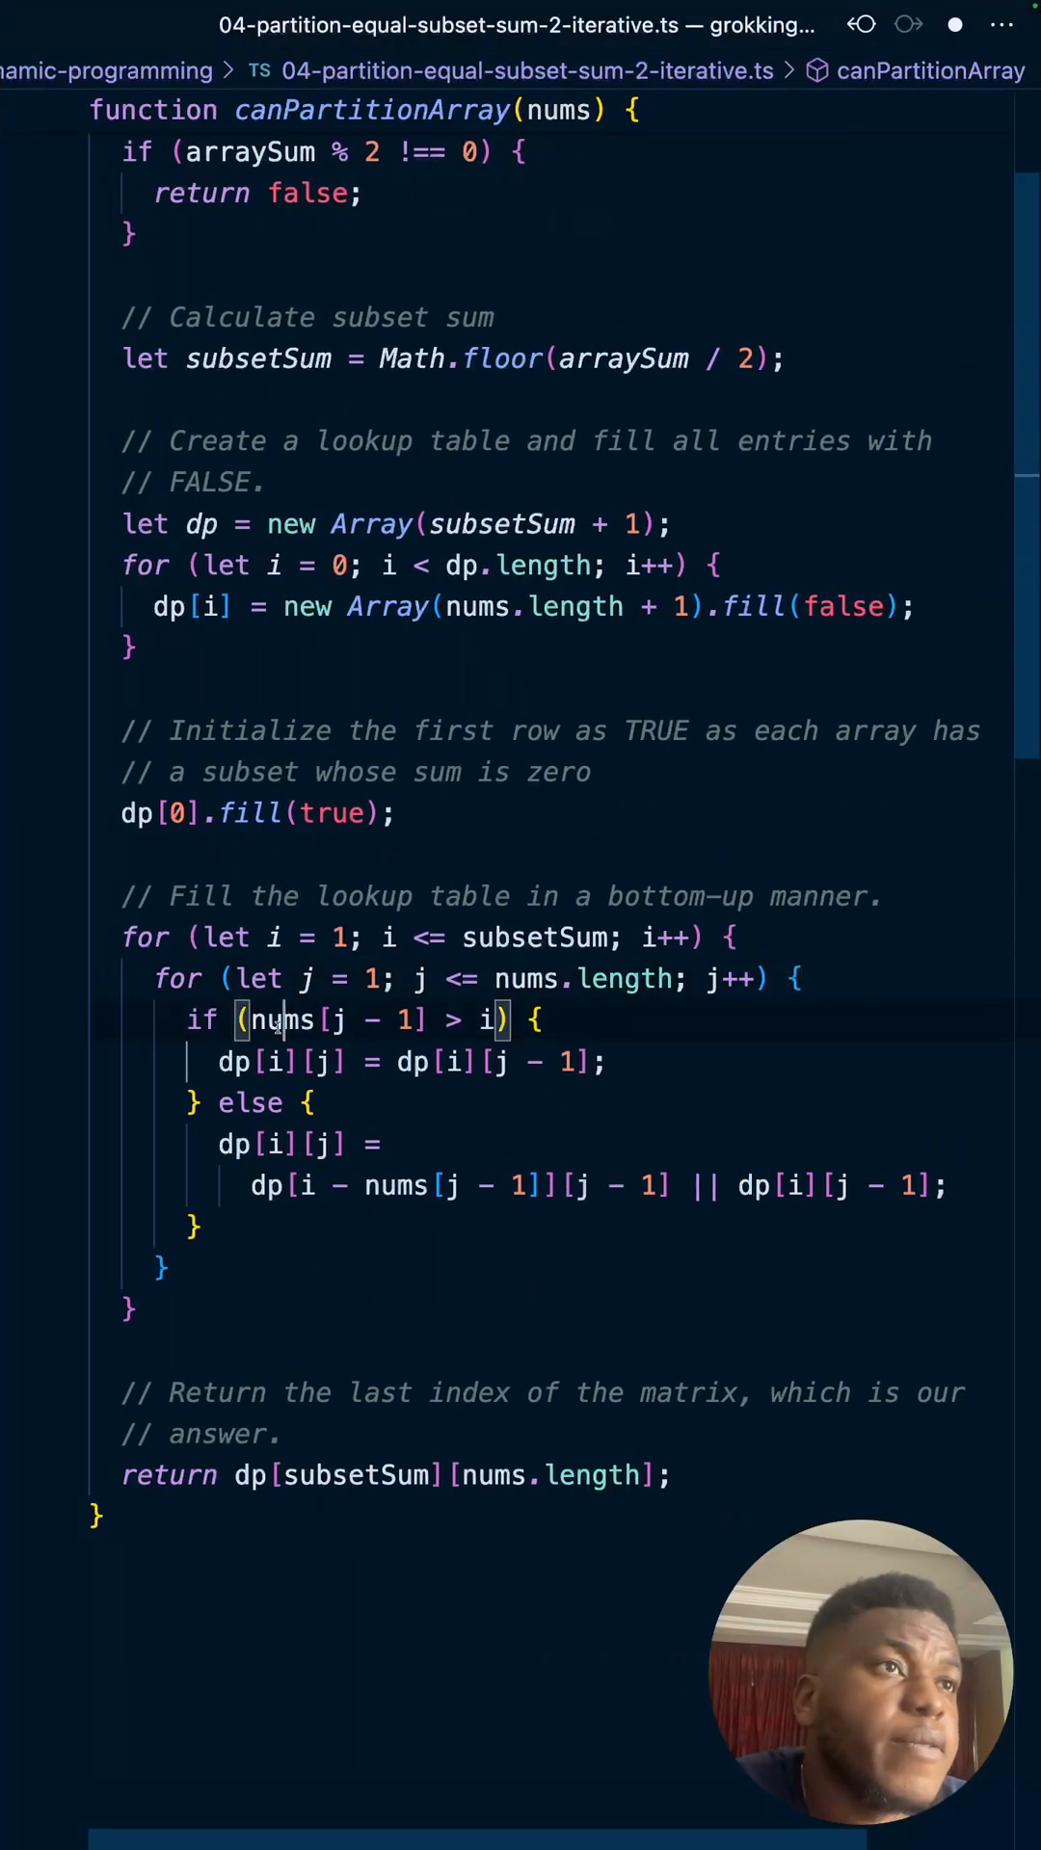
double_click(280, 1020)
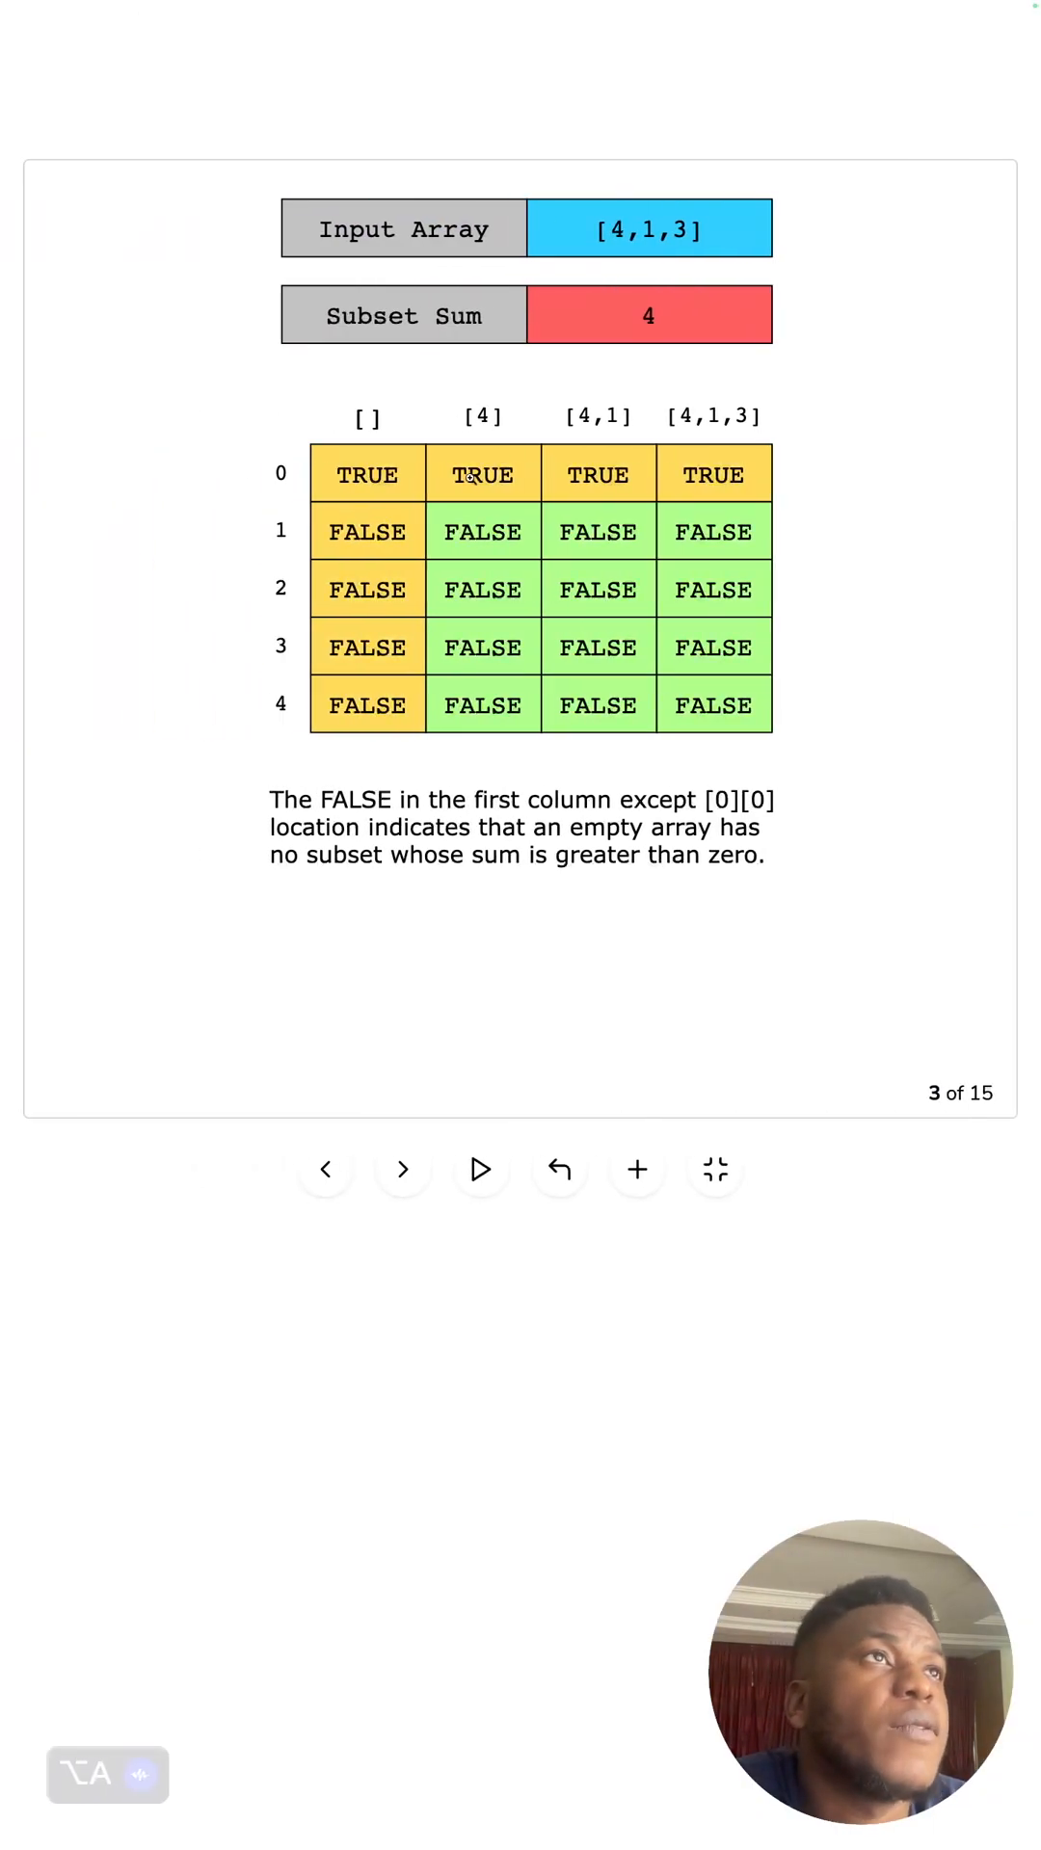
mouse_move(315, 532)
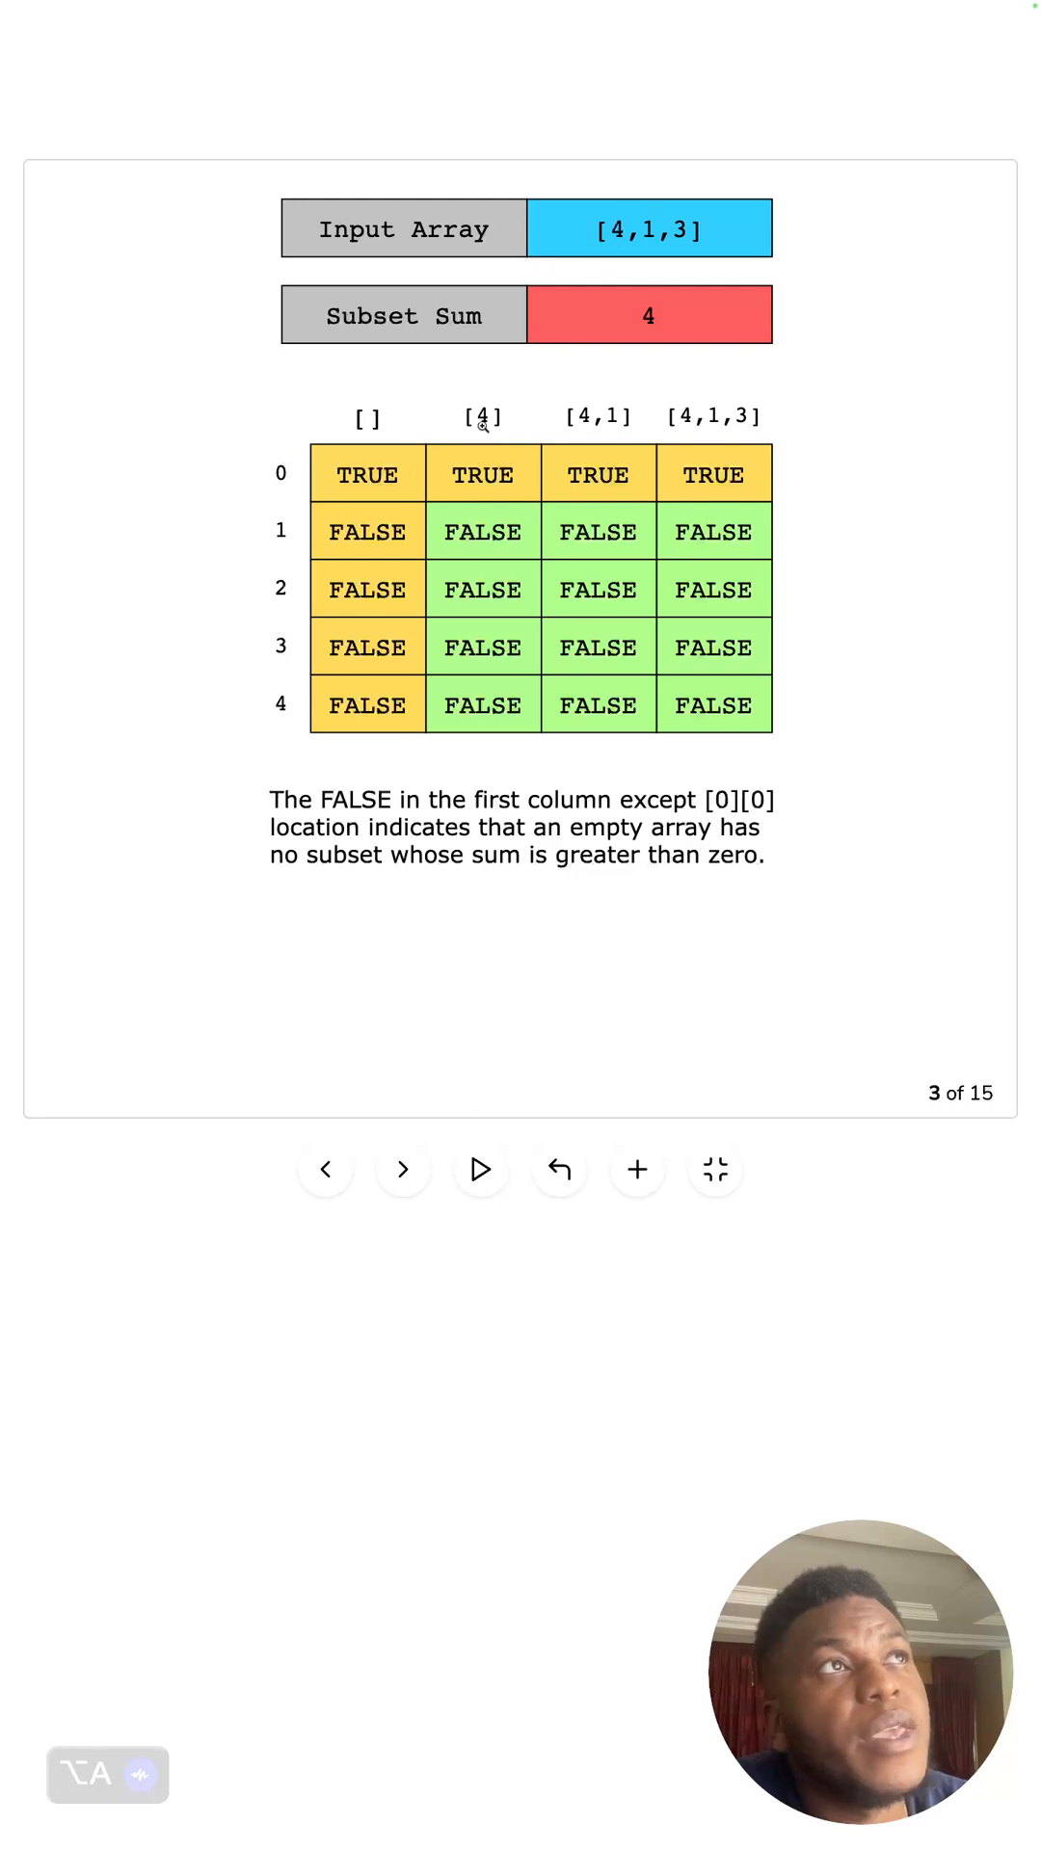
mouse_move(289, 527)
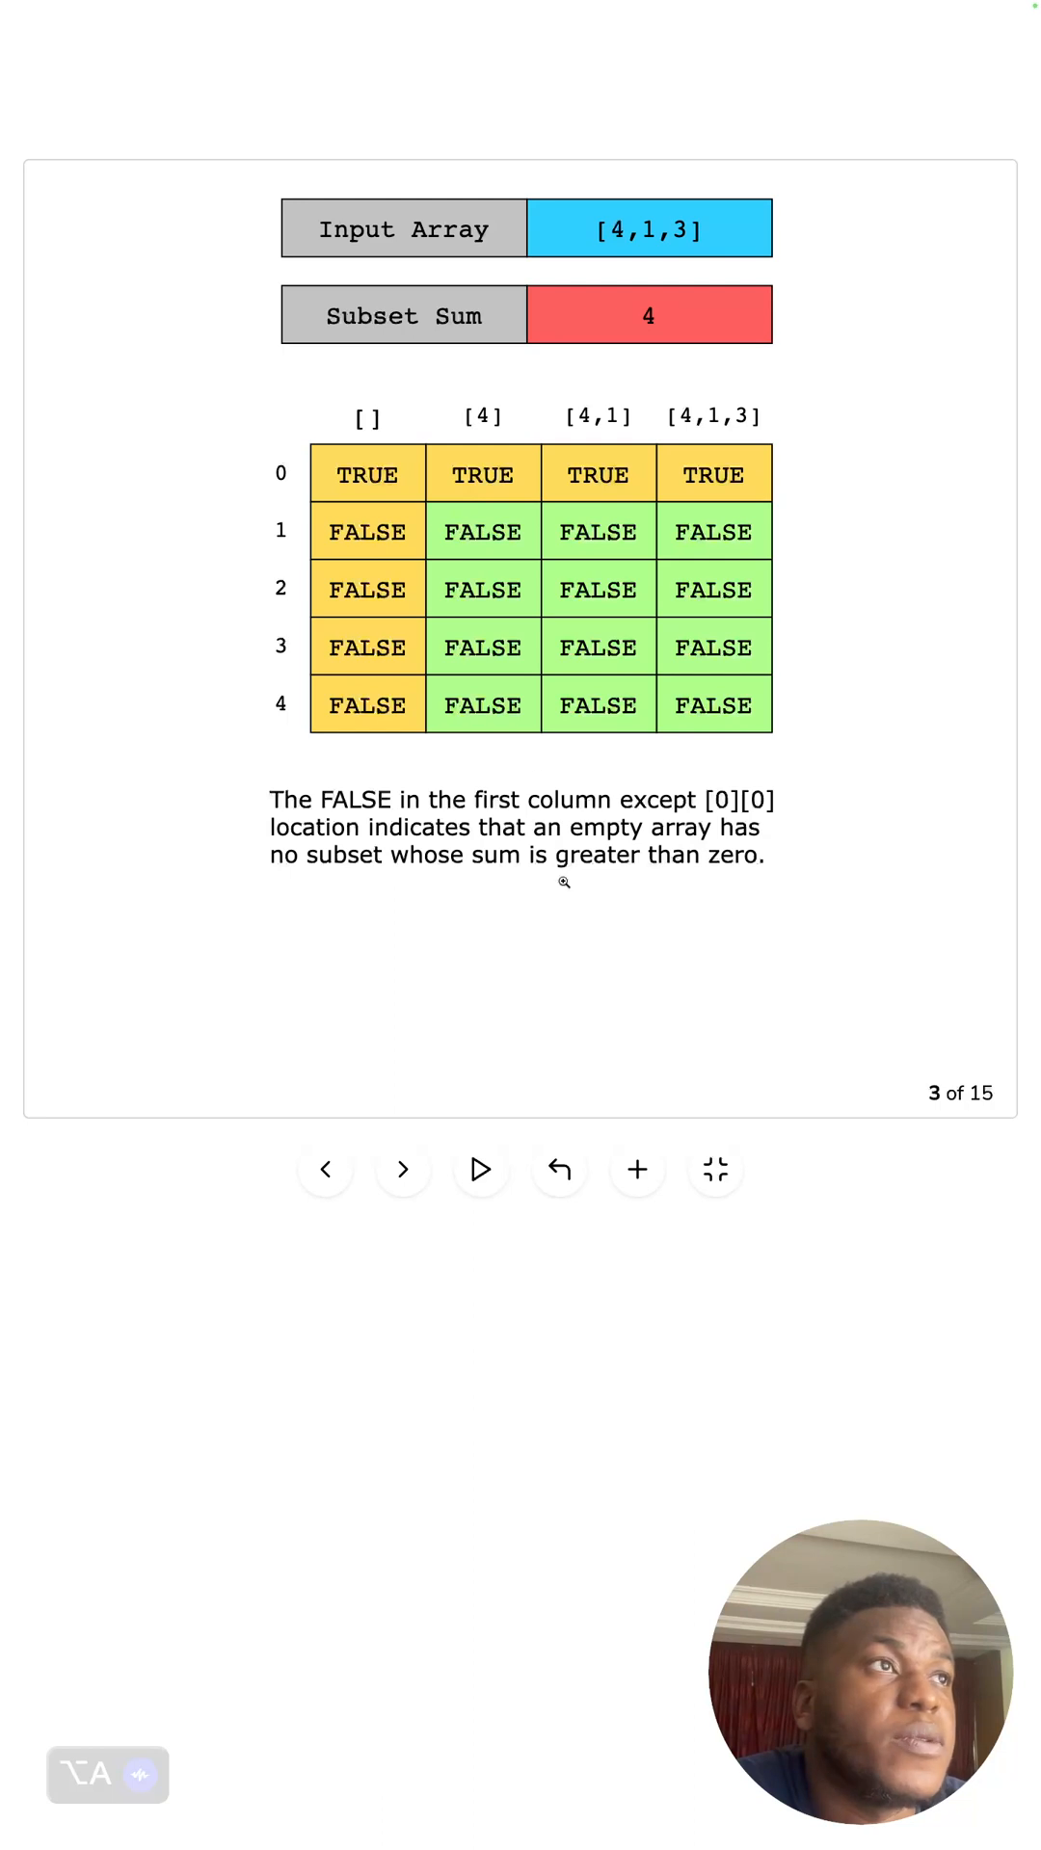
- Advance the DP-table slideshow to slide 4, filling dp[1][1] with FALSE
click(403, 1169)
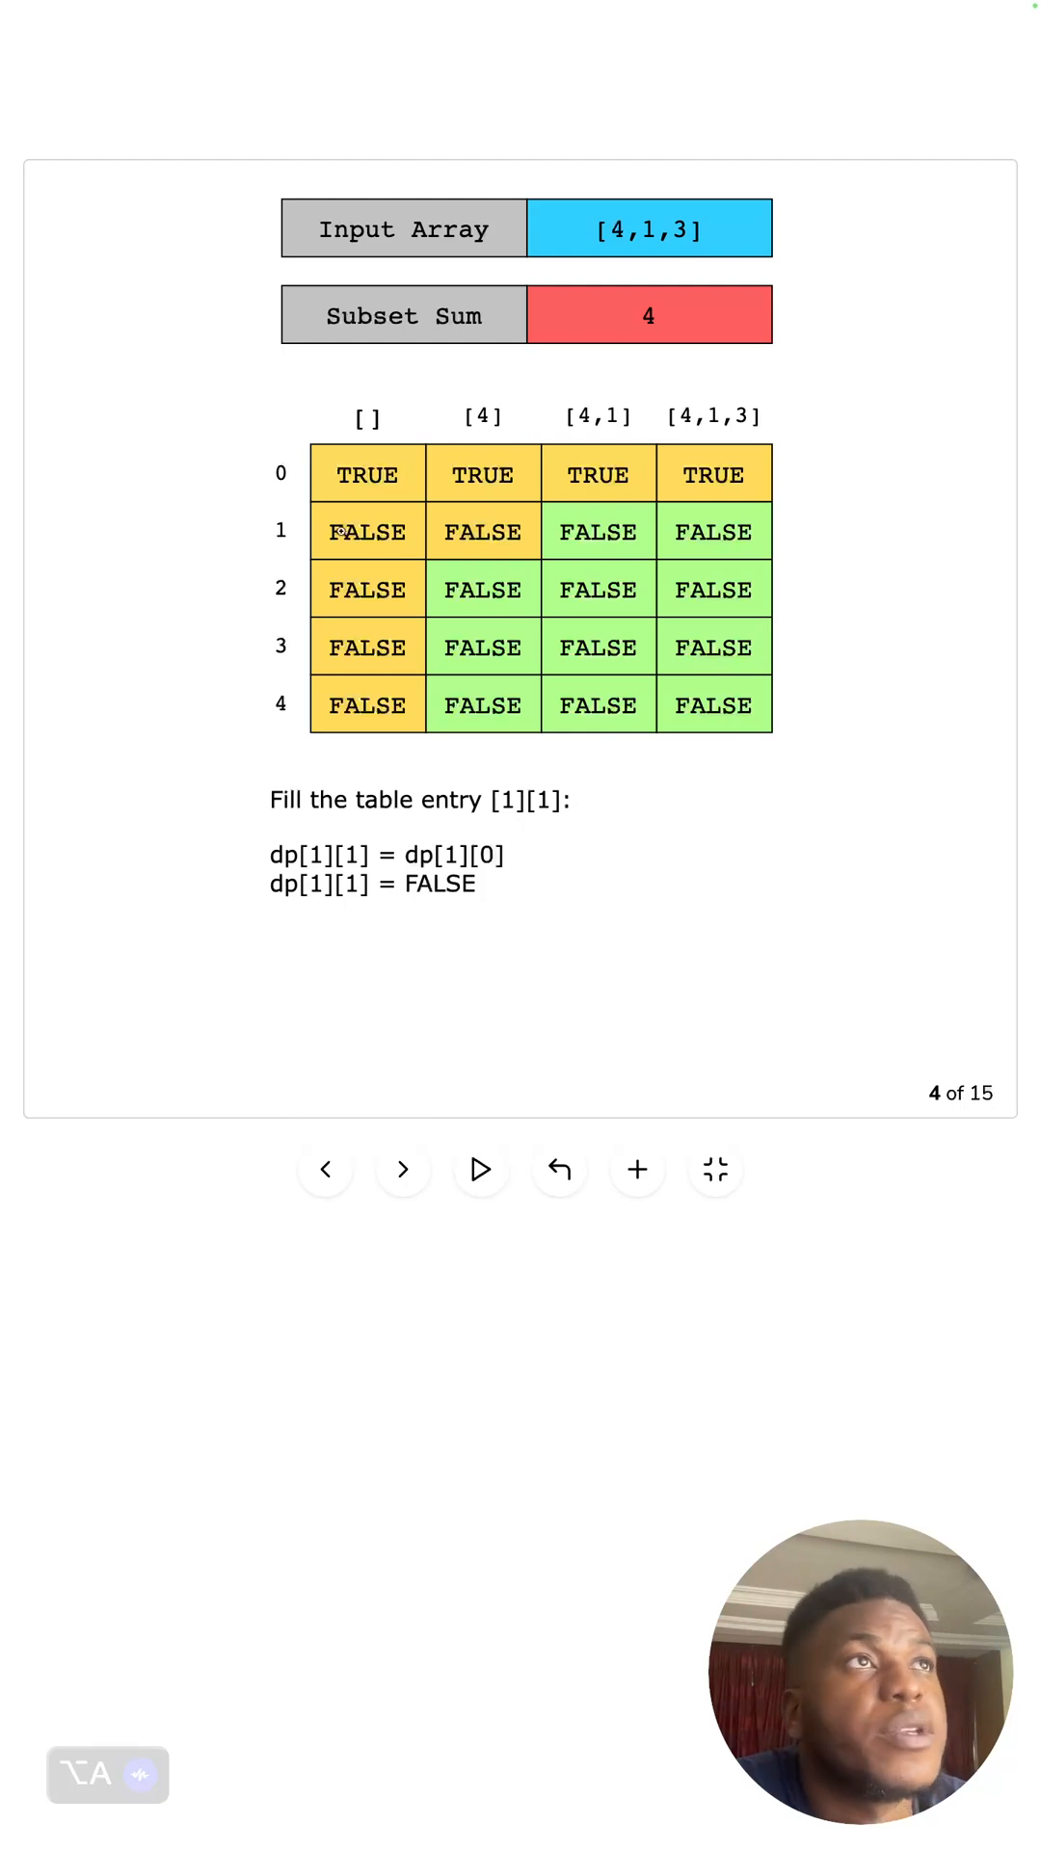
mouse_move(367, 531)
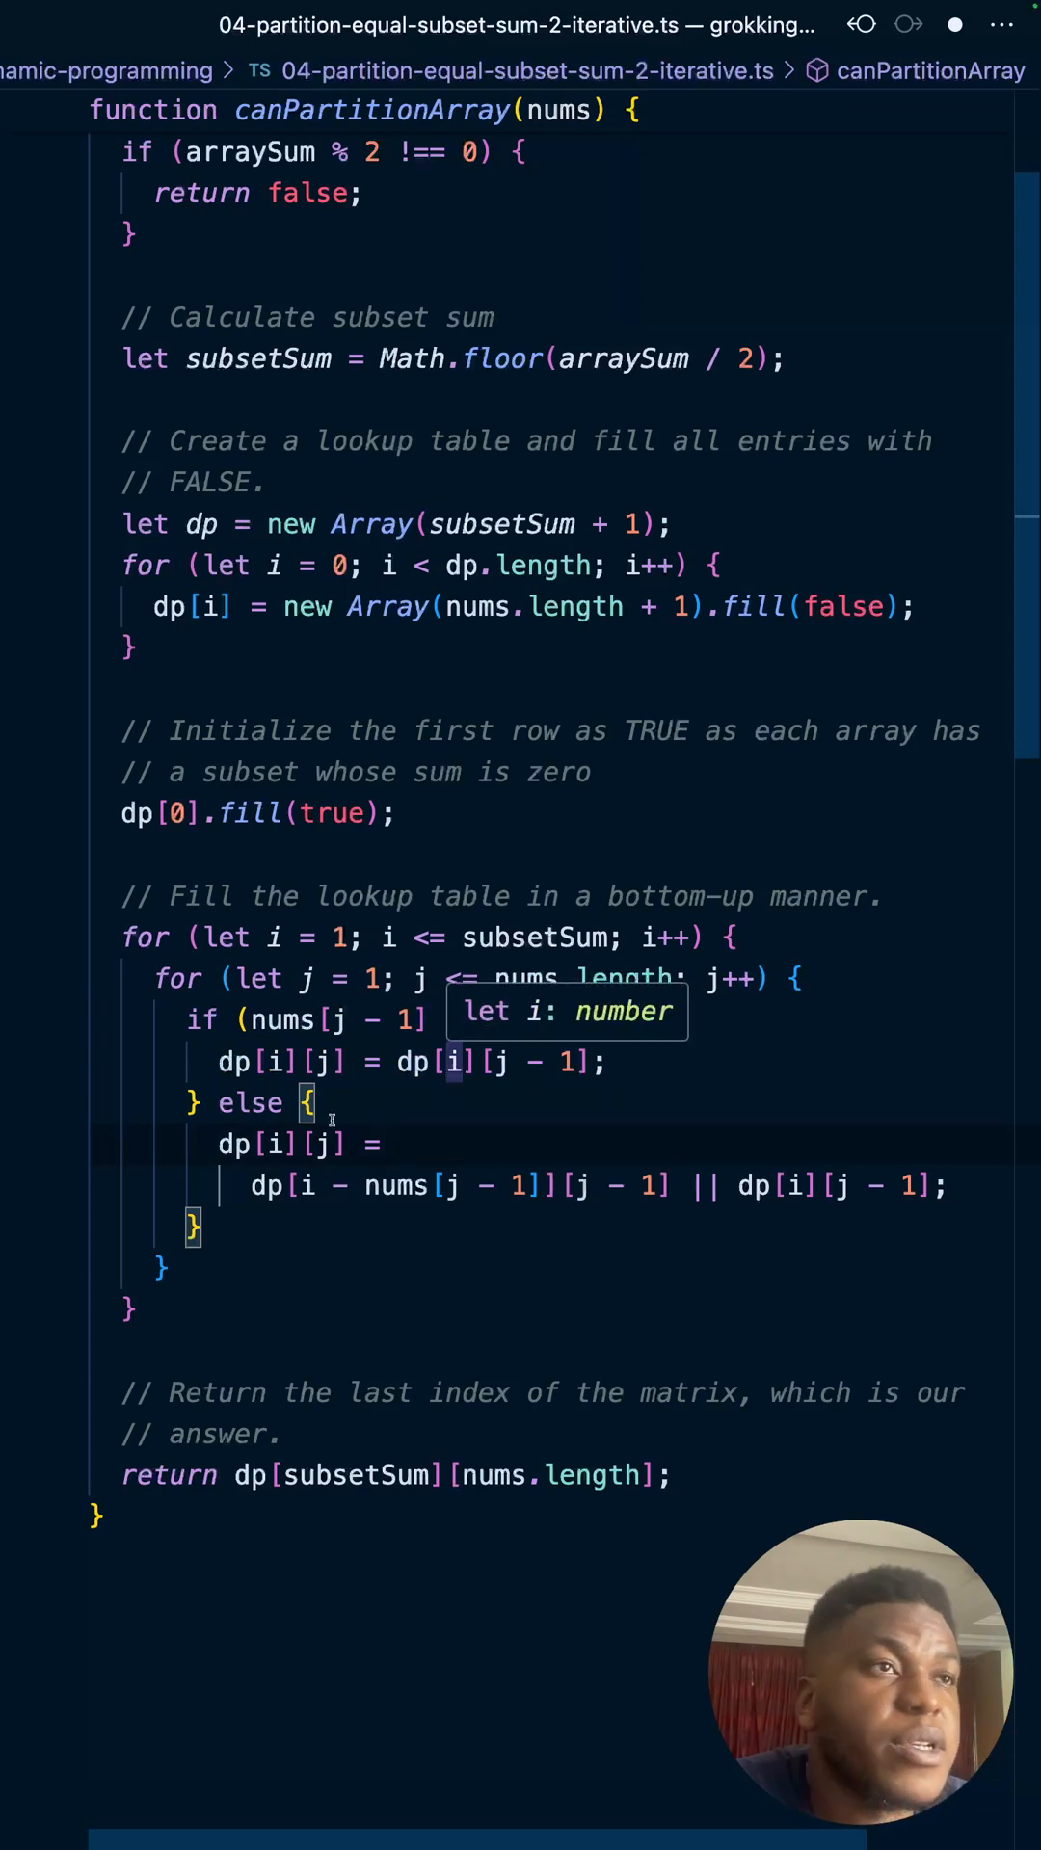
mouse_move(321, 1142)
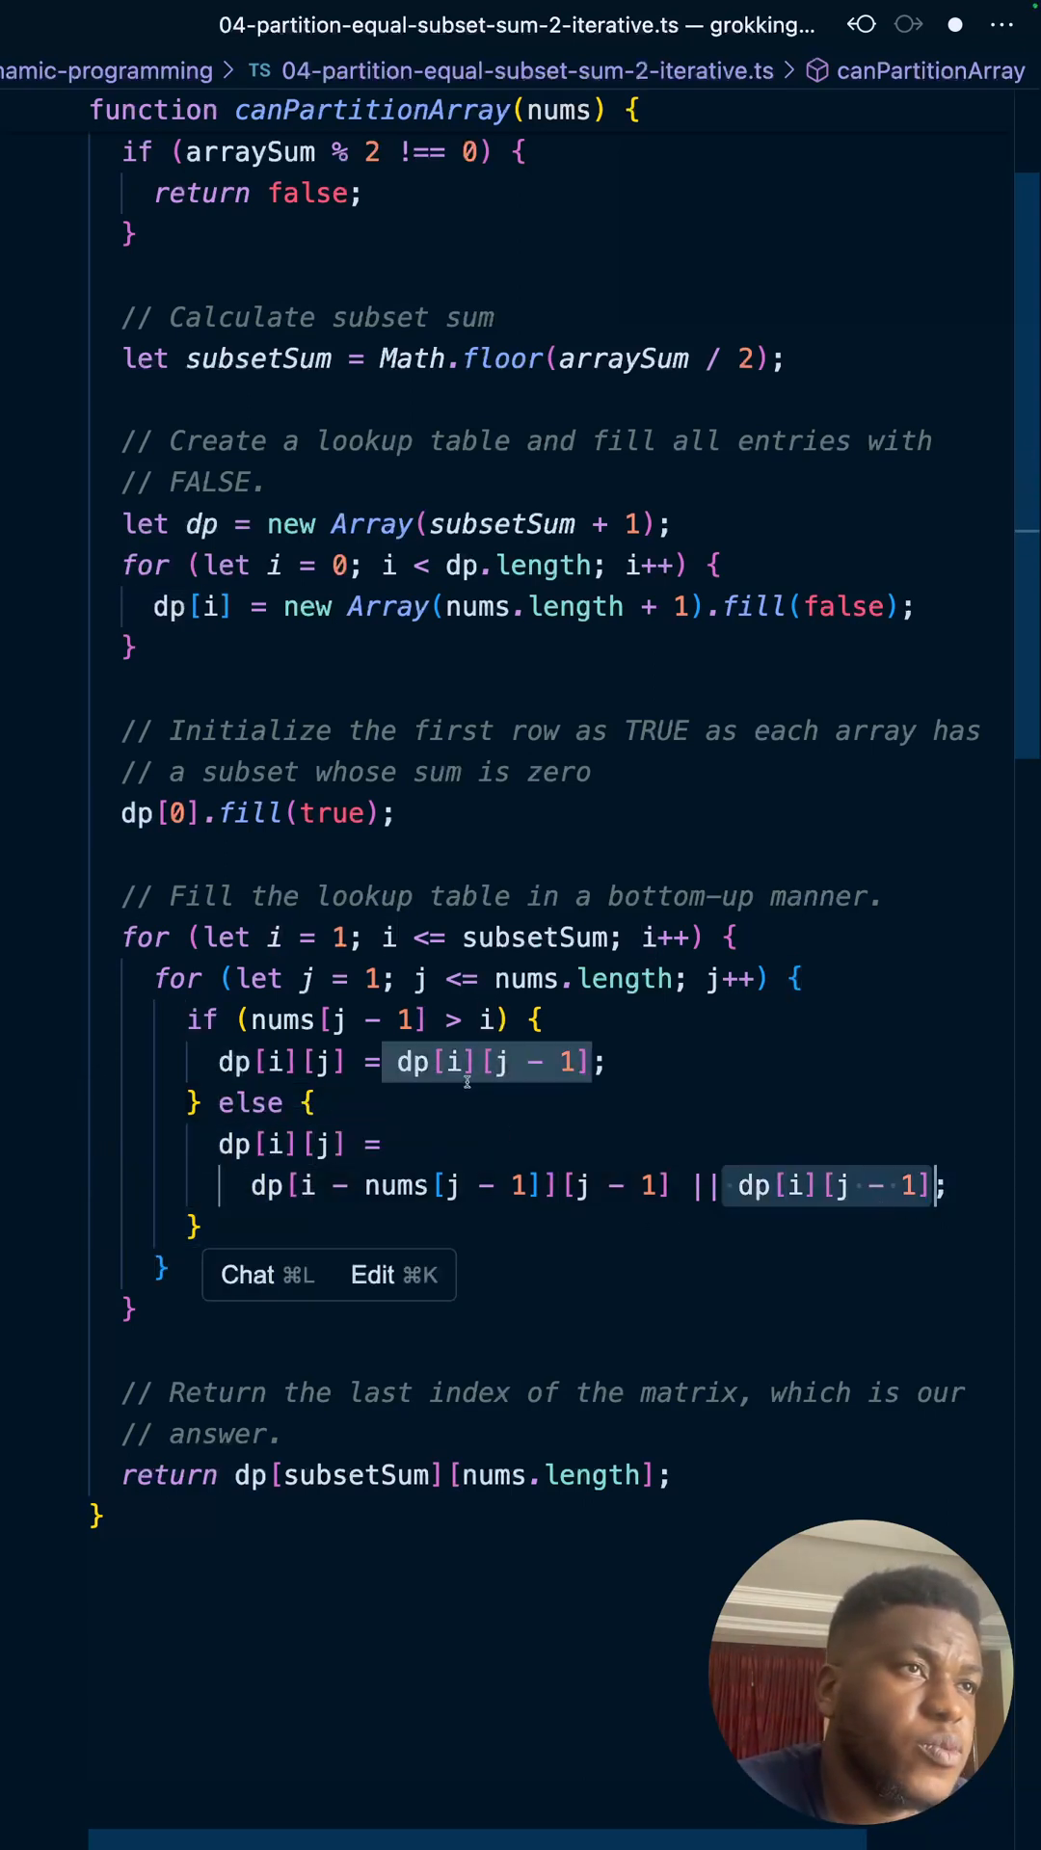
mouse_move(307, 1186)
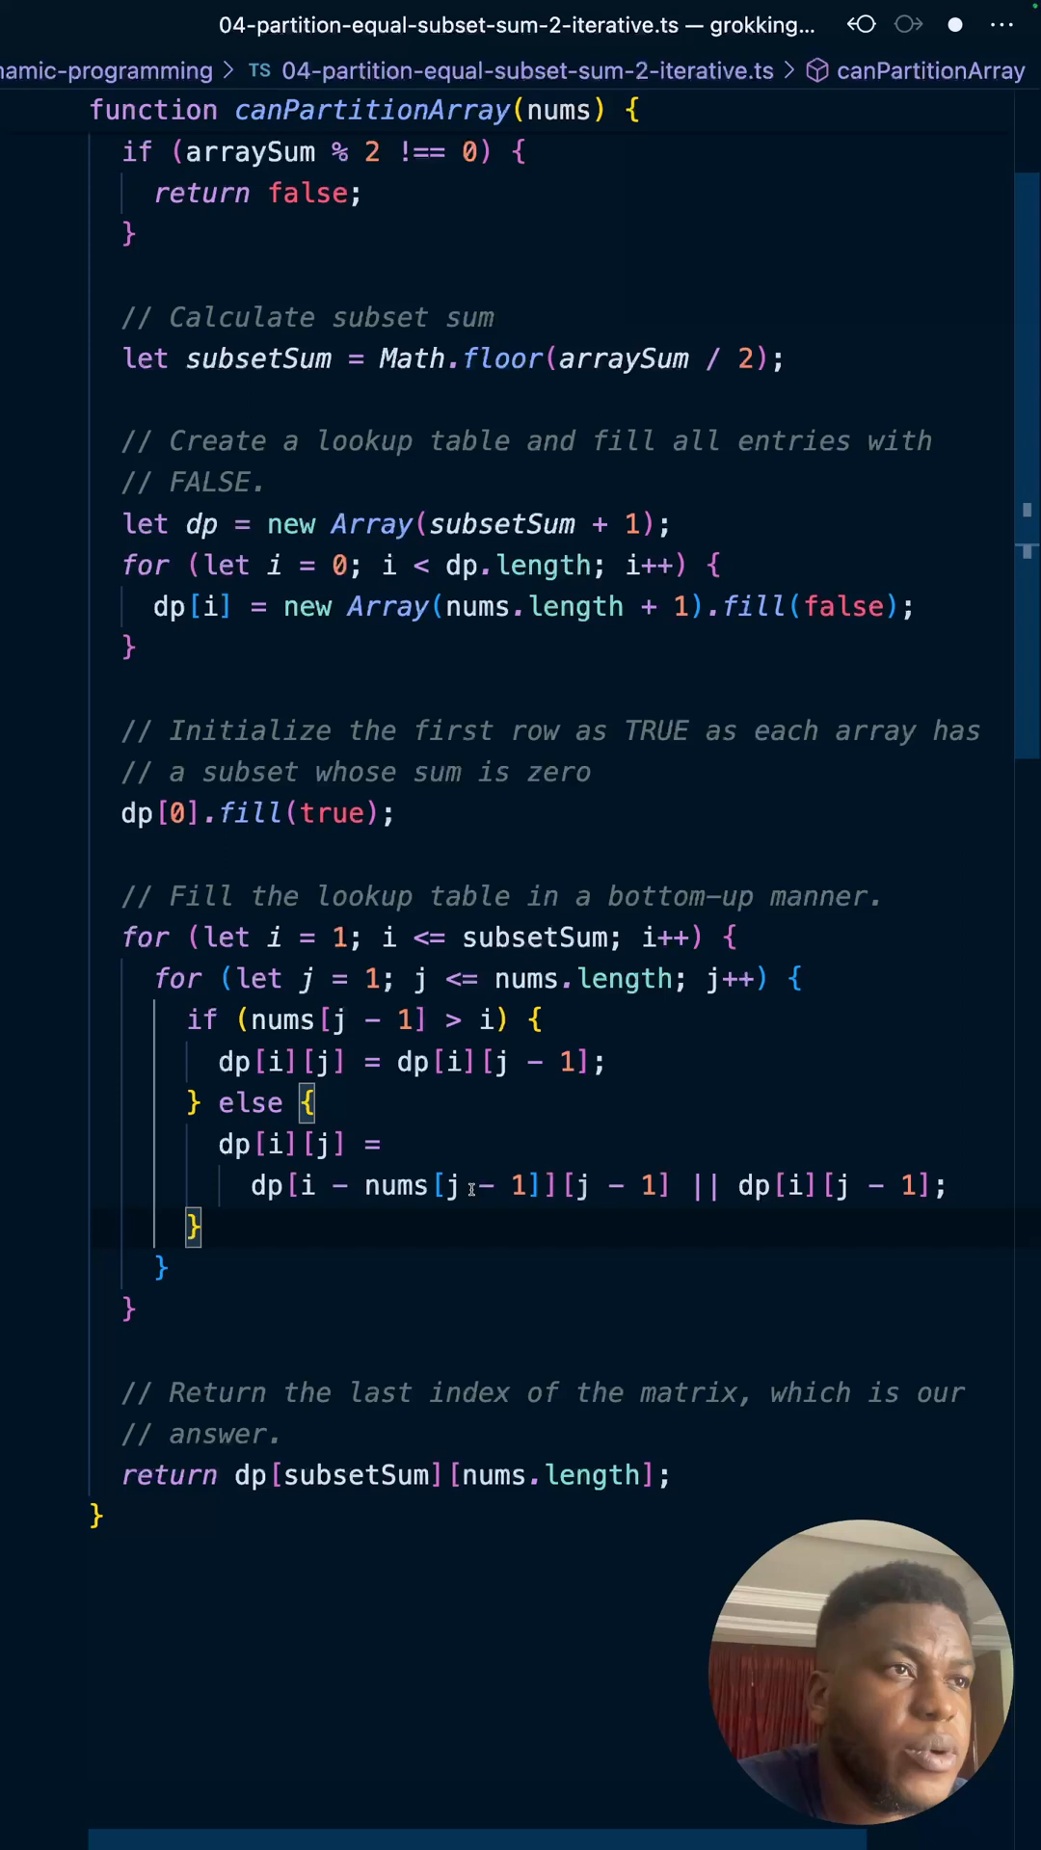
mouse_move(309, 1143)
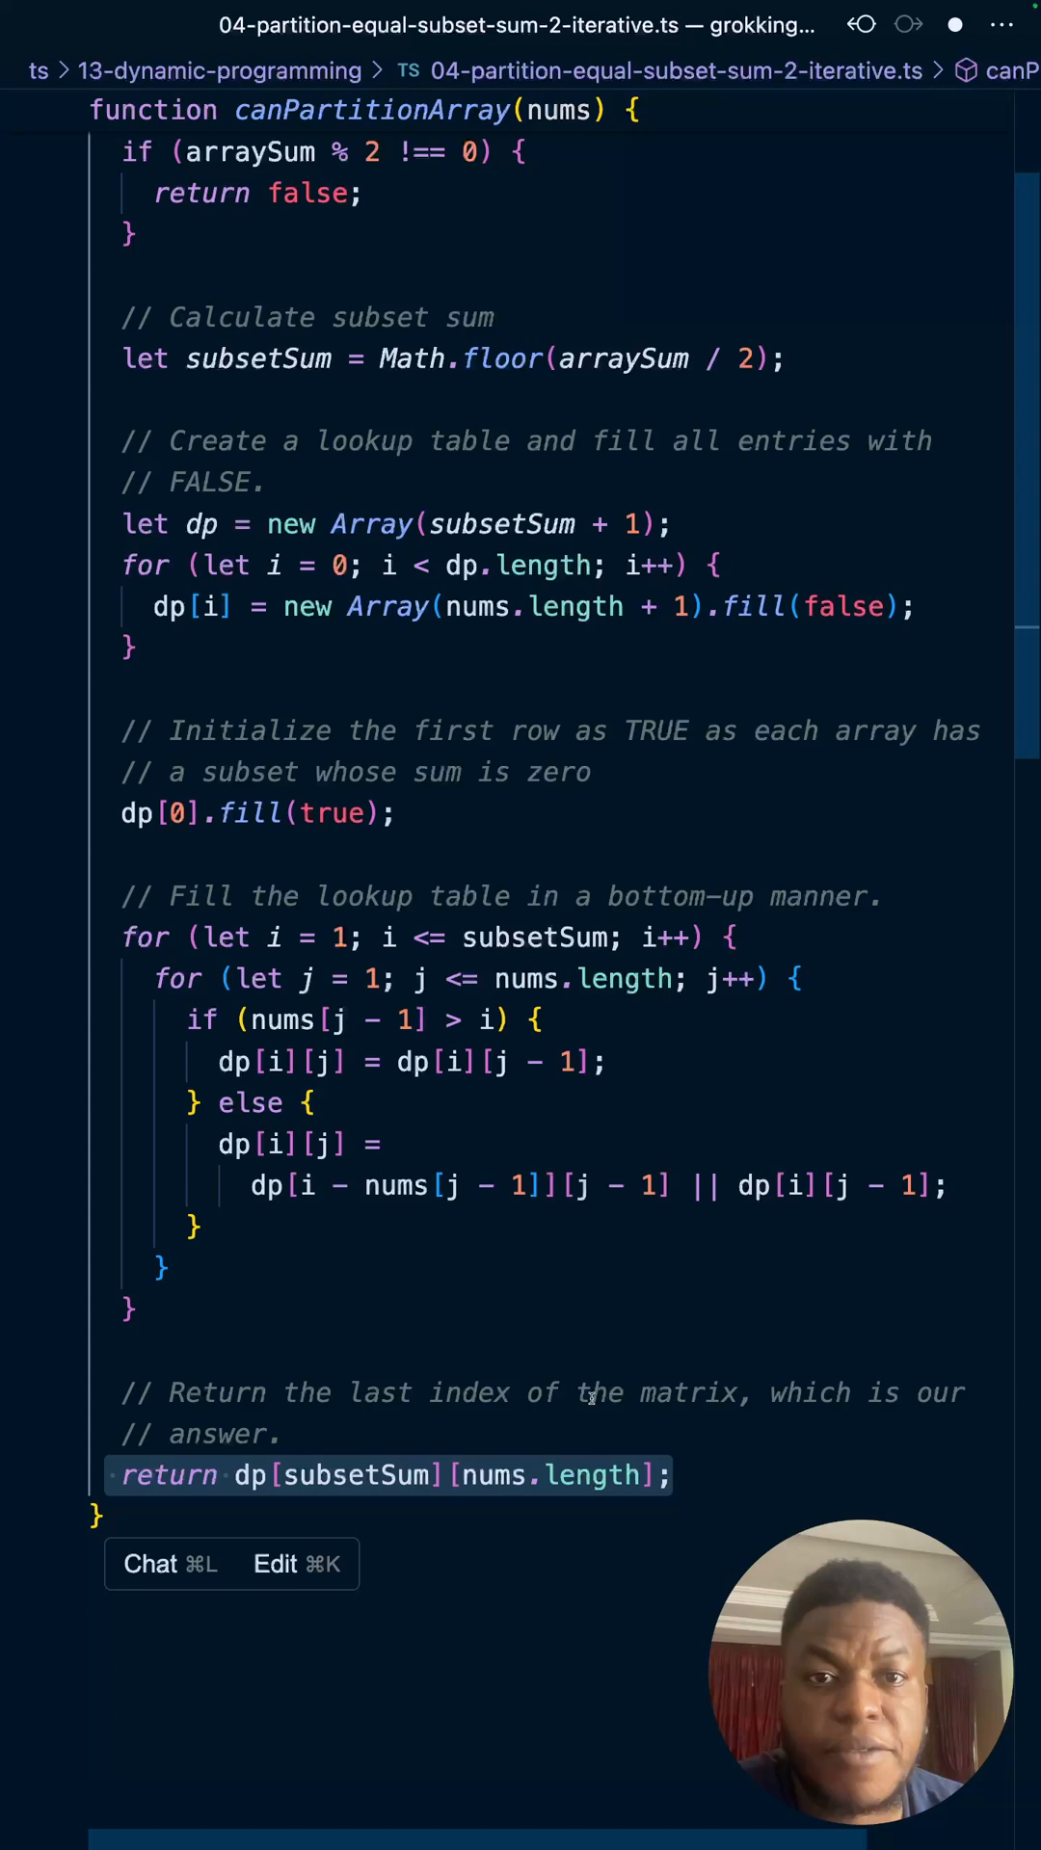
- Show the iterative canPartitionArray solution file in Cursor
click(551, 1280)
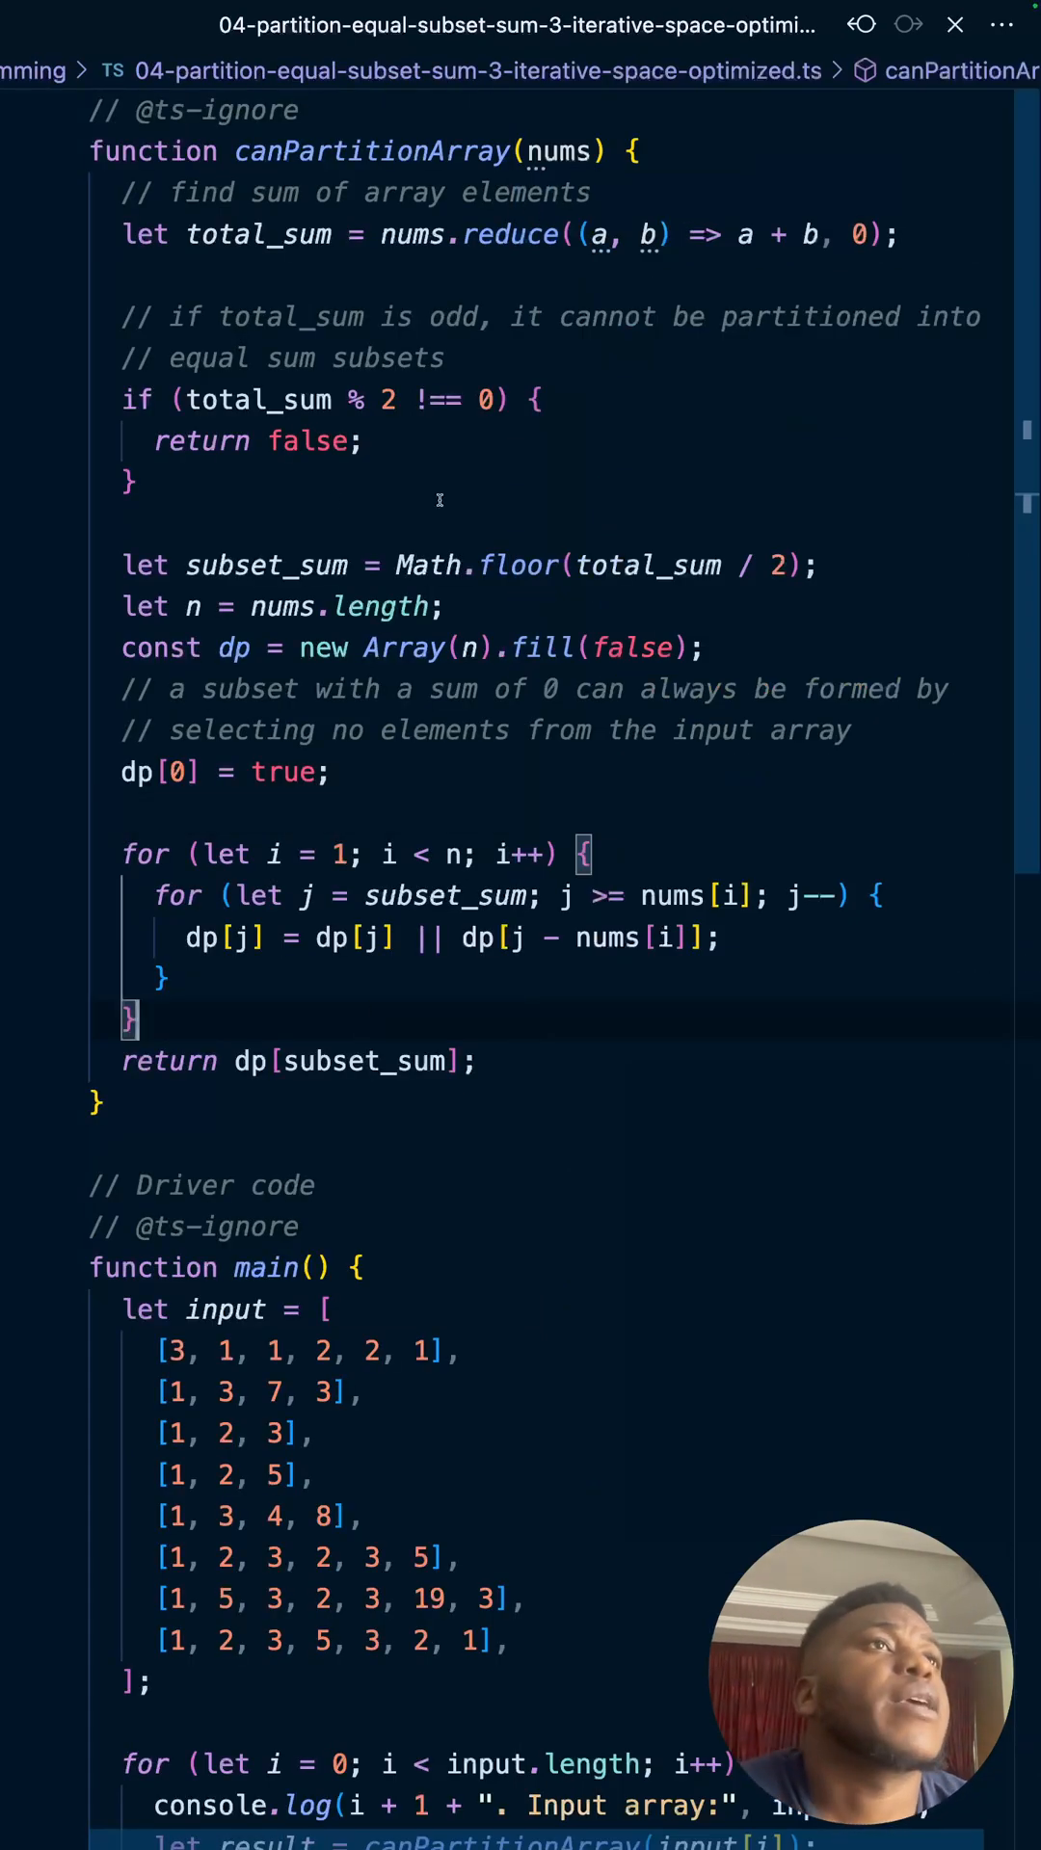
- Open the 04-partition-equal-subset-sum-3-iterative-space-optimized.ts tab
click(331, 772)
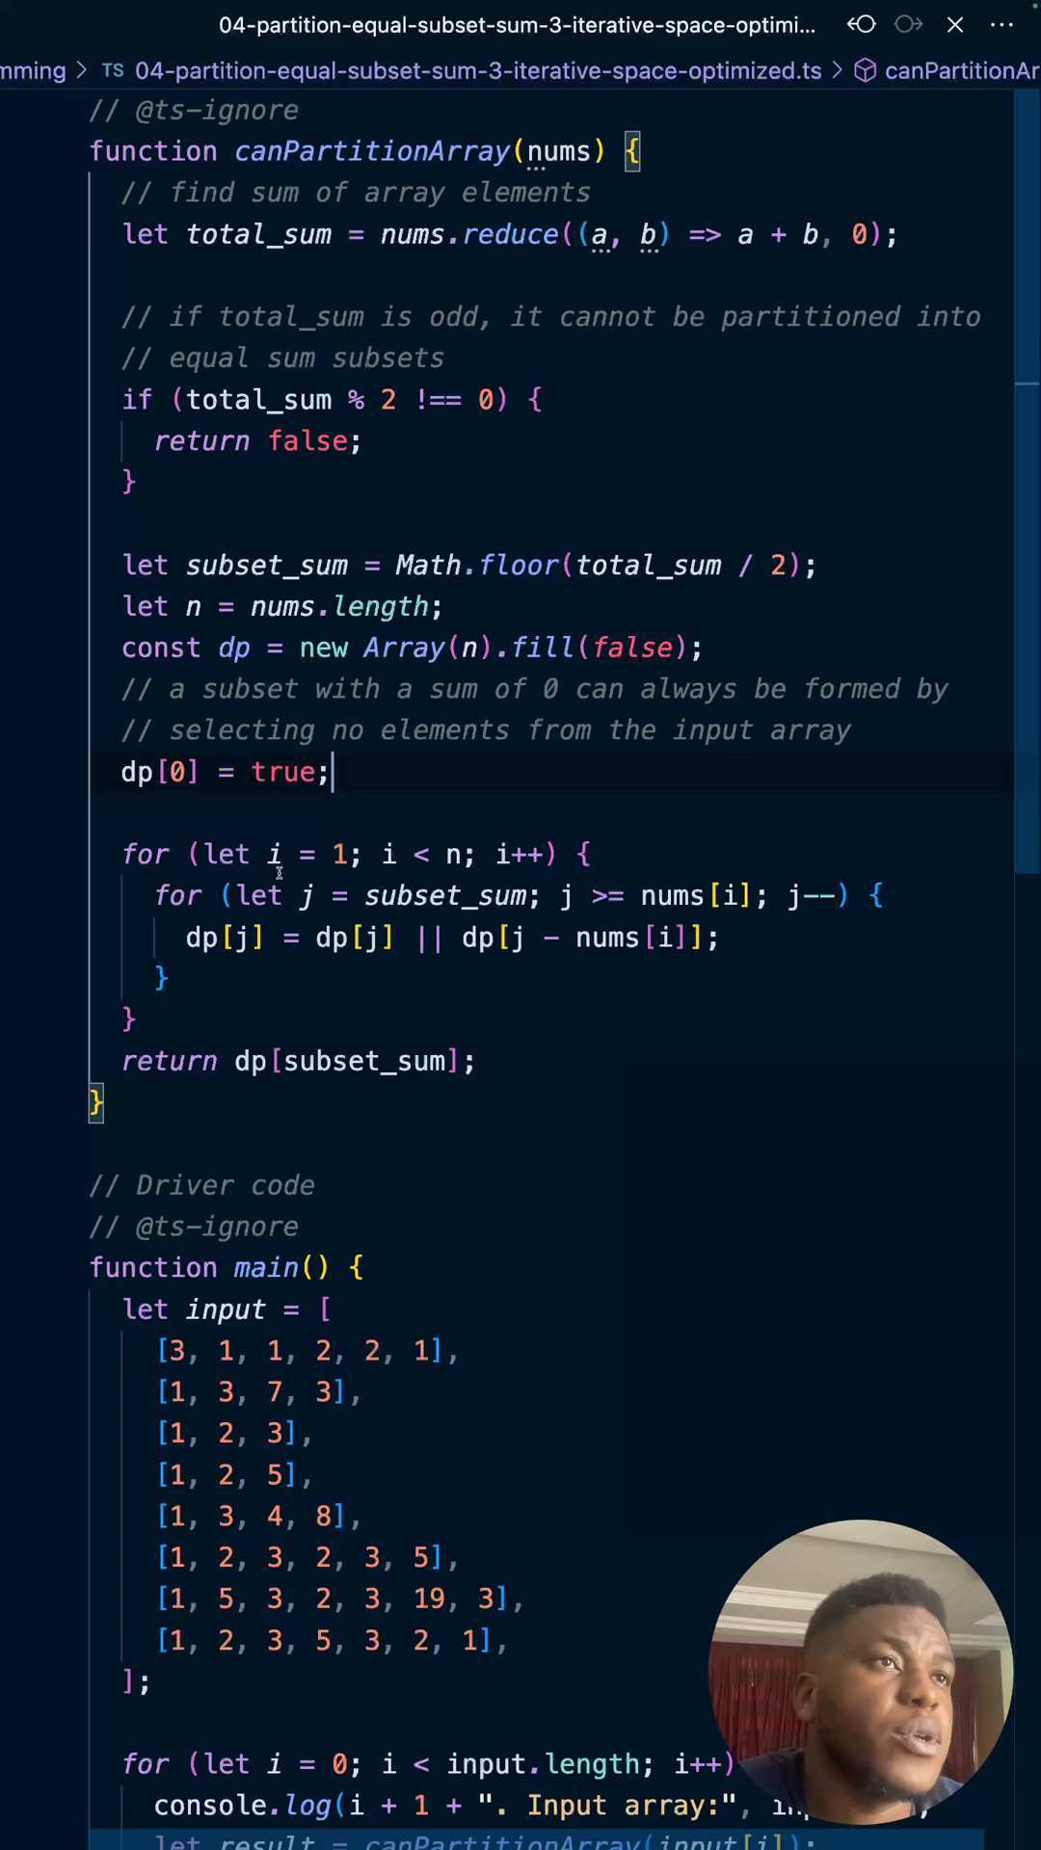
mouse_move(364, 1061)
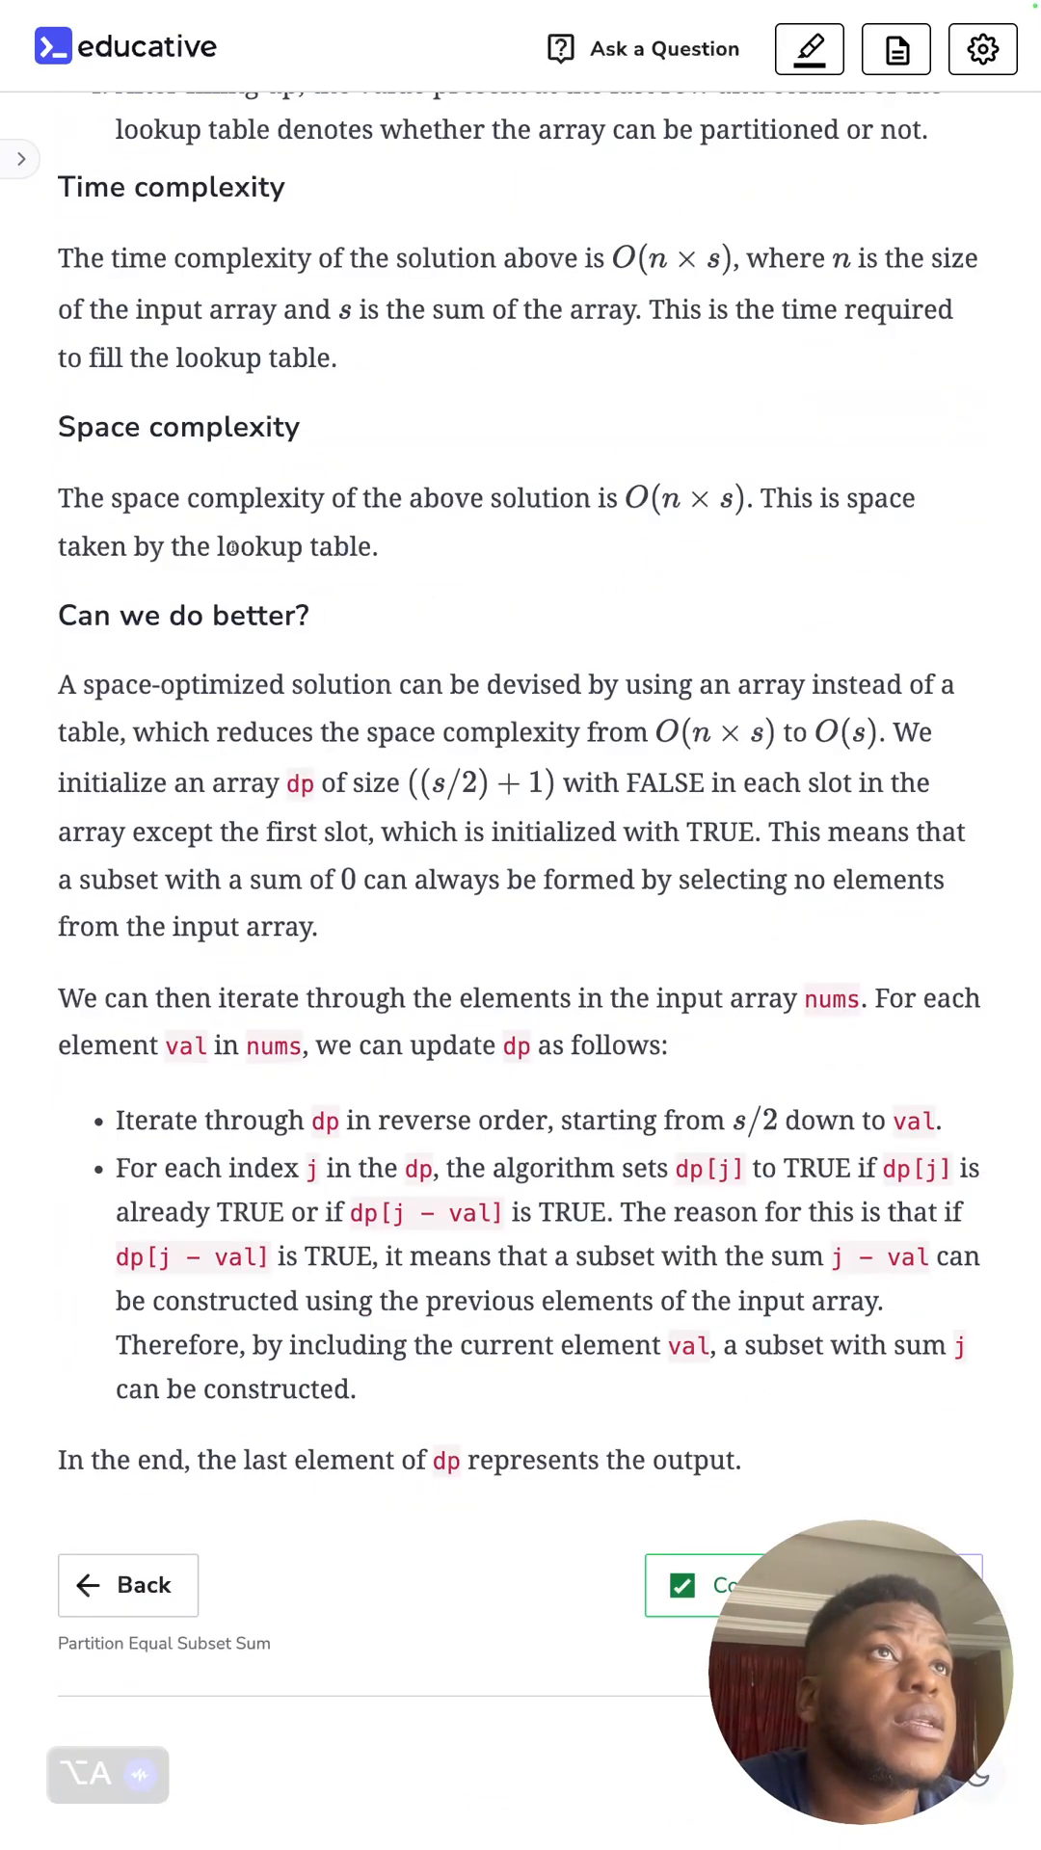
- Scroll the Educative lesson to the time and space complexity and 'Can we do better?' sections
scroll(up, 3)
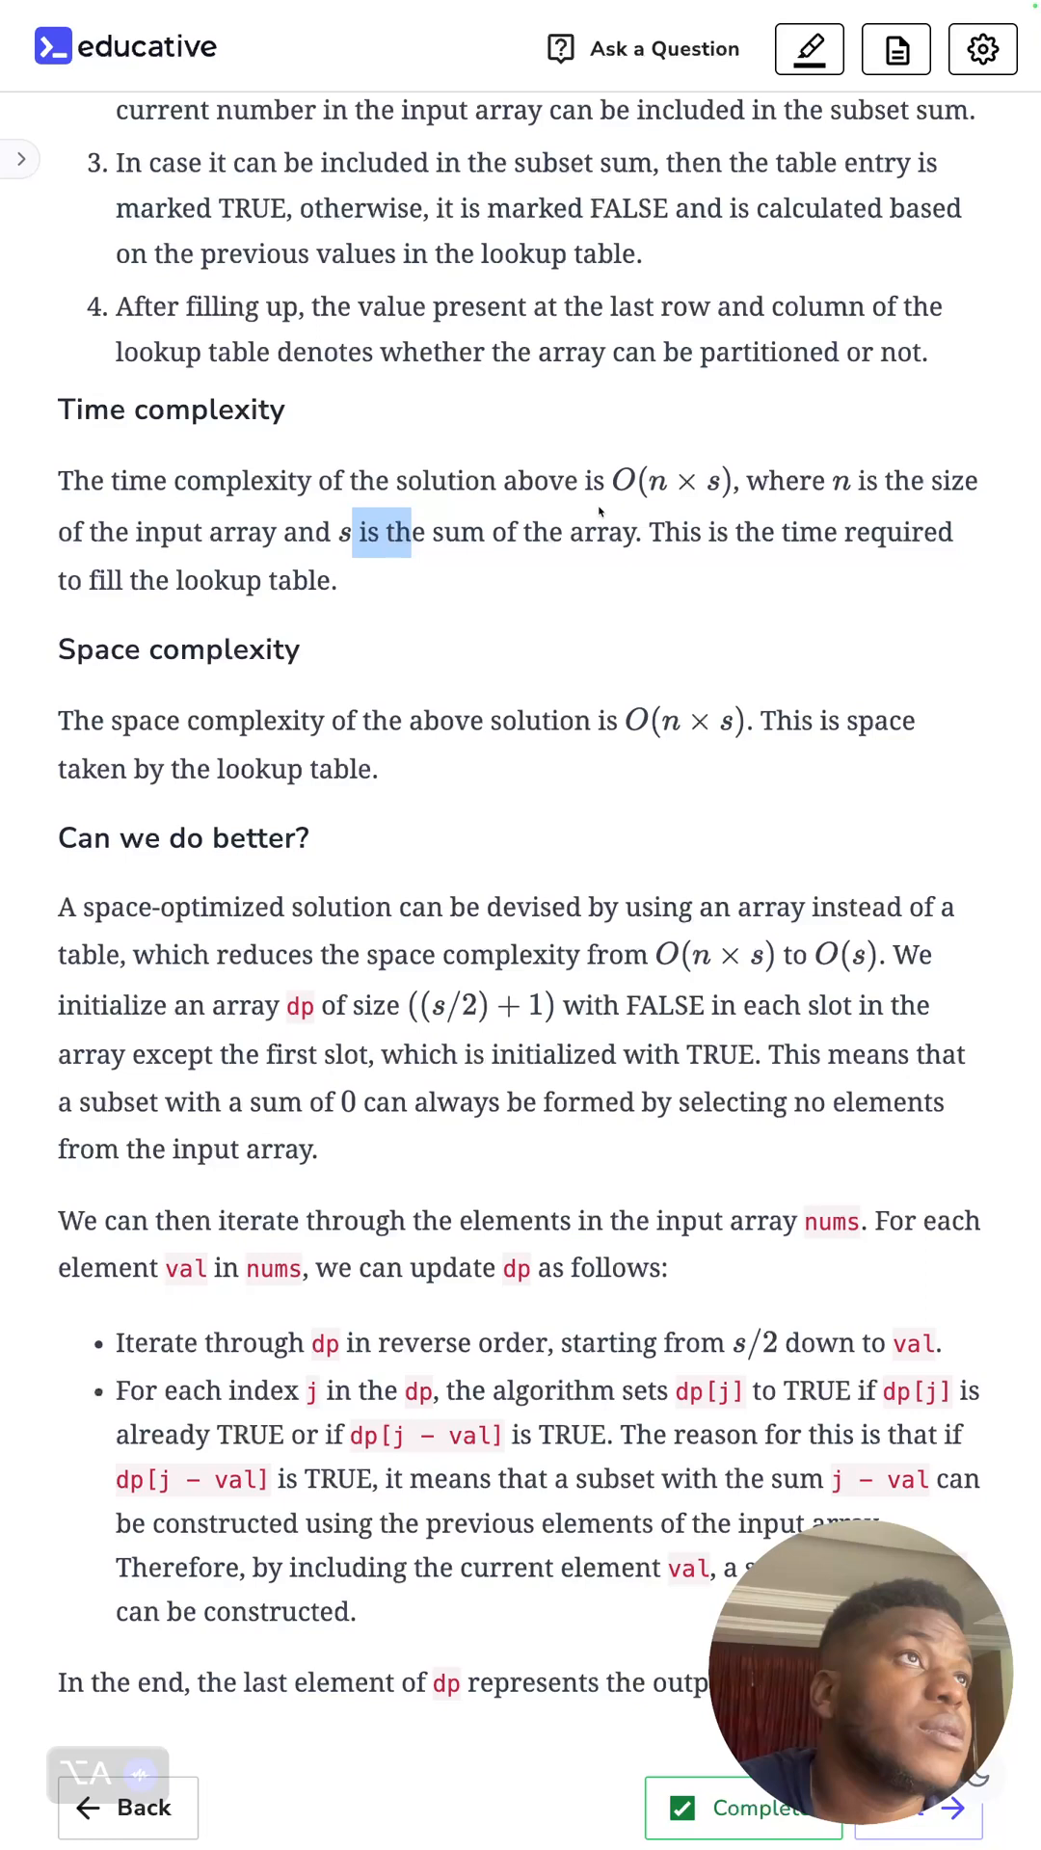
mouse_move(222, 685)
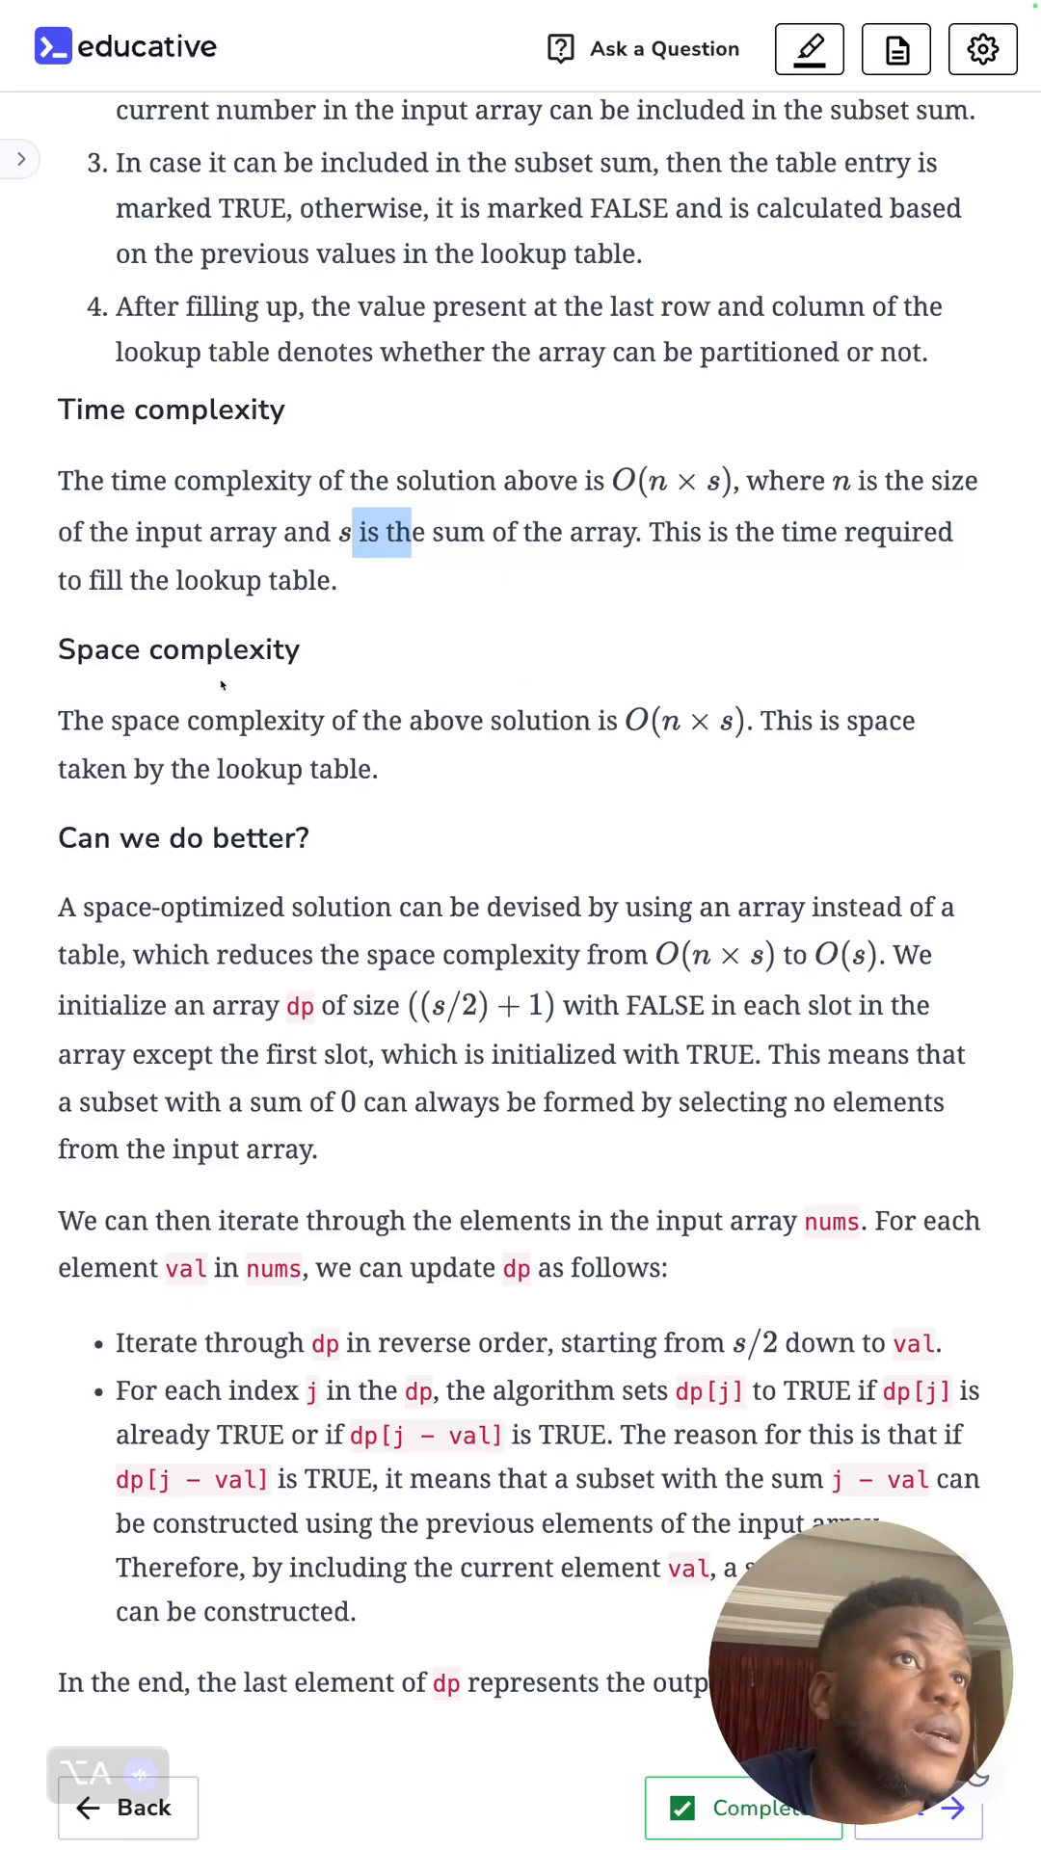
mouse_move(377, 768)
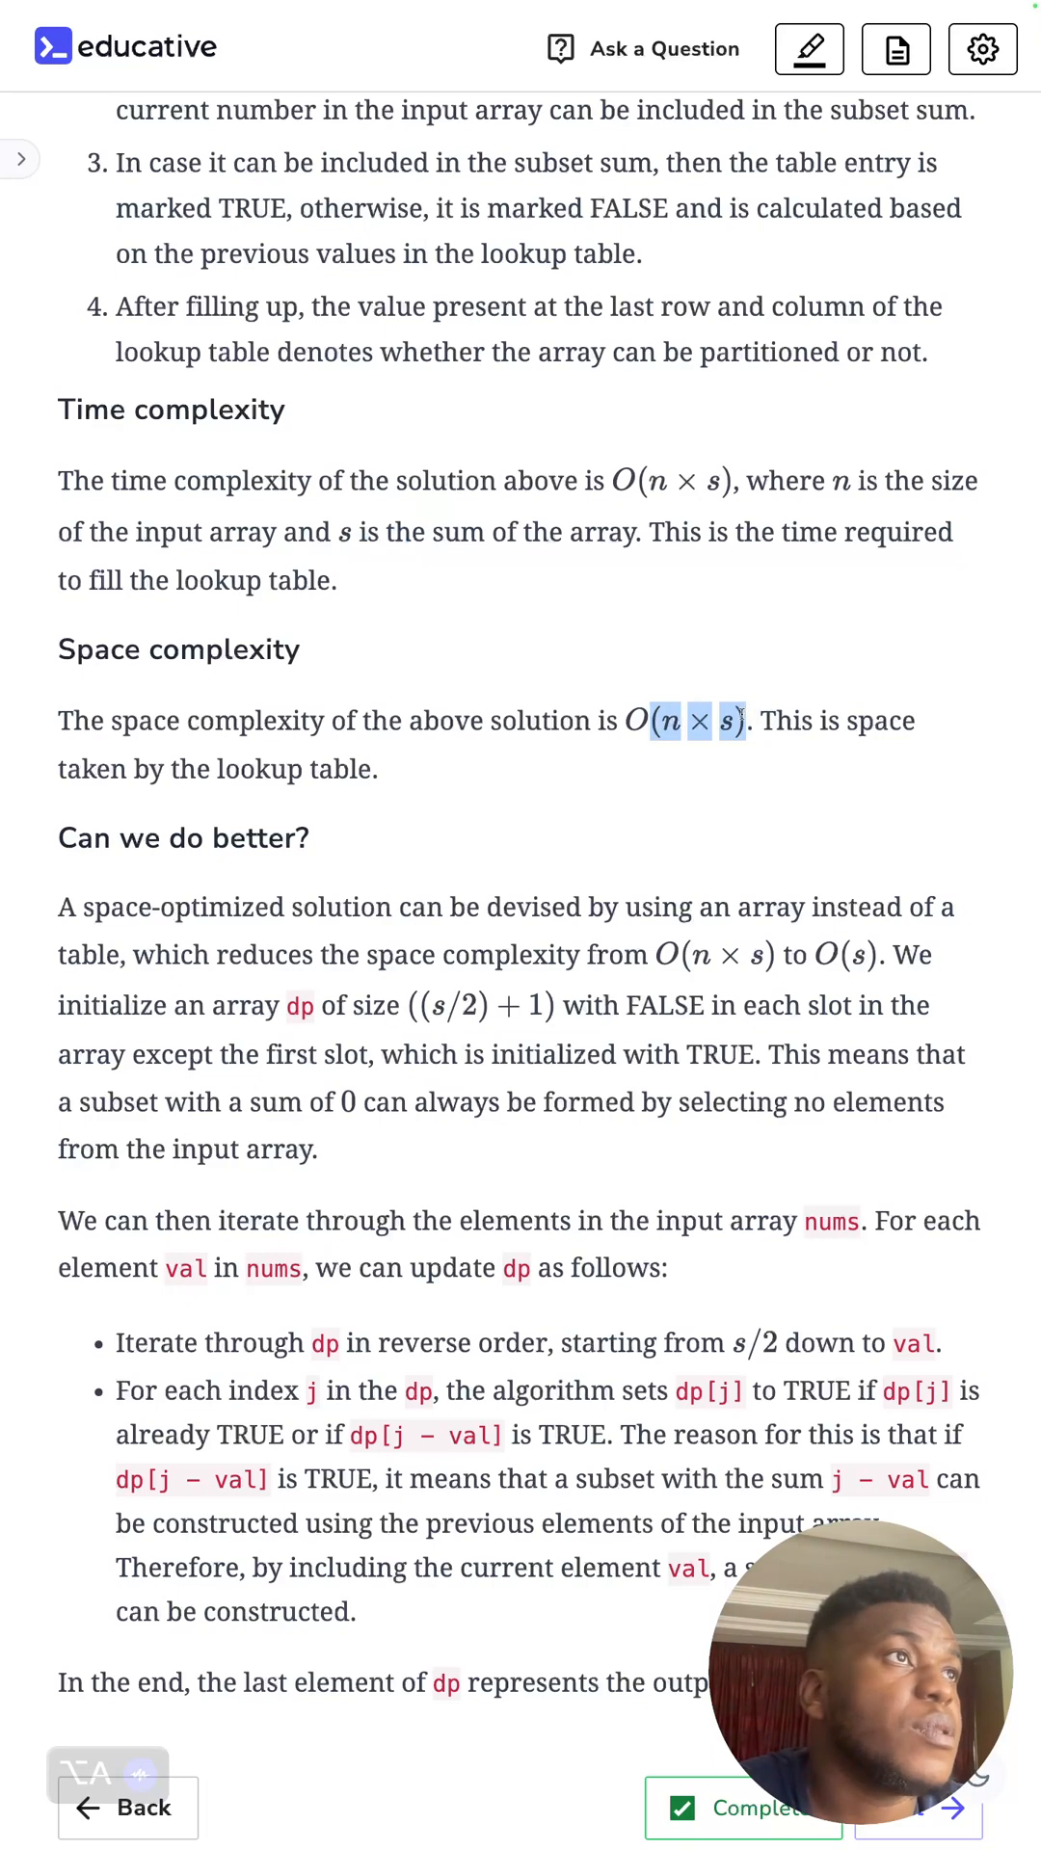
mouse_move(312, 1310)
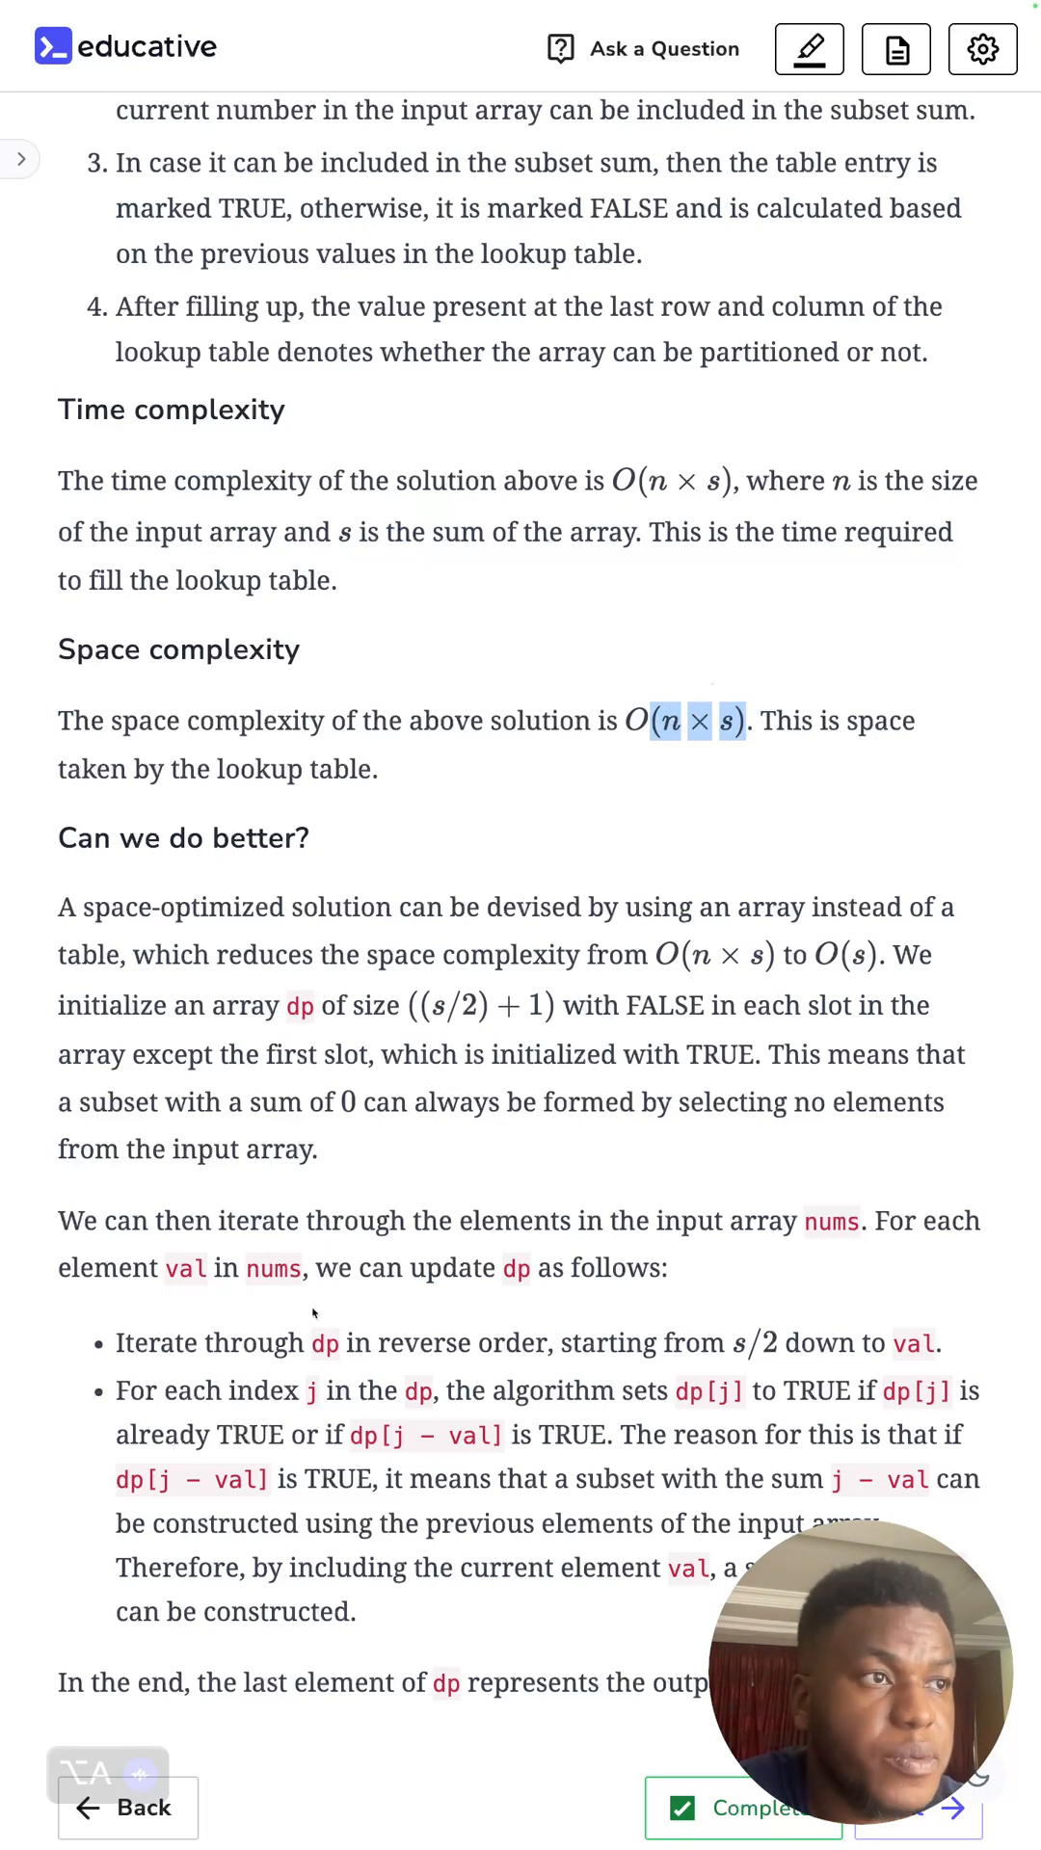
scroll(down, 3)
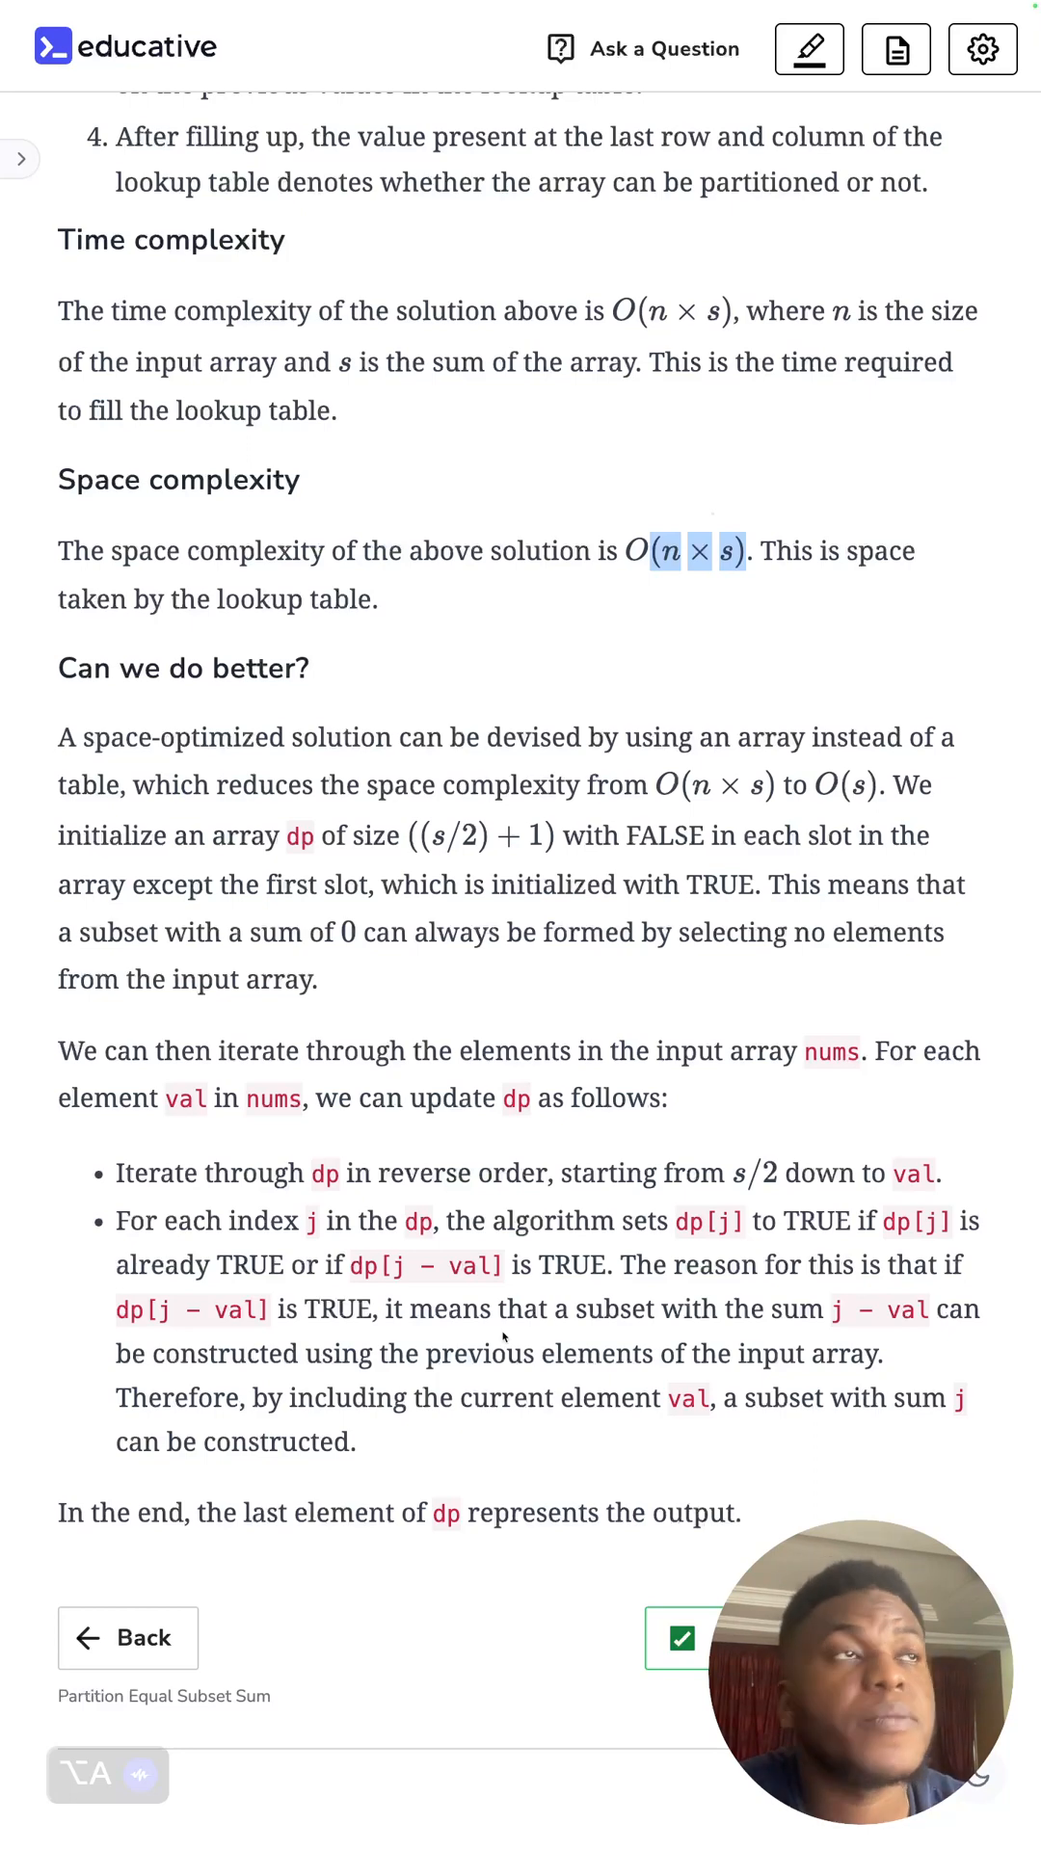
mouse_move(652, 596)
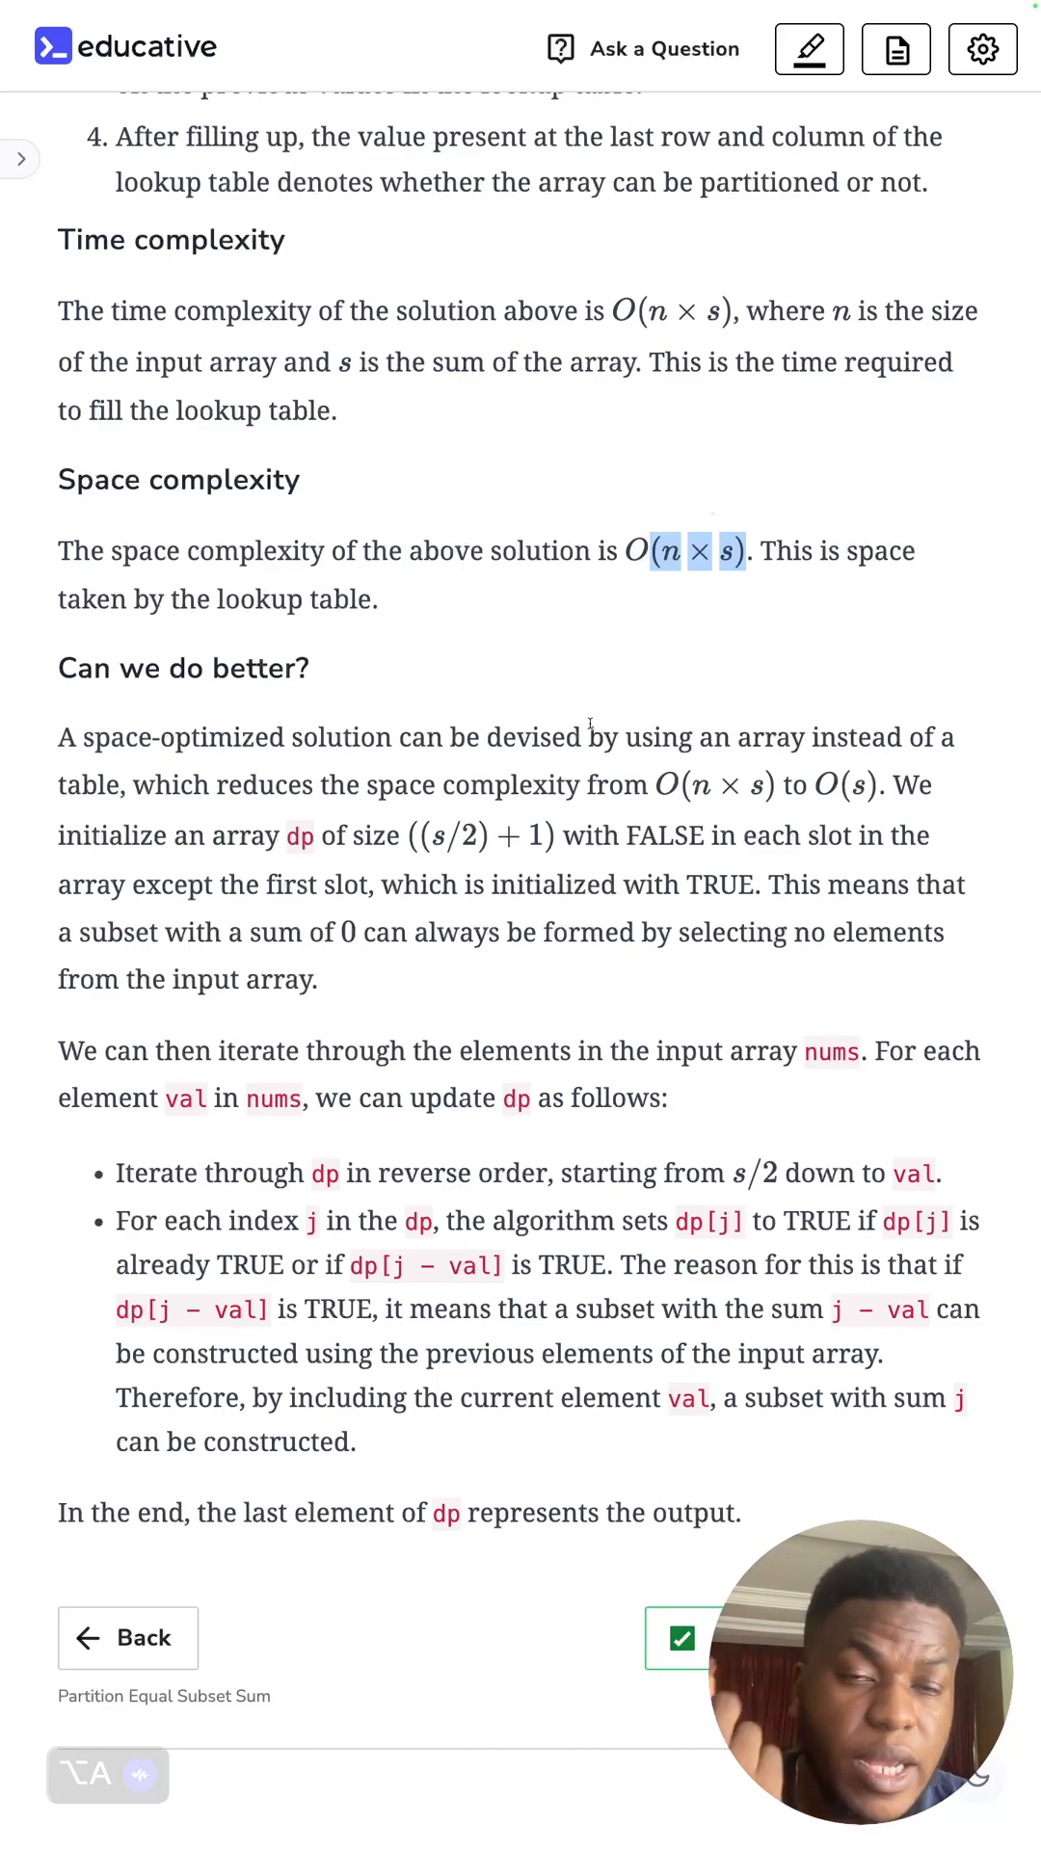
mouse_move(544, 1450)
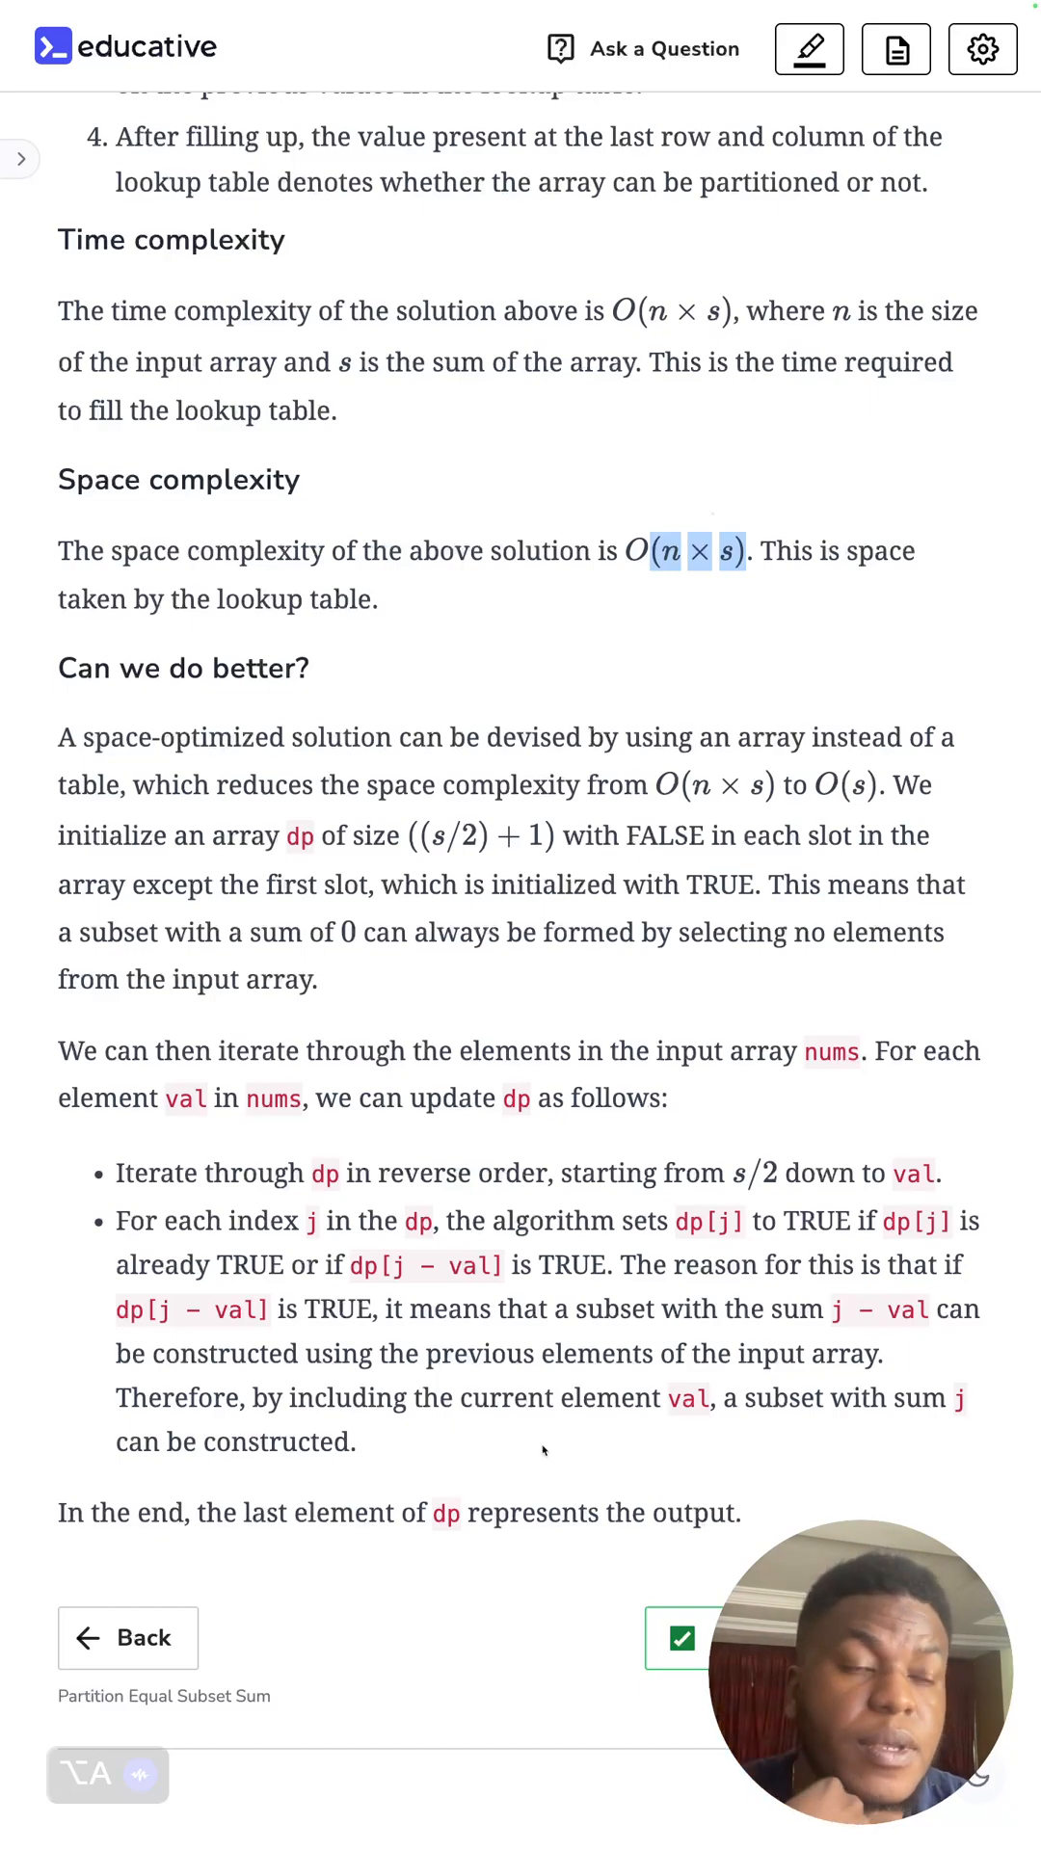